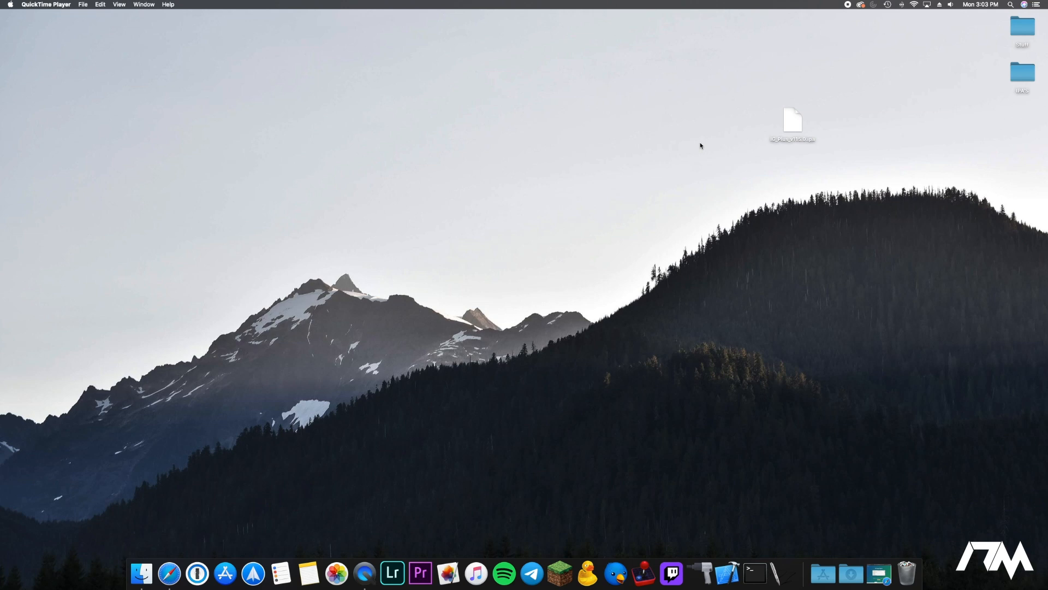
pyautogui.moveTo(680, 171)
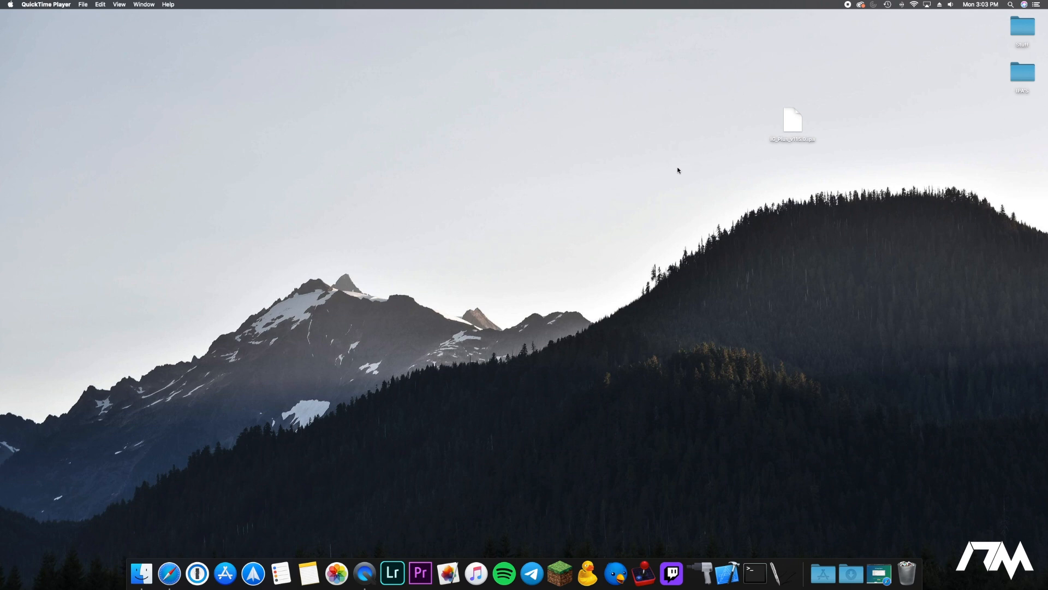
pyautogui.moveTo(699, 570)
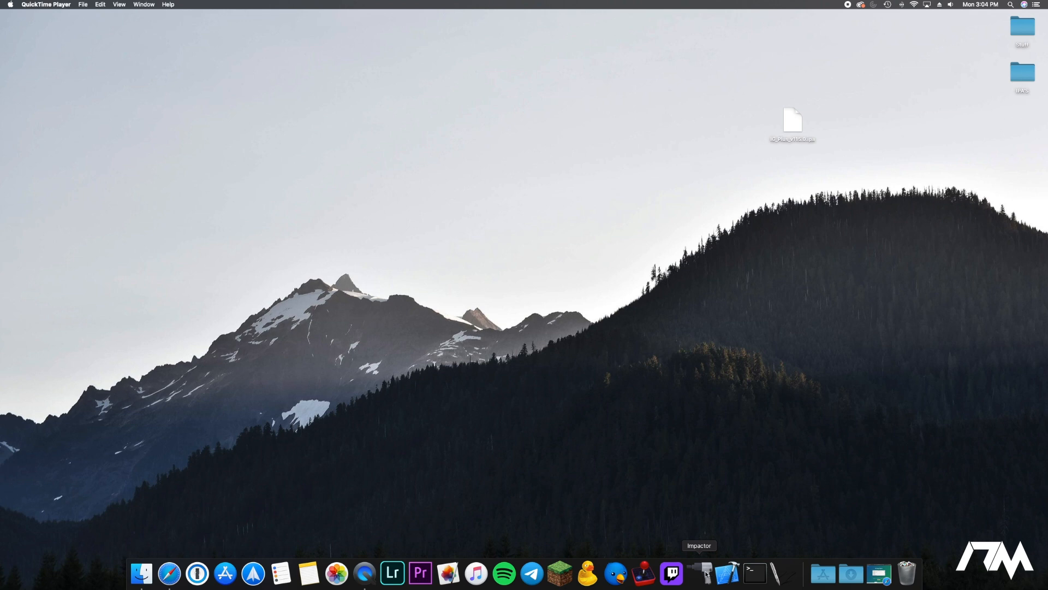
pyautogui.moveTo(669, 470)
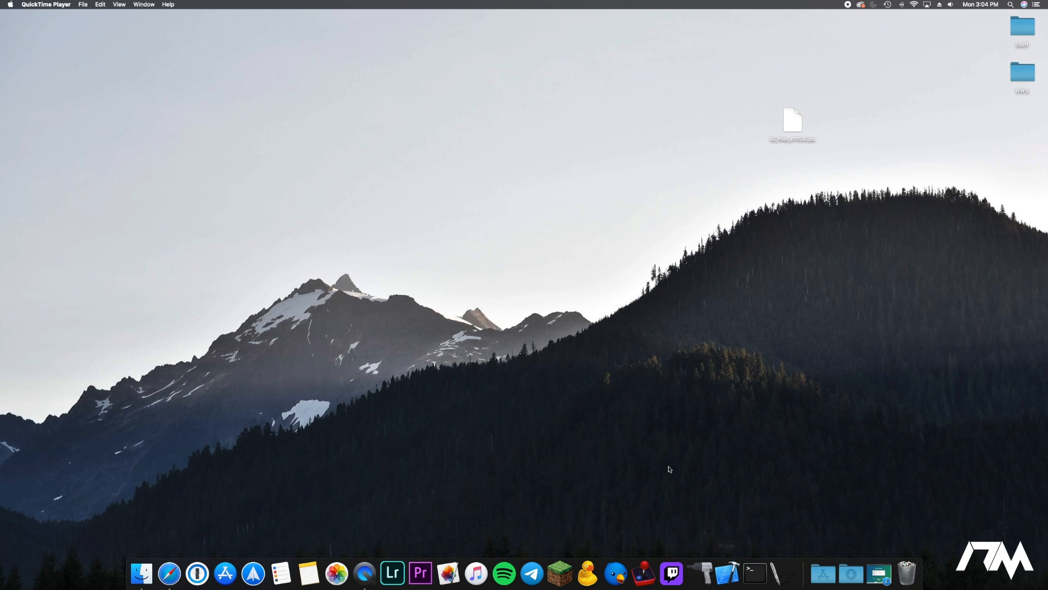
pyautogui.moveTo(174, 571)
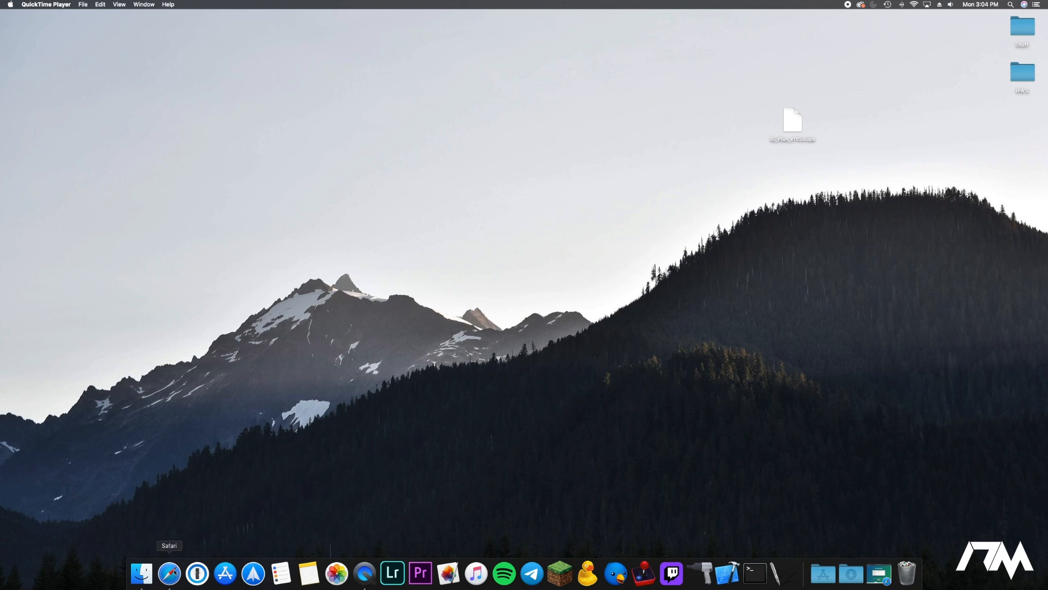
# - Bring Safari forward to show the iOS App Signer instructions page
pyautogui.click(169, 583)
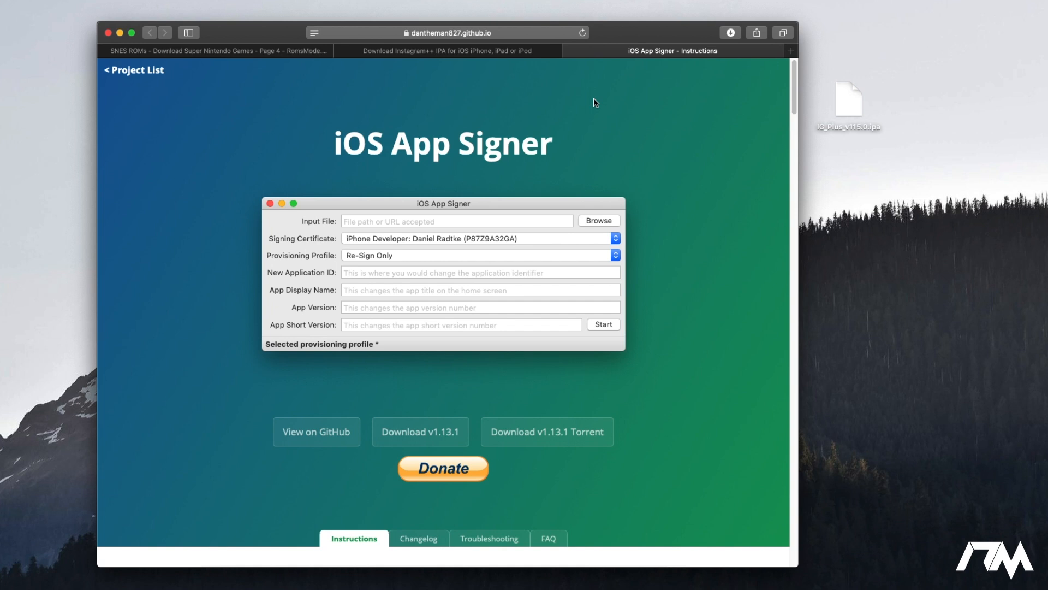
pyautogui.moveTo(131, 5)
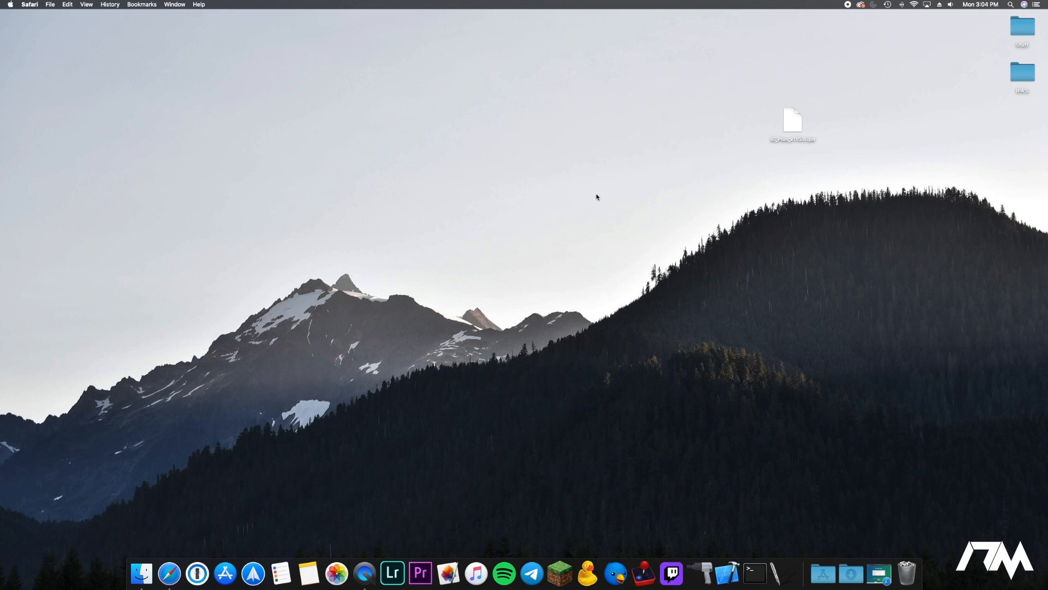
pyautogui.moveTo(581, 223)
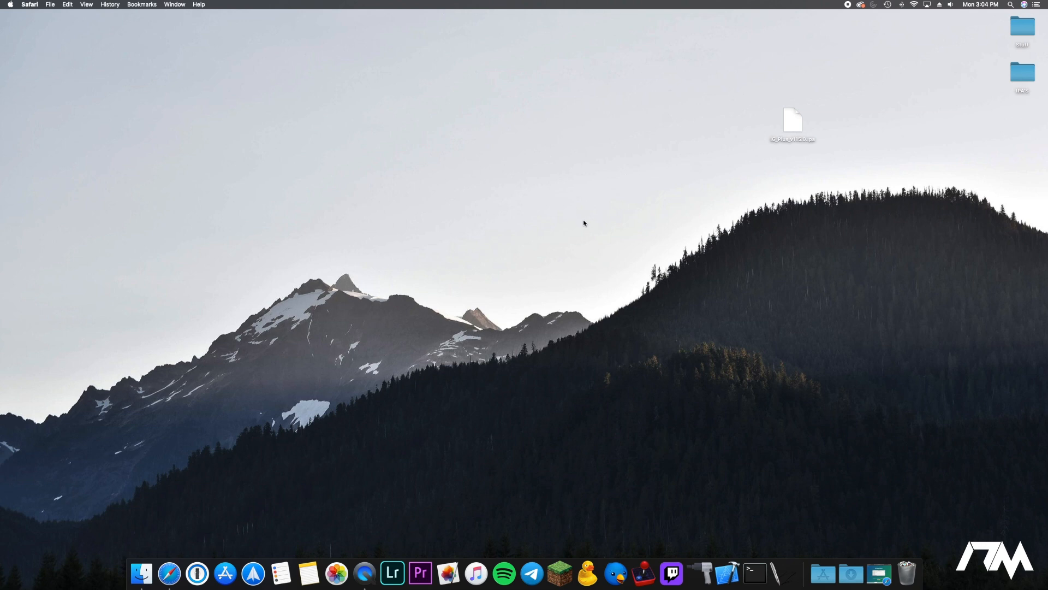
pyautogui.moveTo(722, 511)
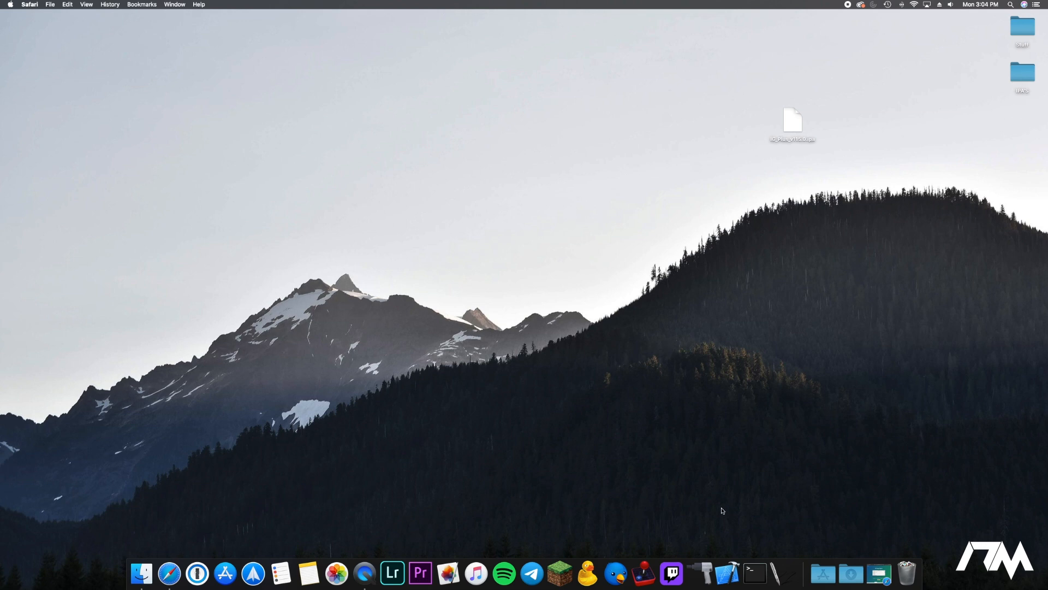
pyautogui.moveTo(727, 581)
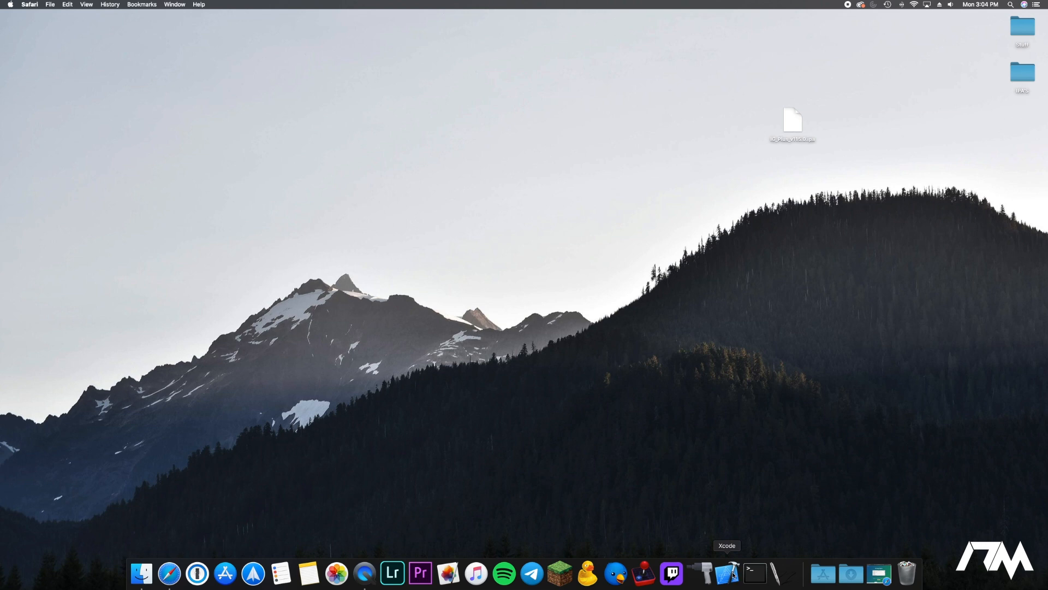
pyautogui.moveTo(761, 570)
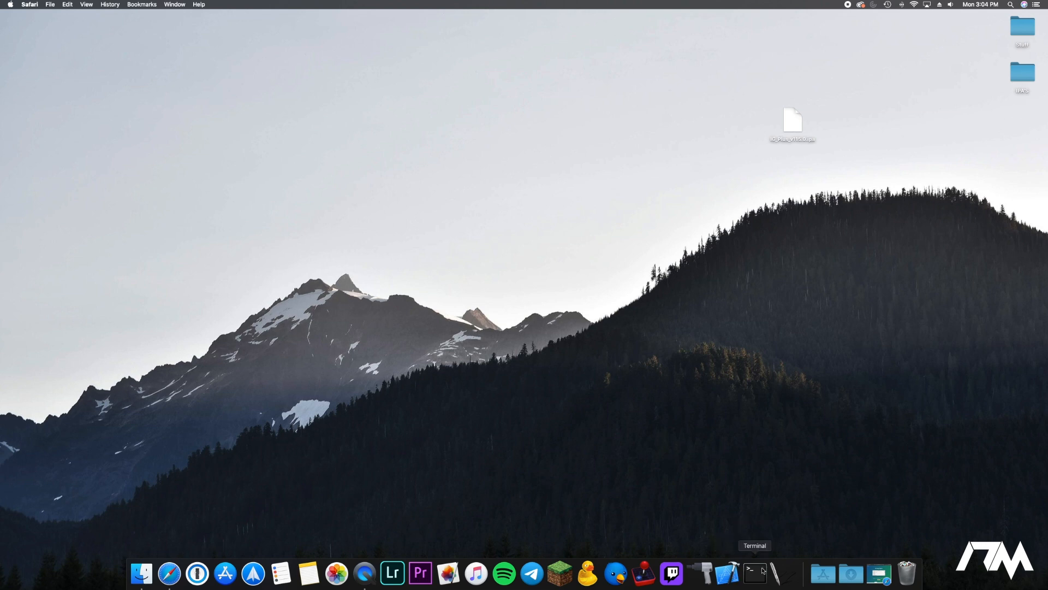
pyautogui.moveTo(784, 573)
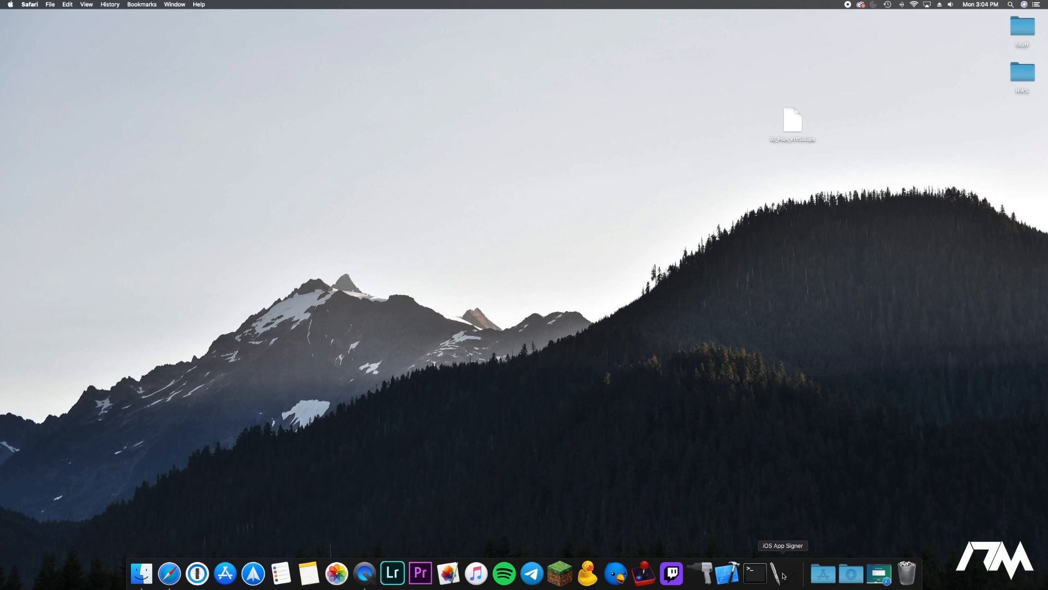
# - Return to Safari showing the iOS App Signer instructions page
pyautogui.click(779, 570)
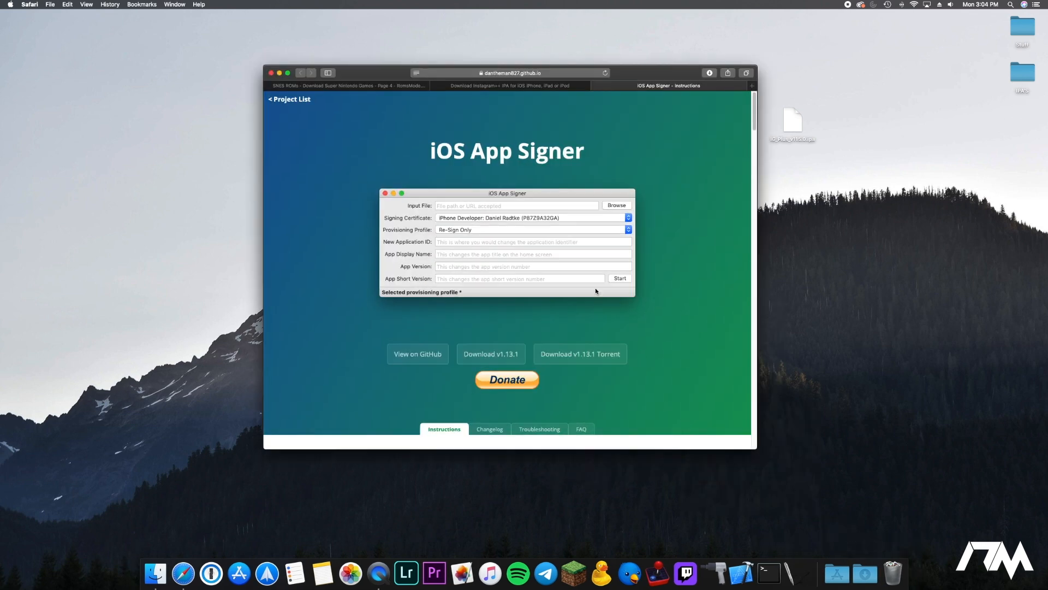
pyautogui.moveTo(480, 195)
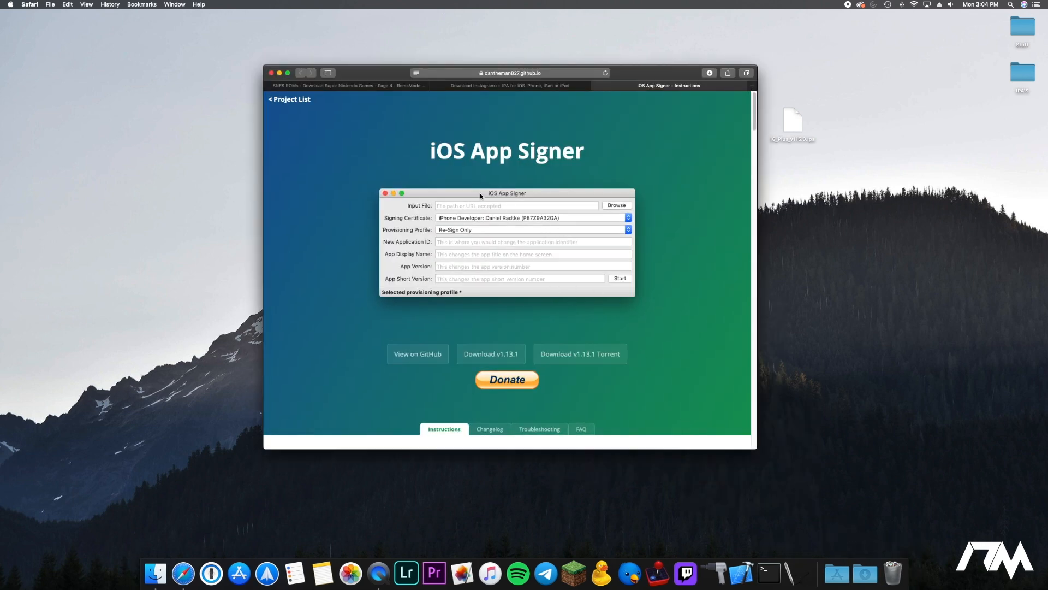
pyautogui.moveTo(490, 201)
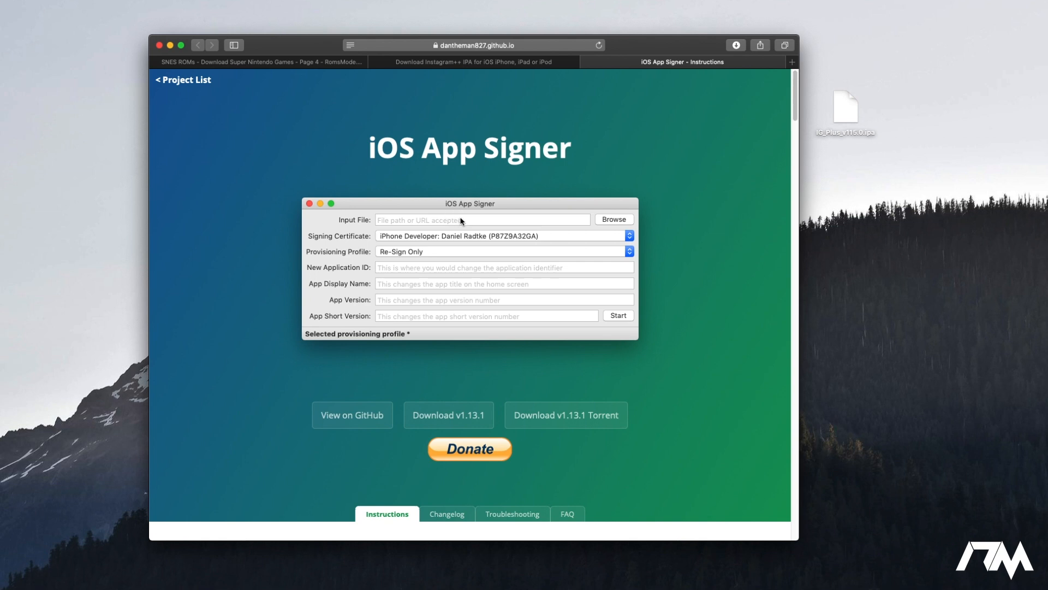
pyautogui.moveTo(423, 209)
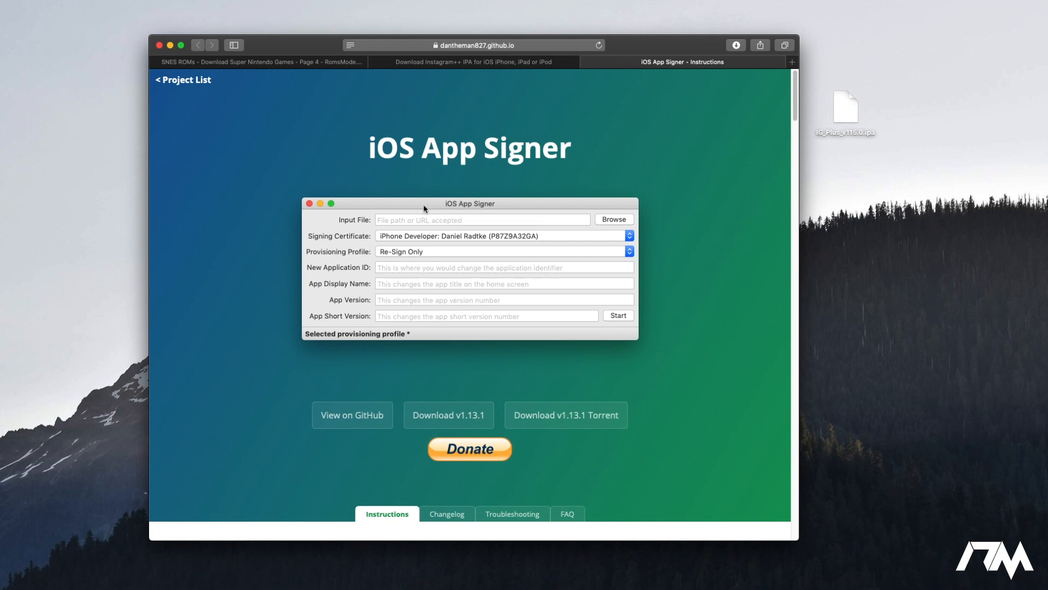
pyautogui.moveTo(474, 184)
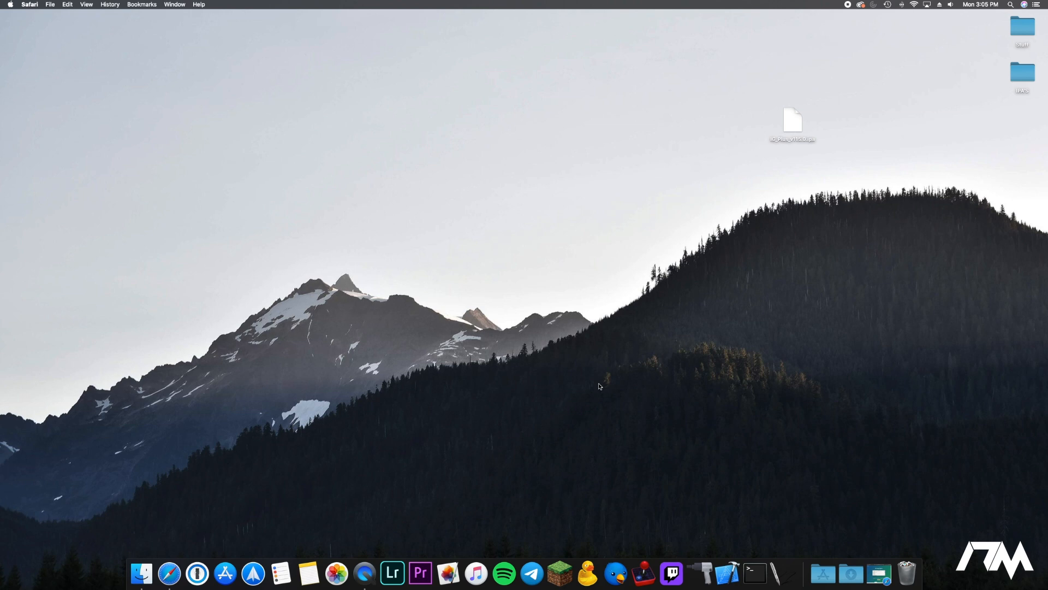
pyautogui.moveTo(598, 389)
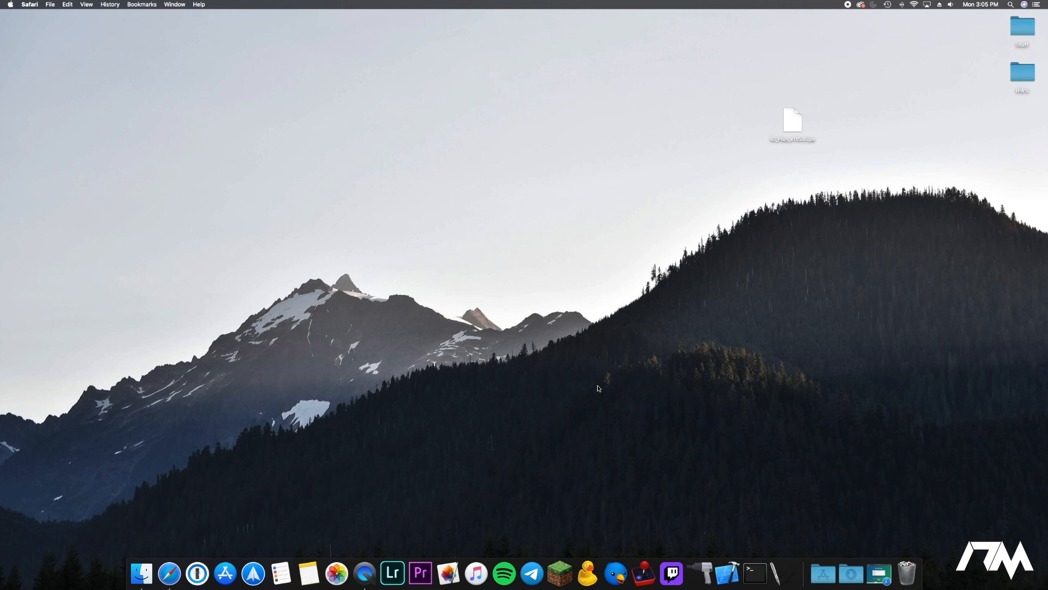
pyautogui.moveTo(631, 378)
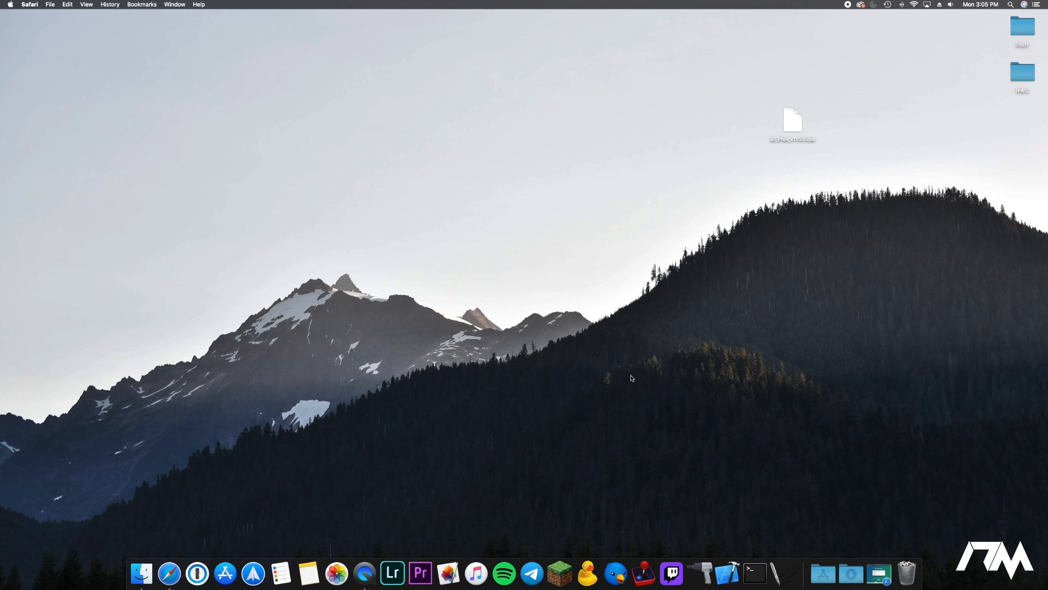
pyautogui.moveTo(683, 437)
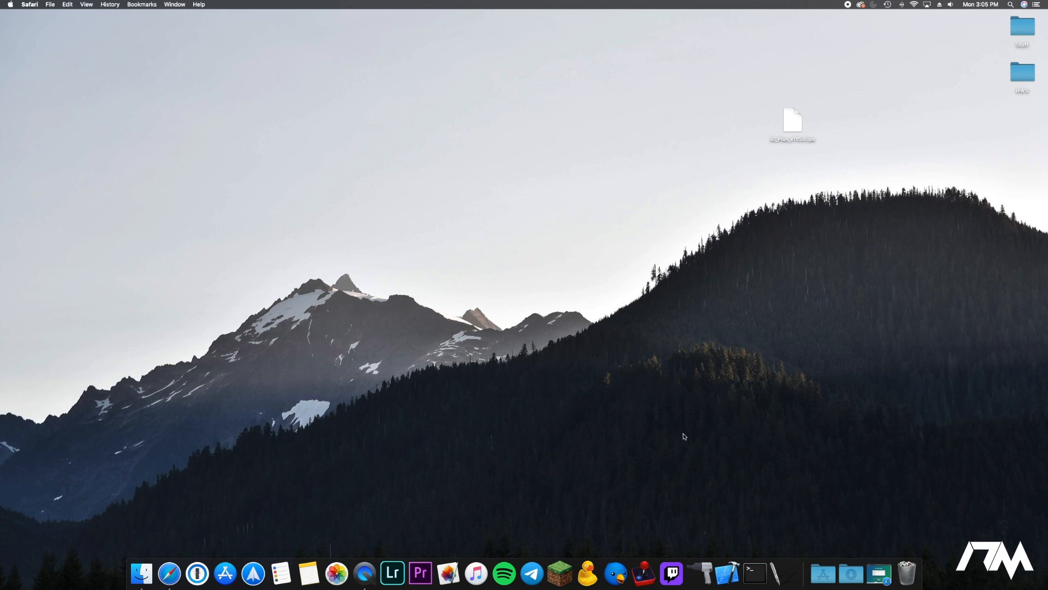
pyautogui.moveTo(265, 533)
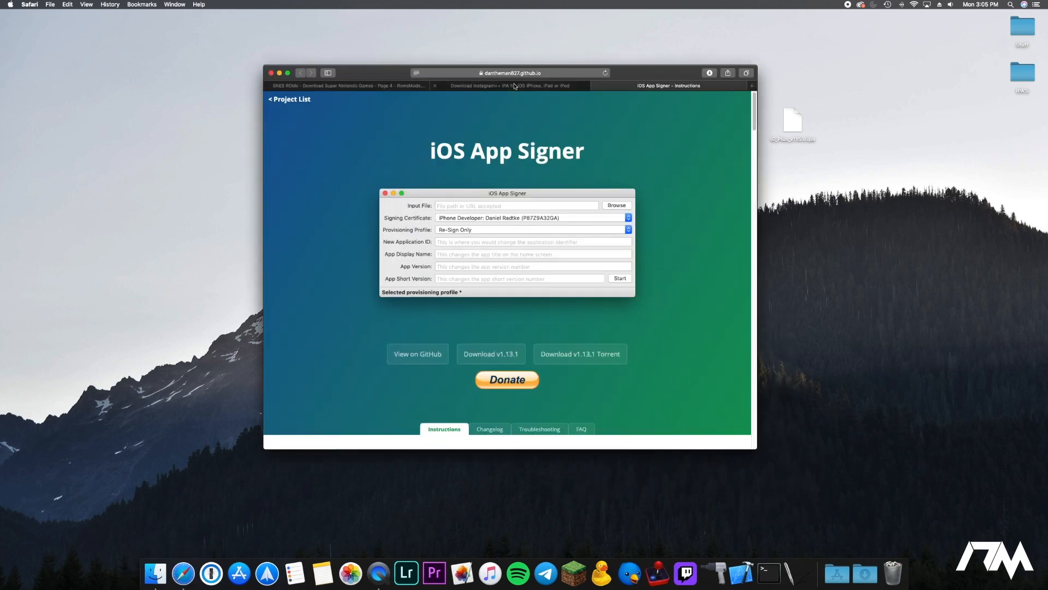
# - Show the Instagram++ page's Tap to install, Install from iOS Ninja App and Download IPA buttons
pyautogui.click(510, 85)
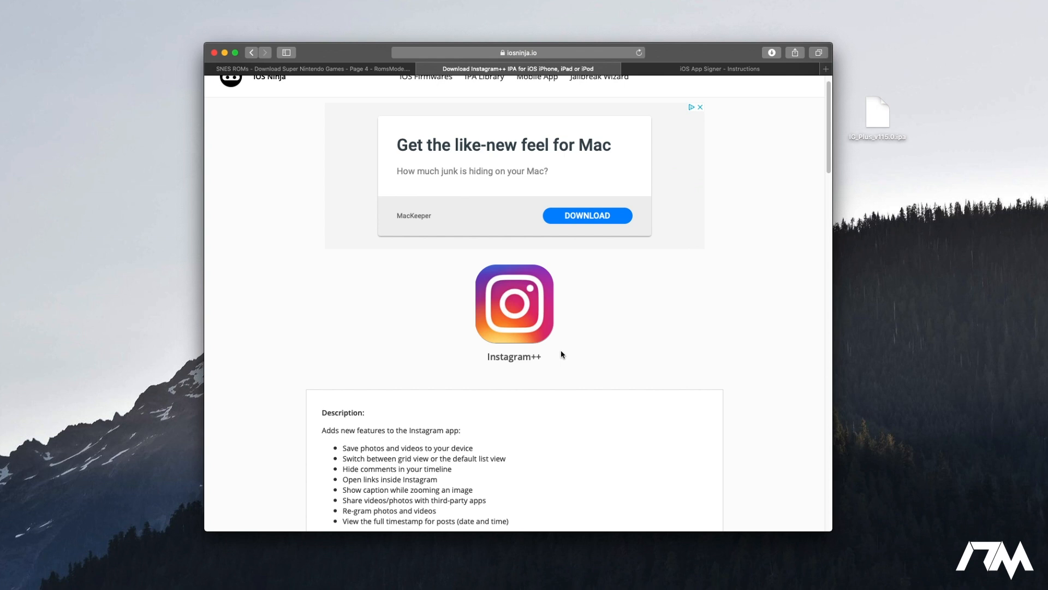
pyautogui.scroll(-3)
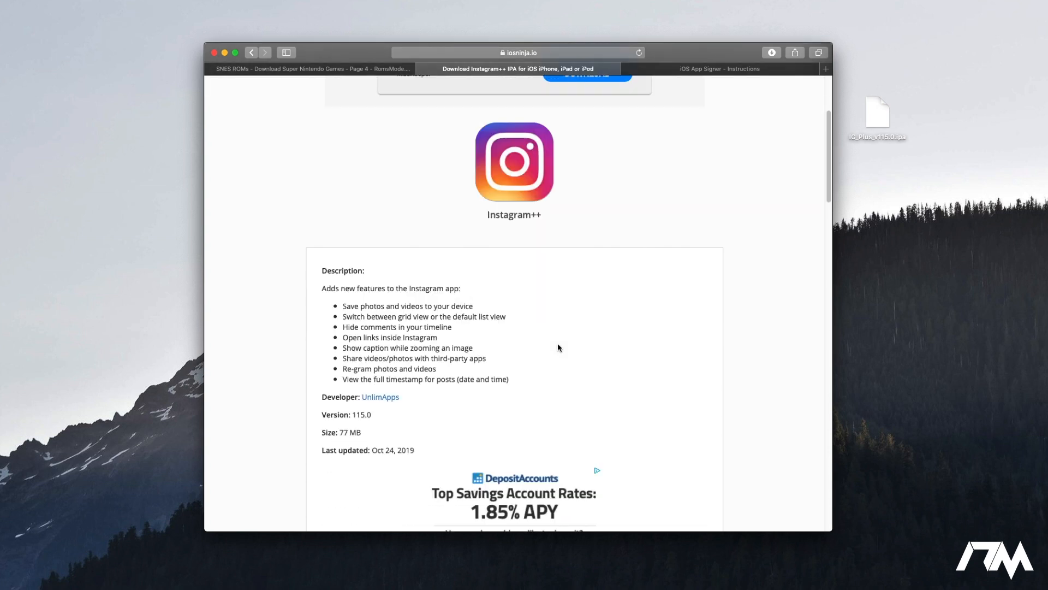
pyautogui.scroll(-3)
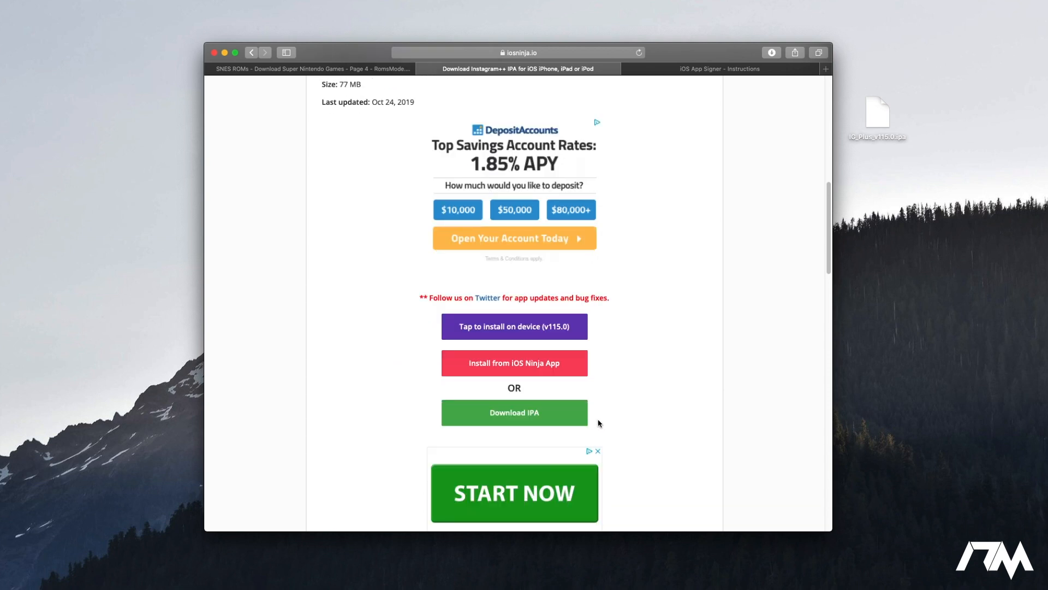
pyautogui.moveTo(524, 334)
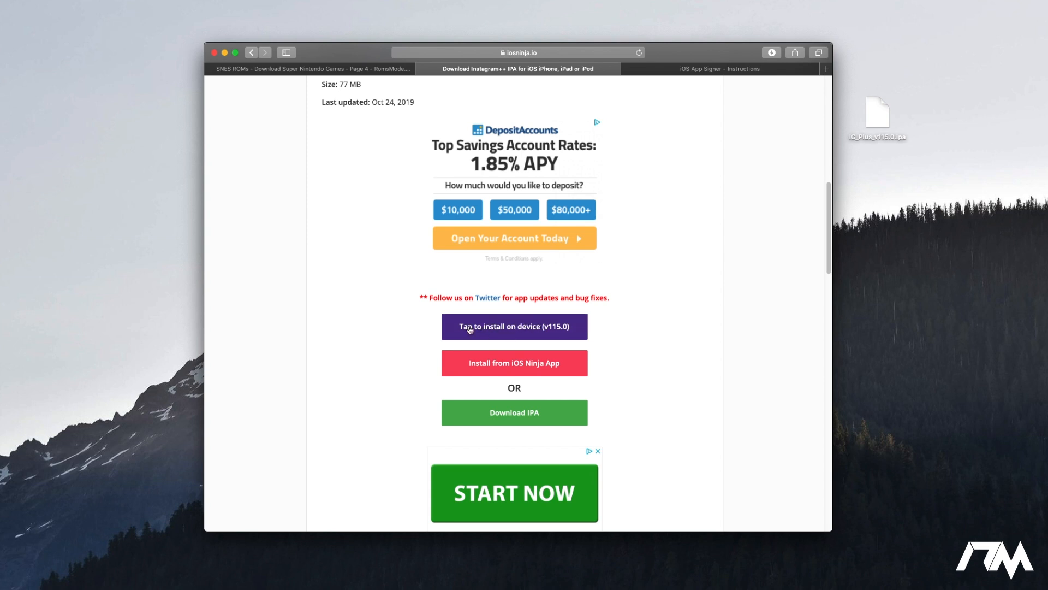
pyautogui.moveTo(513, 329)
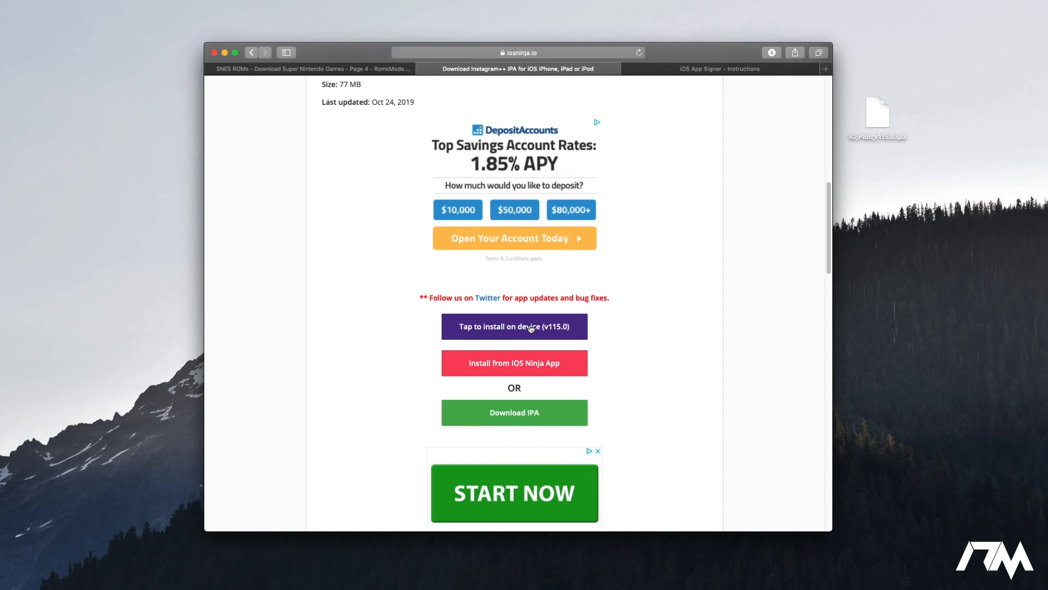
pyautogui.moveTo(540, 331)
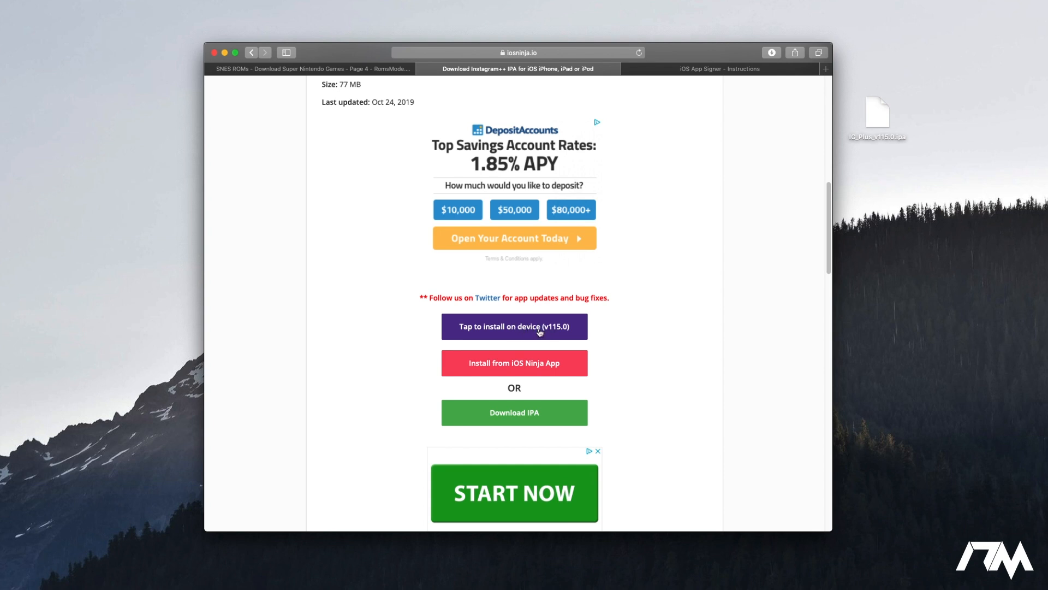
pyautogui.moveTo(631, 333)
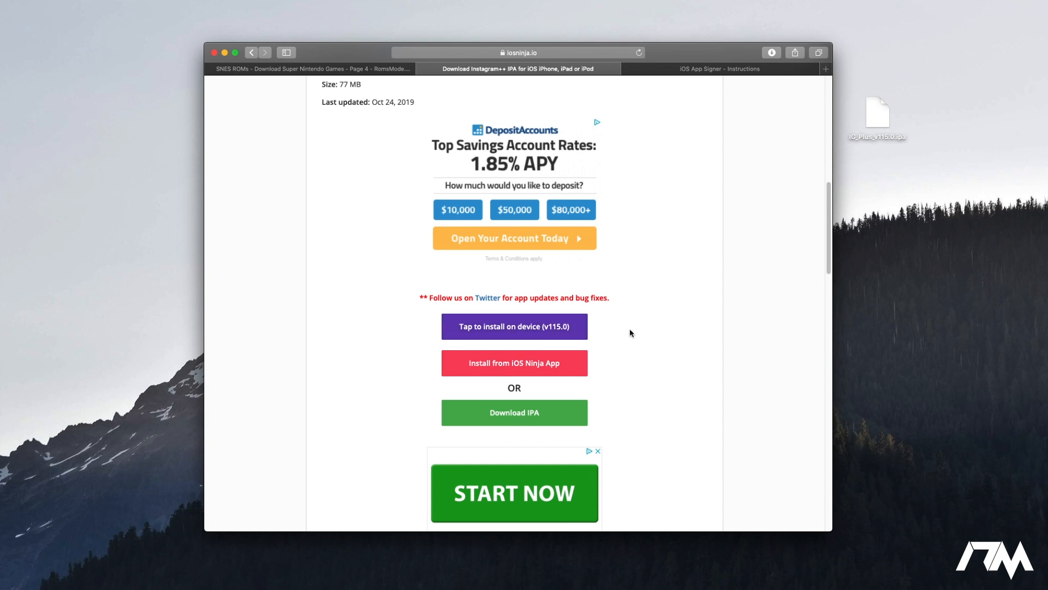
pyautogui.moveTo(656, 340)
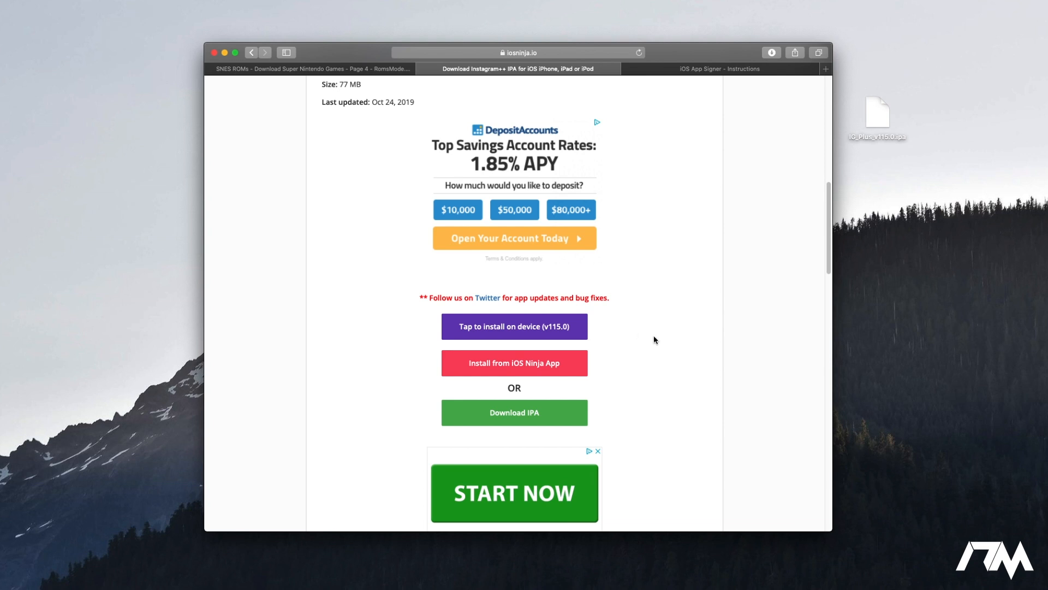
pyautogui.moveTo(605, 340)
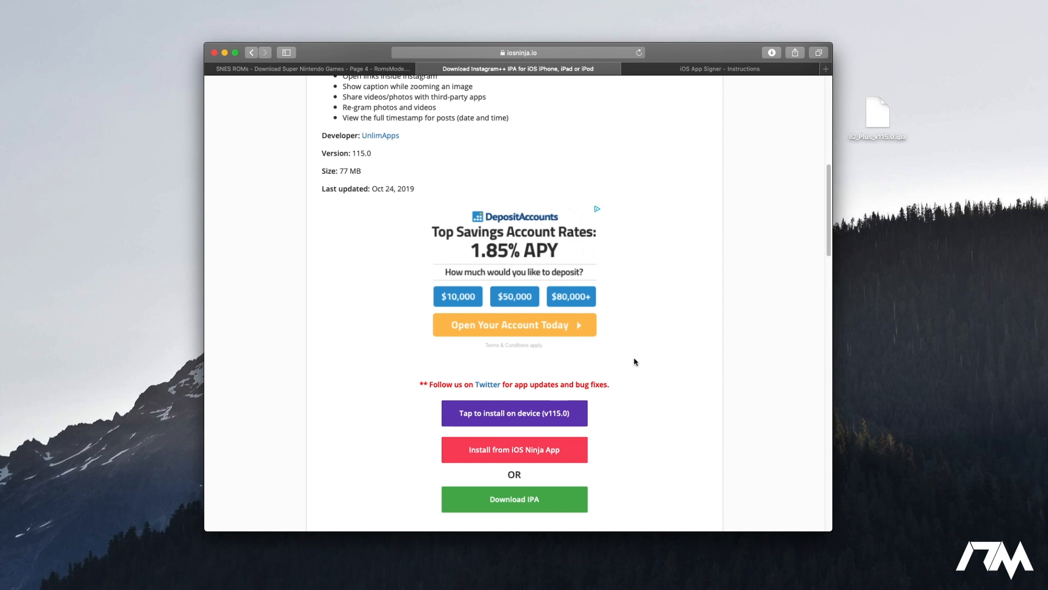
pyautogui.scroll(-3)
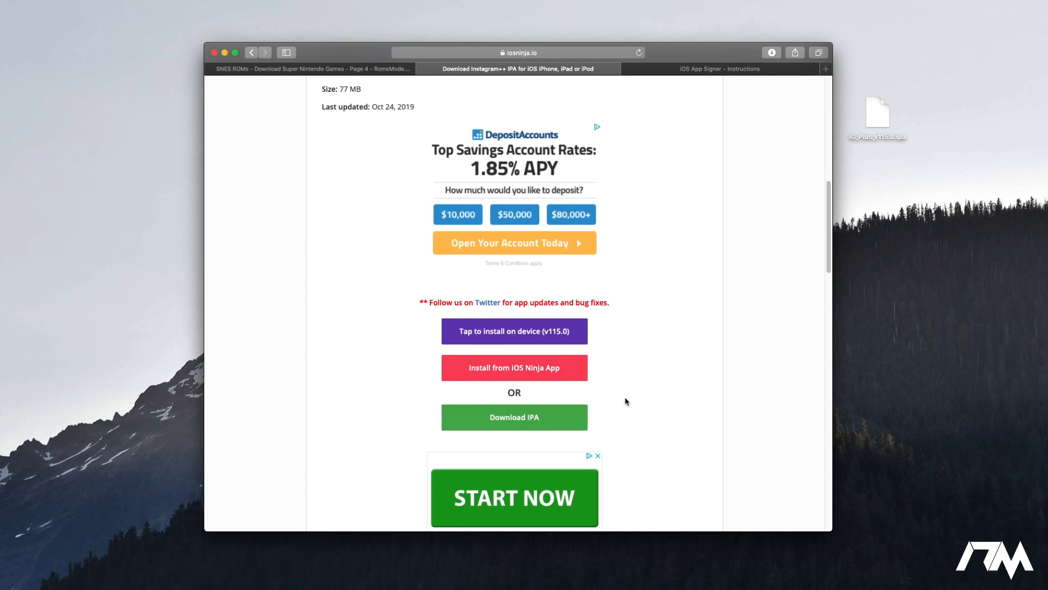
pyautogui.scroll(3)
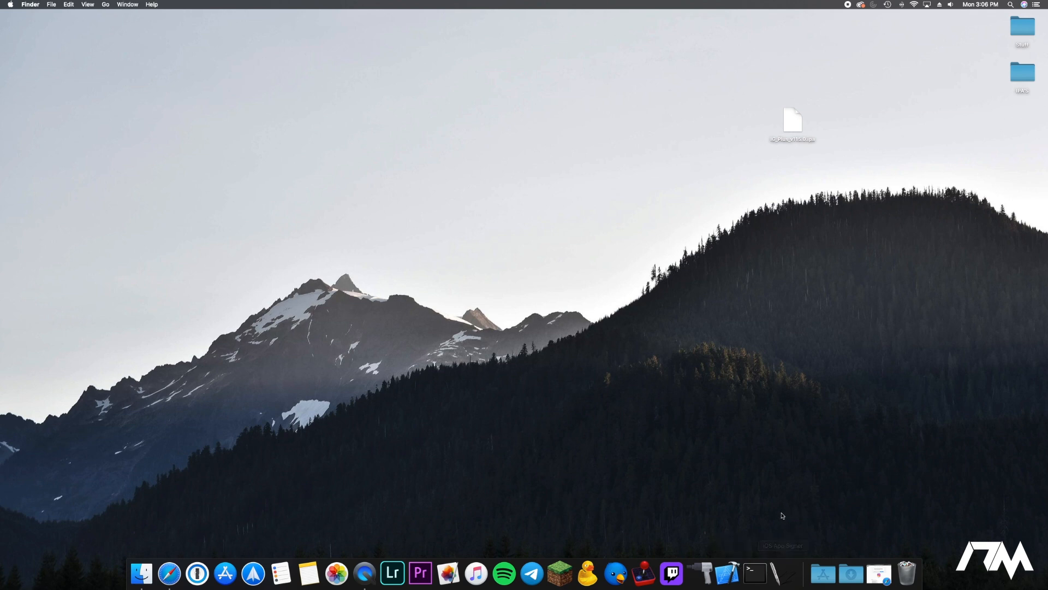
# - Launch Xcode from the Dock and pull down its application menu
pyautogui.click(725, 573)
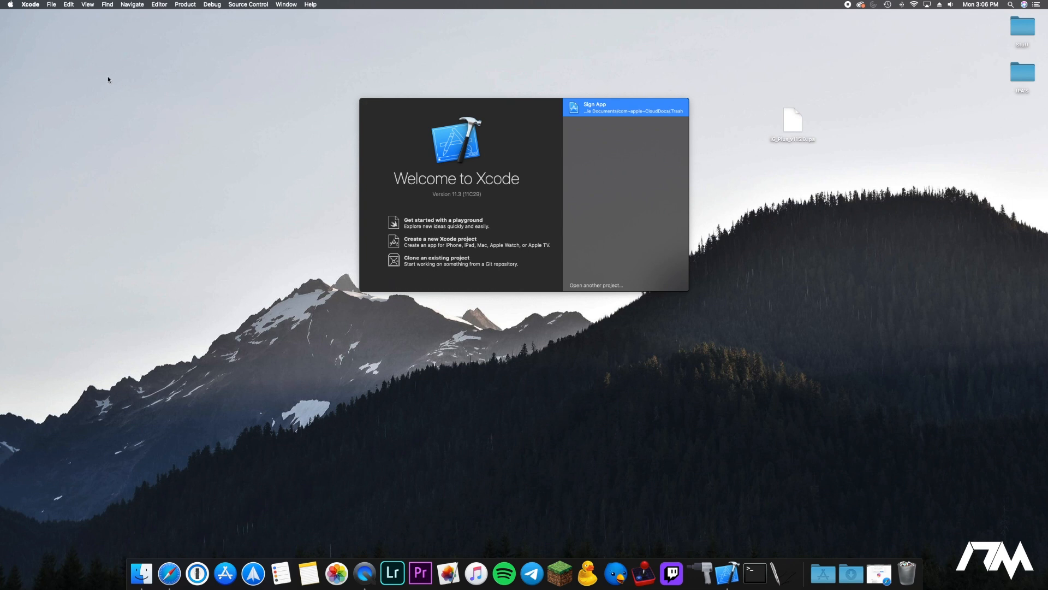
pyautogui.moveTo(250, 153)
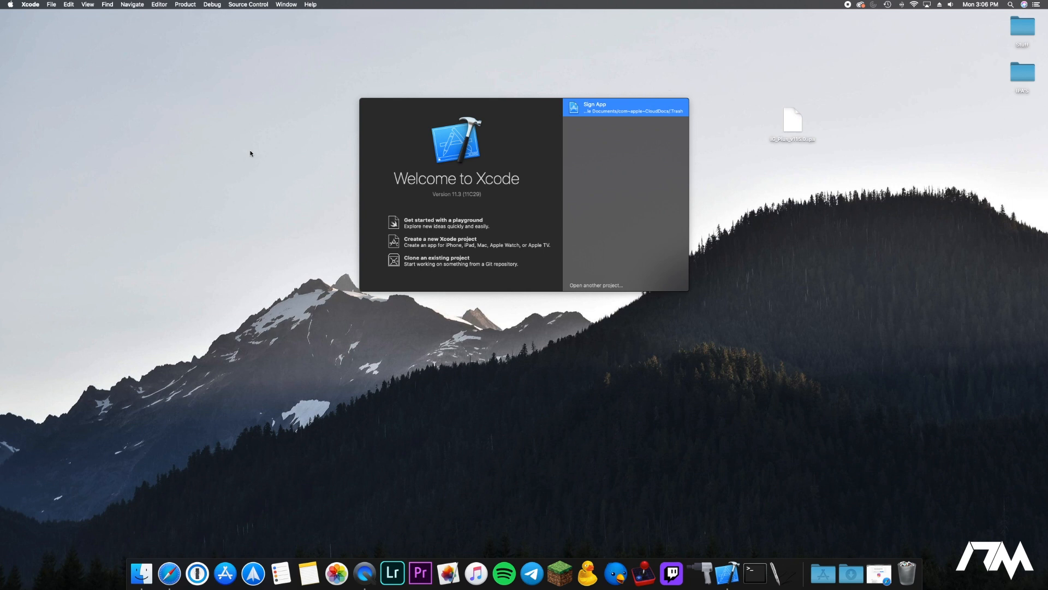
pyautogui.moveTo(25, 6)
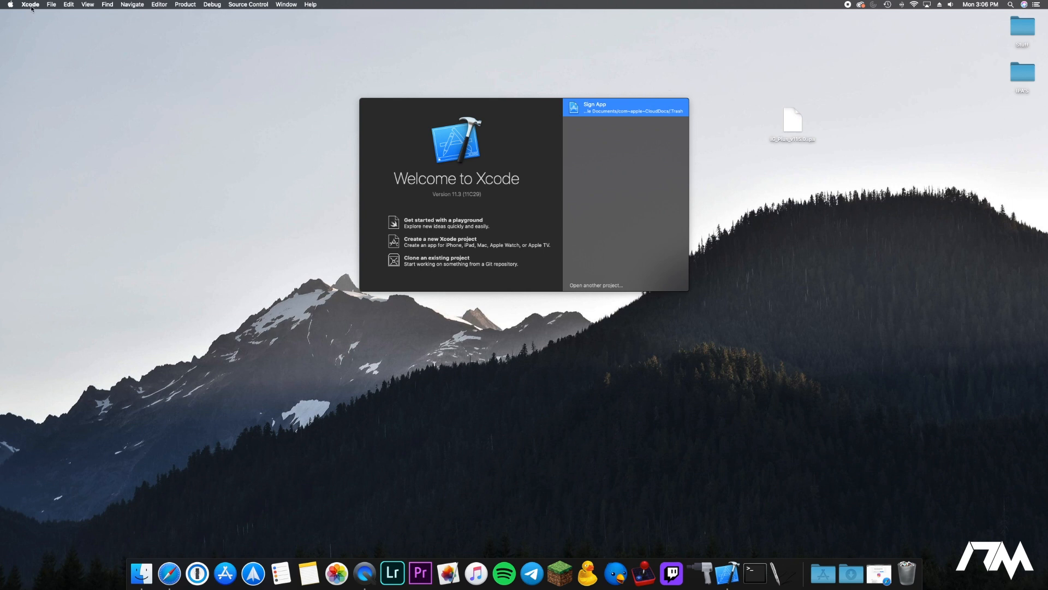
pyautogui.click(26, 4)
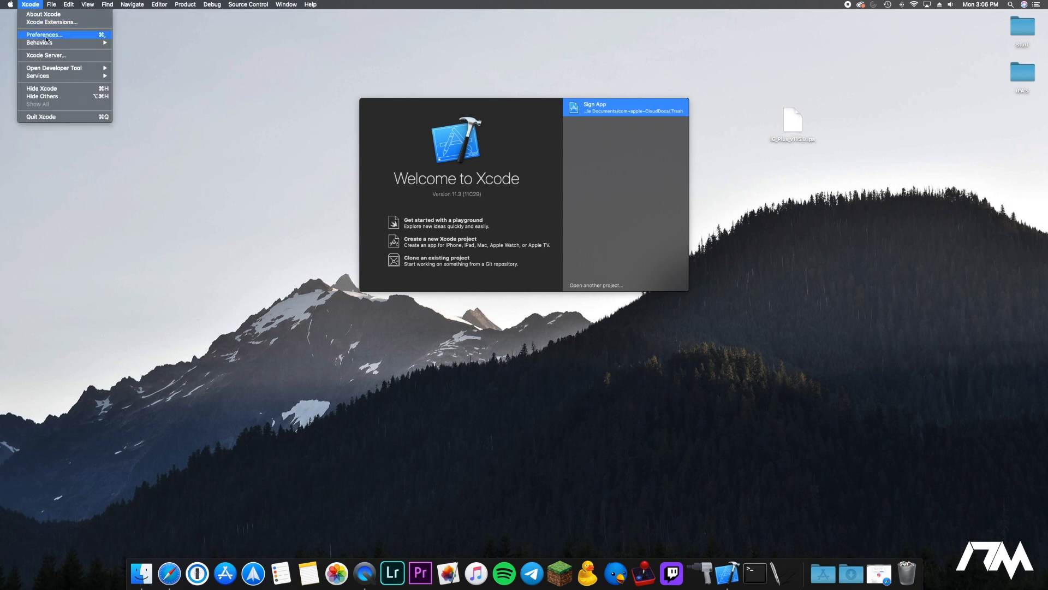
# - Show Xcode Preferences on the Accounts pane with the signed-in Apple ID and team
pyautogui.click(40, 35)
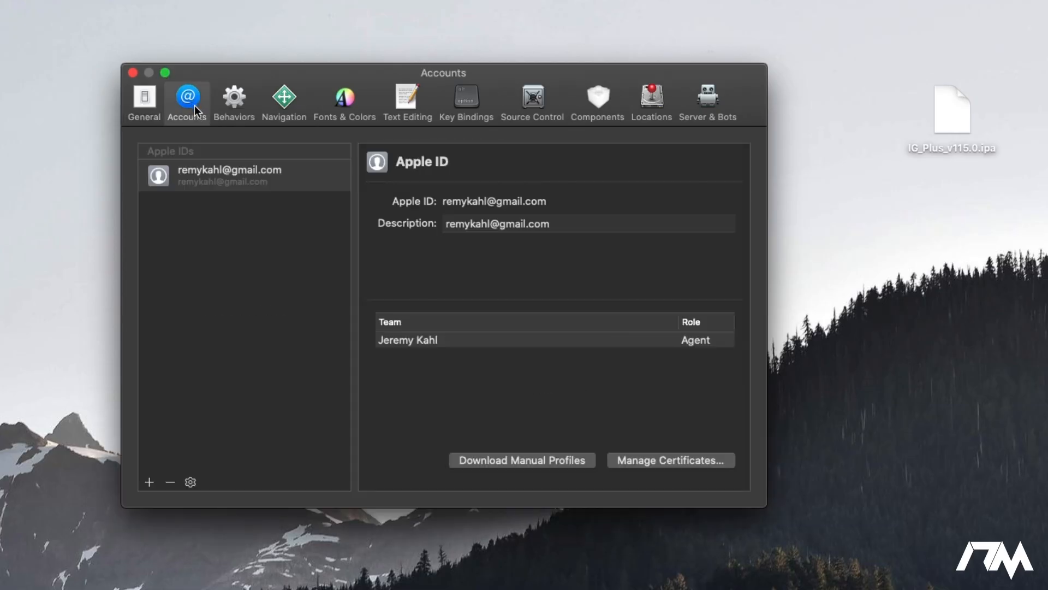
pyautogui.moveTo(261, 215)
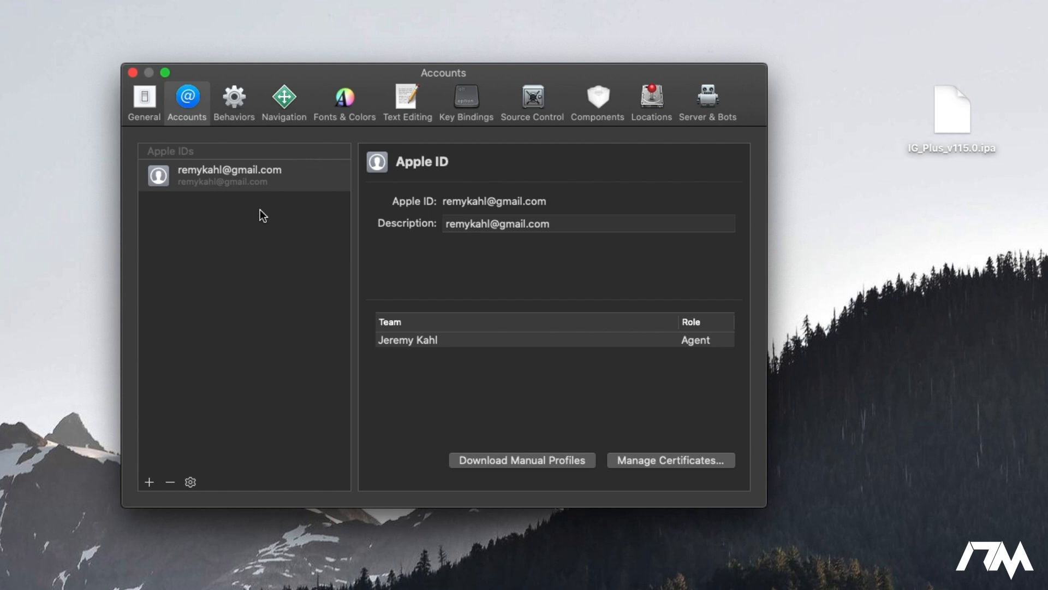
pyautogui.moveTo(266, 194)
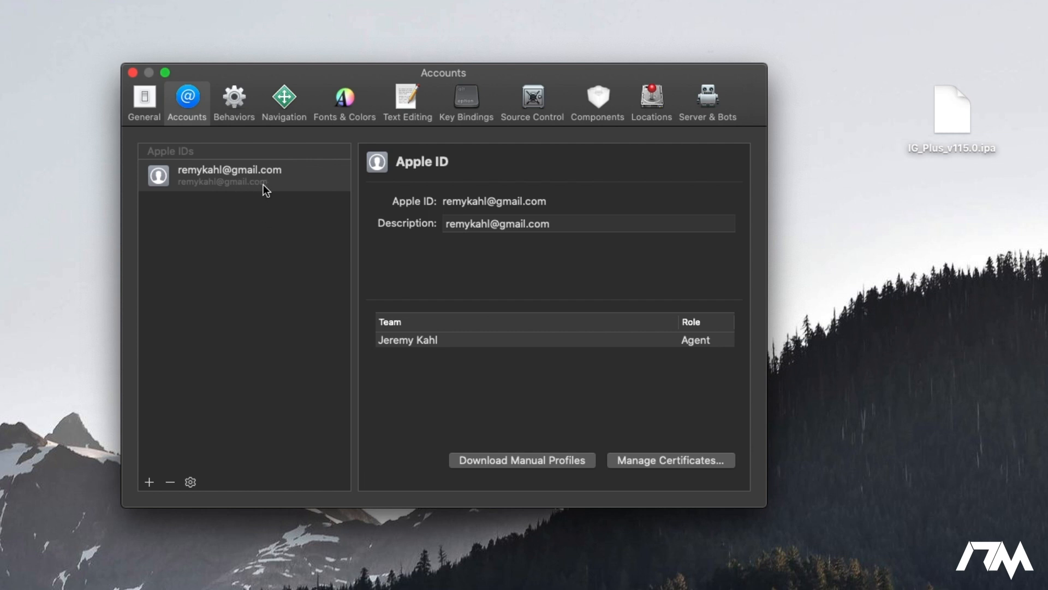
pyautogui.moveTo(257, 191)
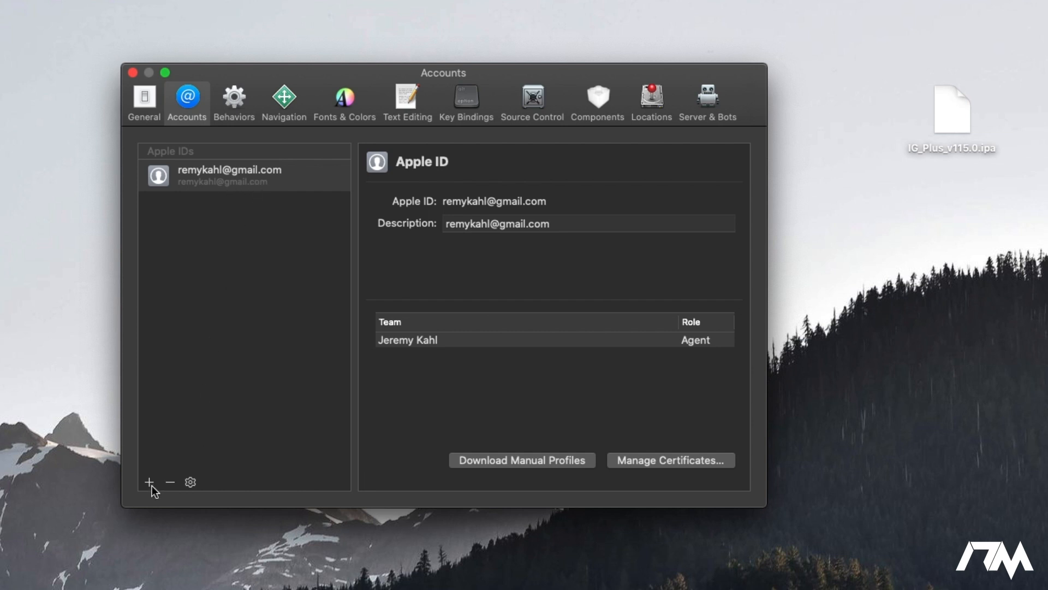
pyautogui.moveTo(245, 197)
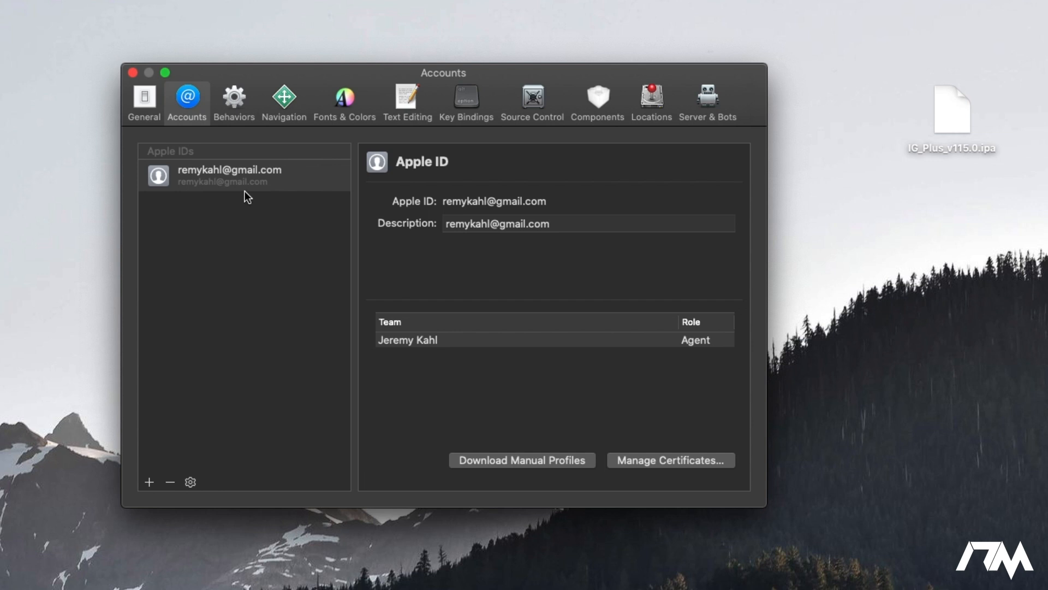
pyautogui.moveTo(261, 323)
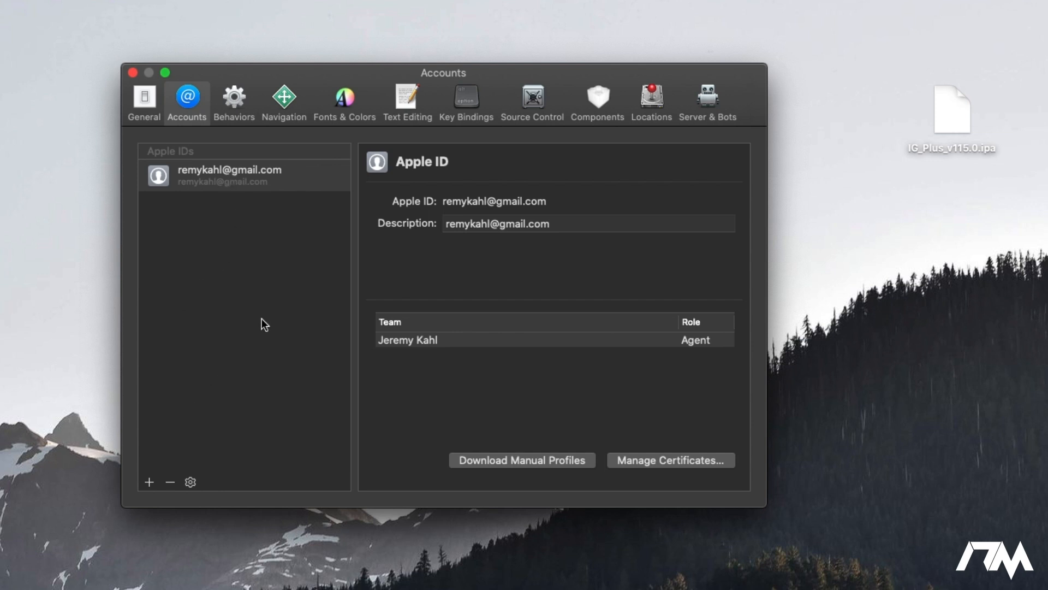
pyautogui.moveTo(225, 200)
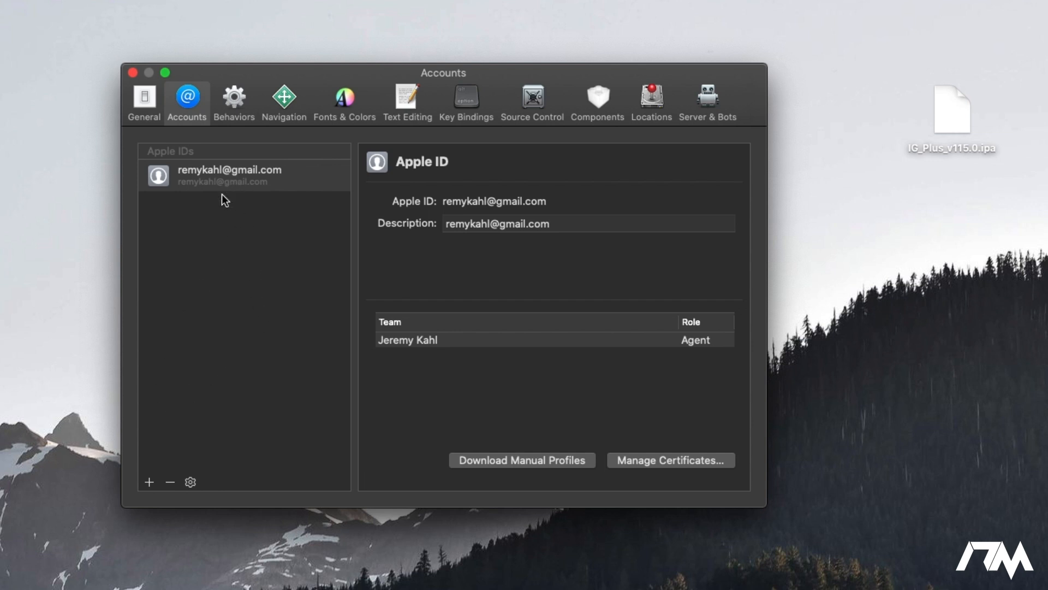
pyautogui.moveTo(245, 217)
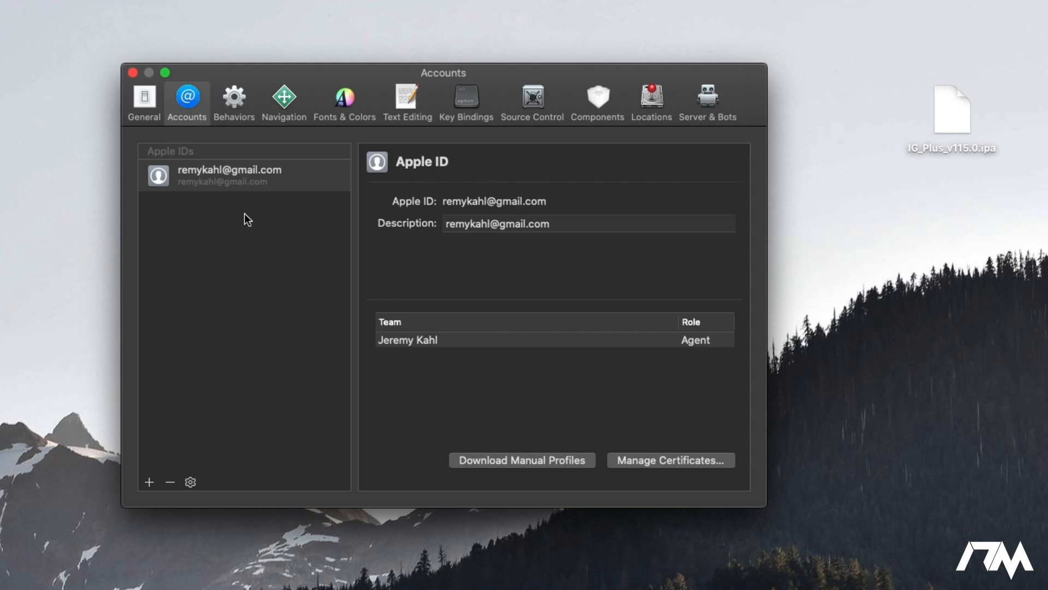
pyautogui.moveTo(157, 468)
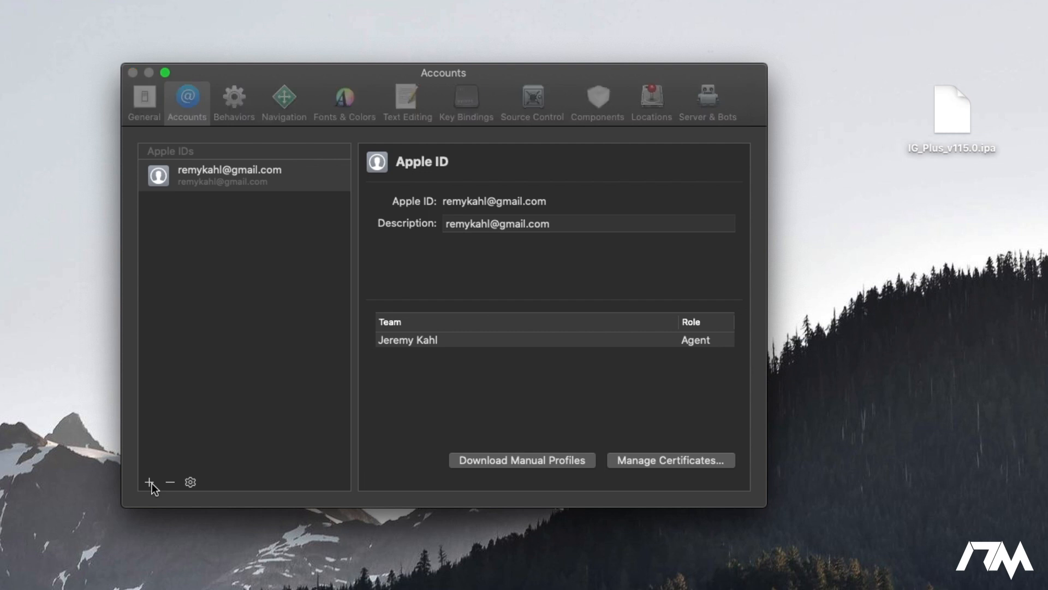
# - Start adding another account, then back out and leave the preferences
pyautogui.click(148, 482)
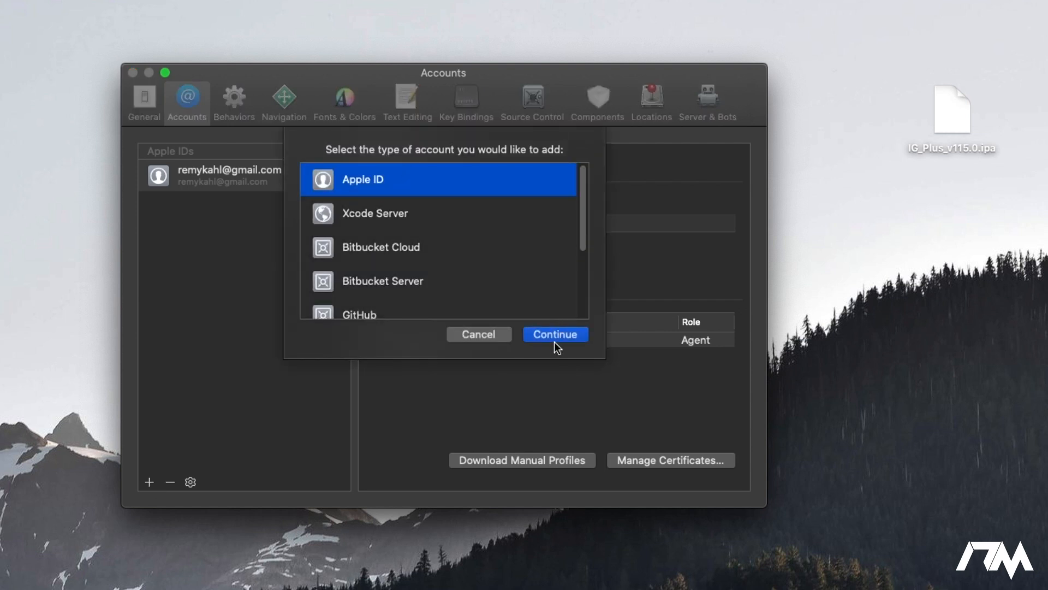
pyautogui.moveTo(524, 344)
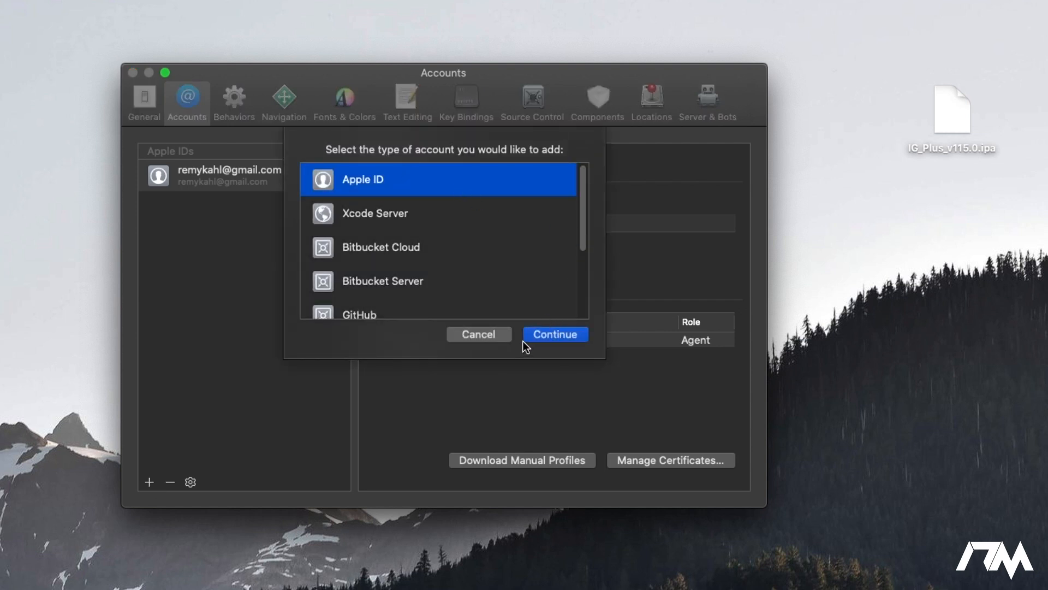
pyautogui.scroll(-3)
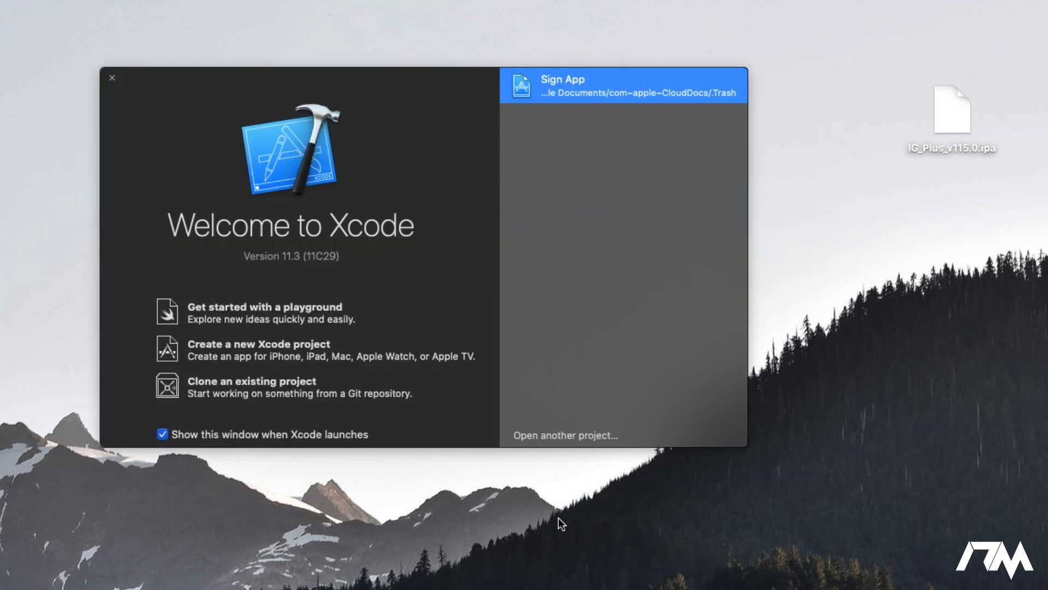
pyautogui.moveTo(230, 284)
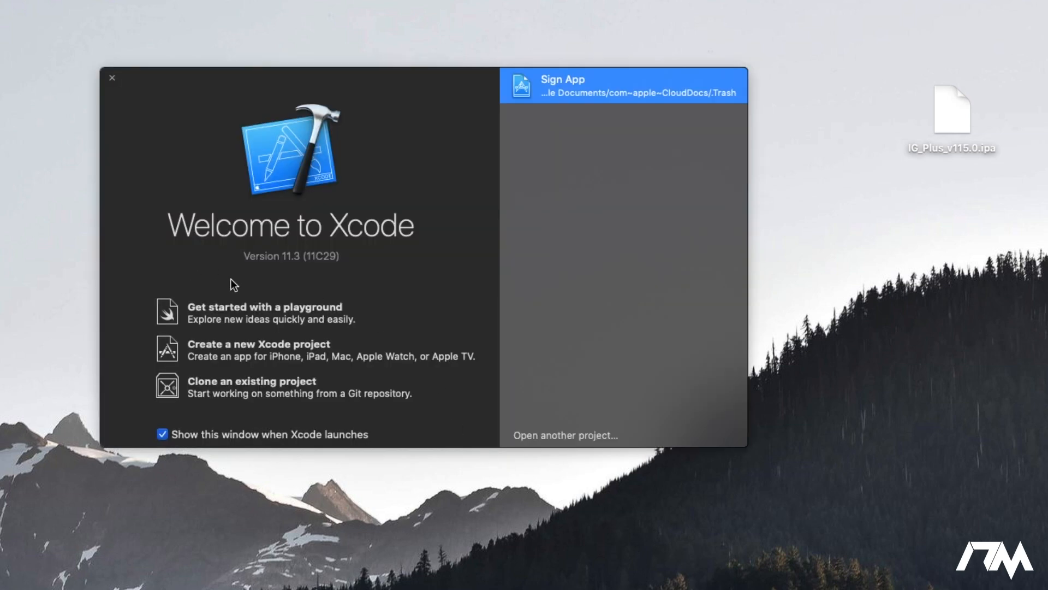
pyautogui.moveTo(242, 358)
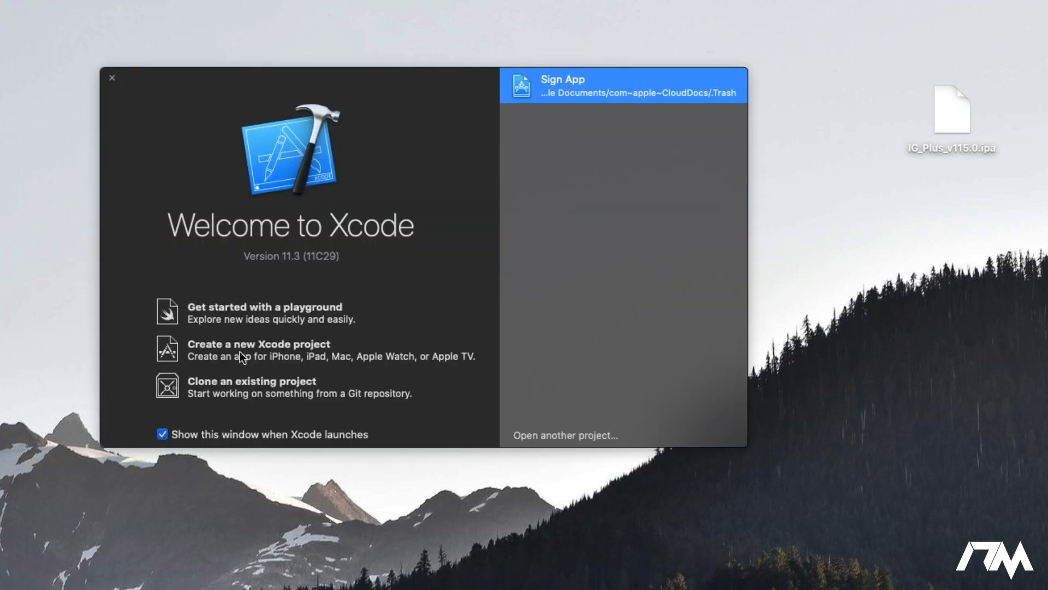
# - Begin a new Single View App project named 'Sign App' with organization identifier com.sign
pyautogui.click(257, 344)
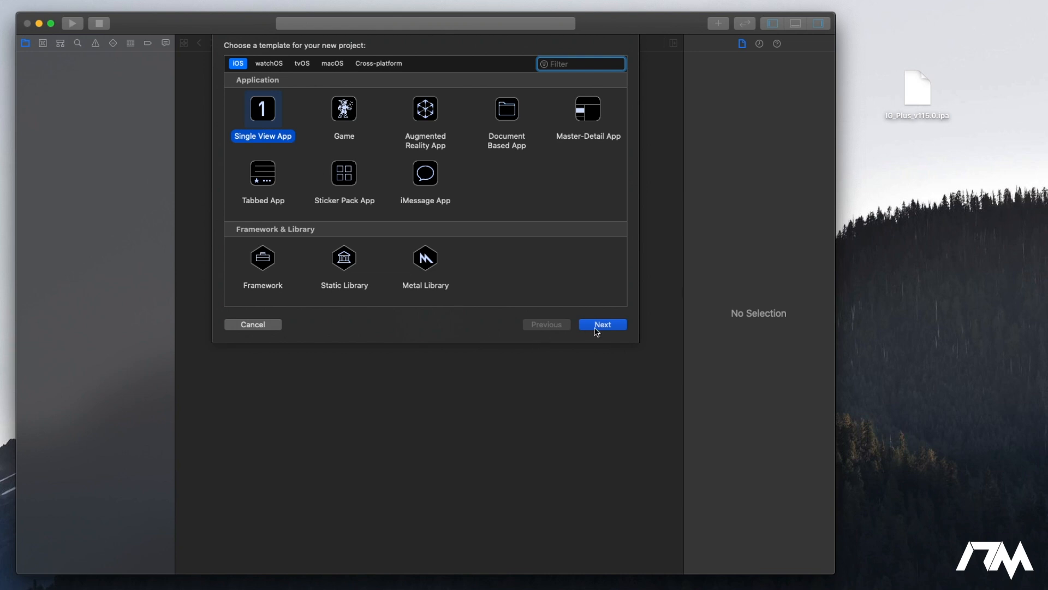
pyautogui.click(603, 324)
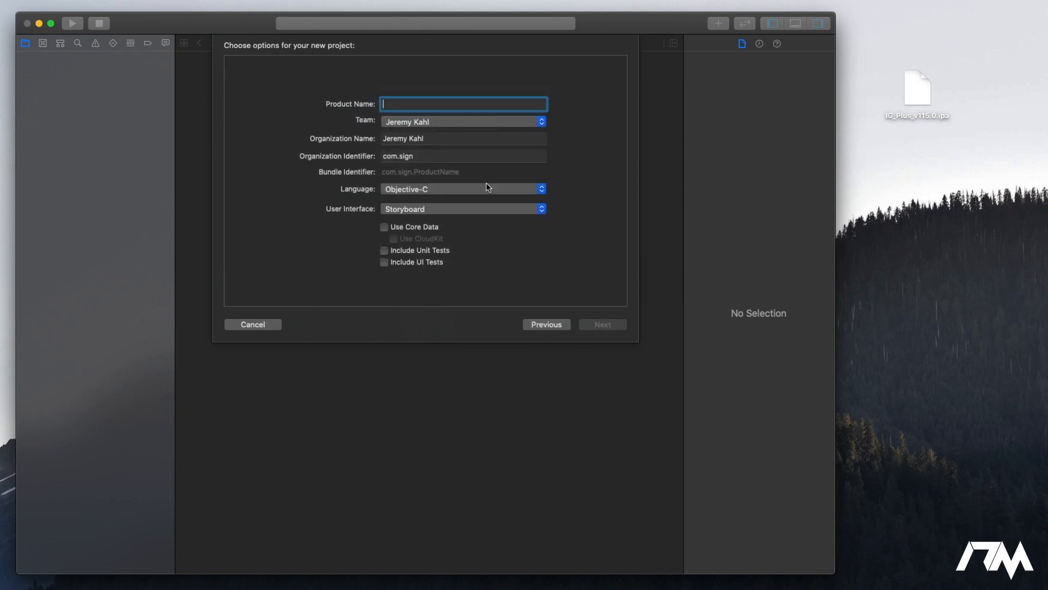
pyautogui.moveTo(420, 93)
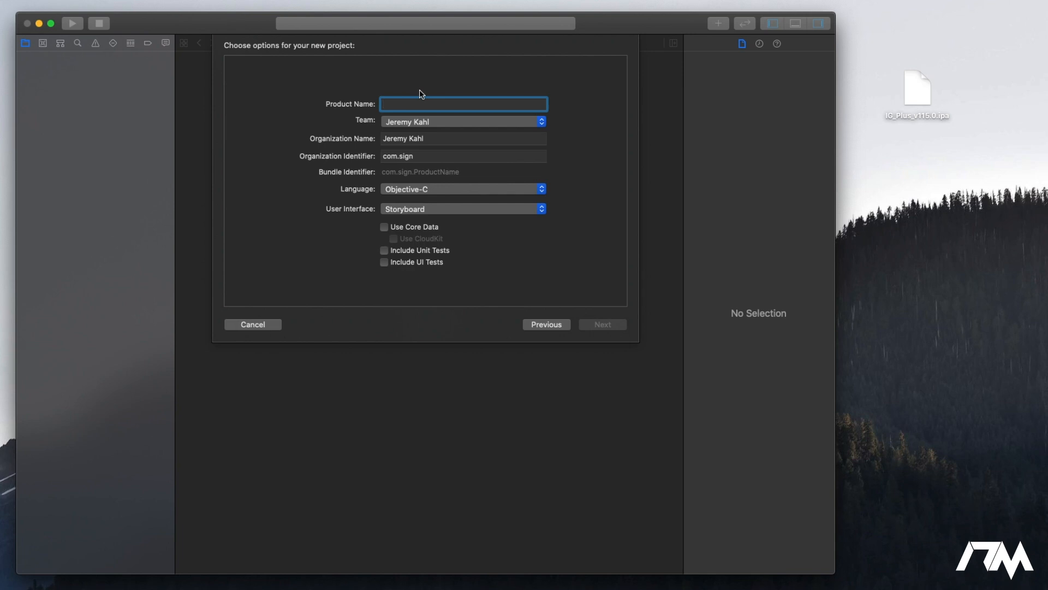
pyautogui.write('S')
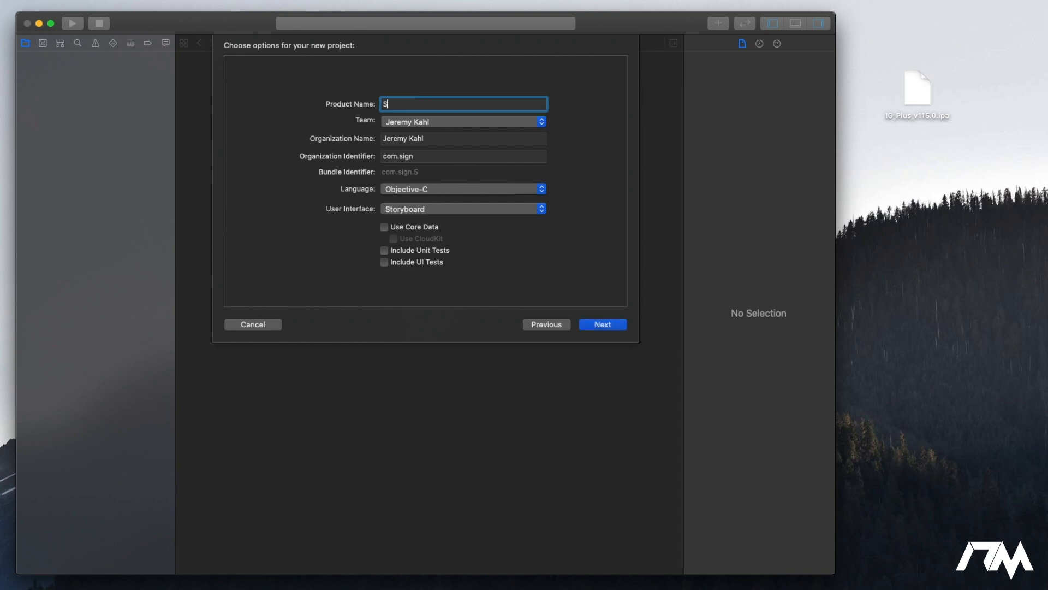
pyautogui.write('ign App')
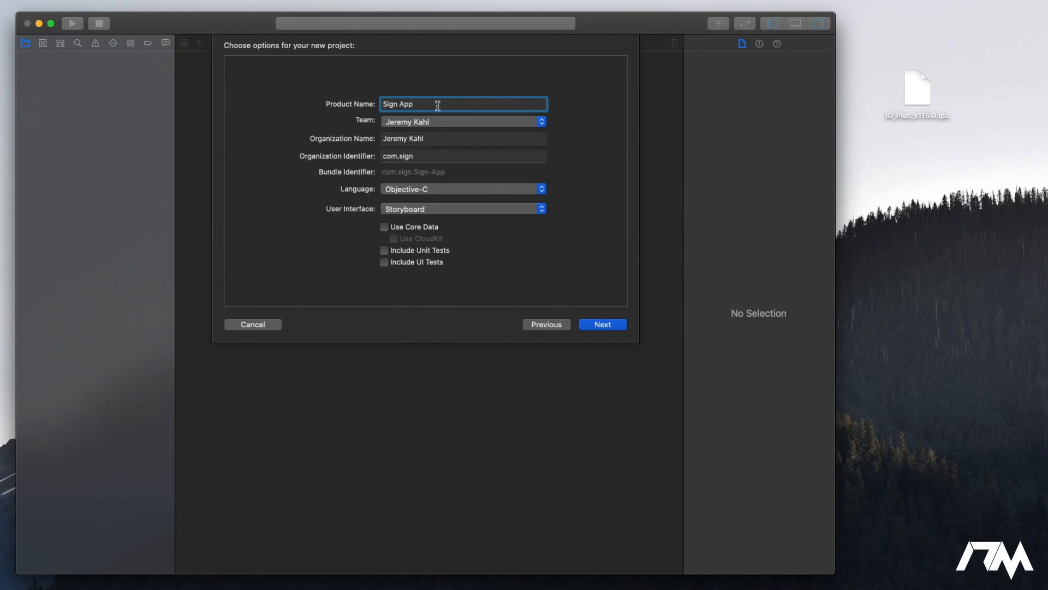
pyautogui.moveTo(336, 166)
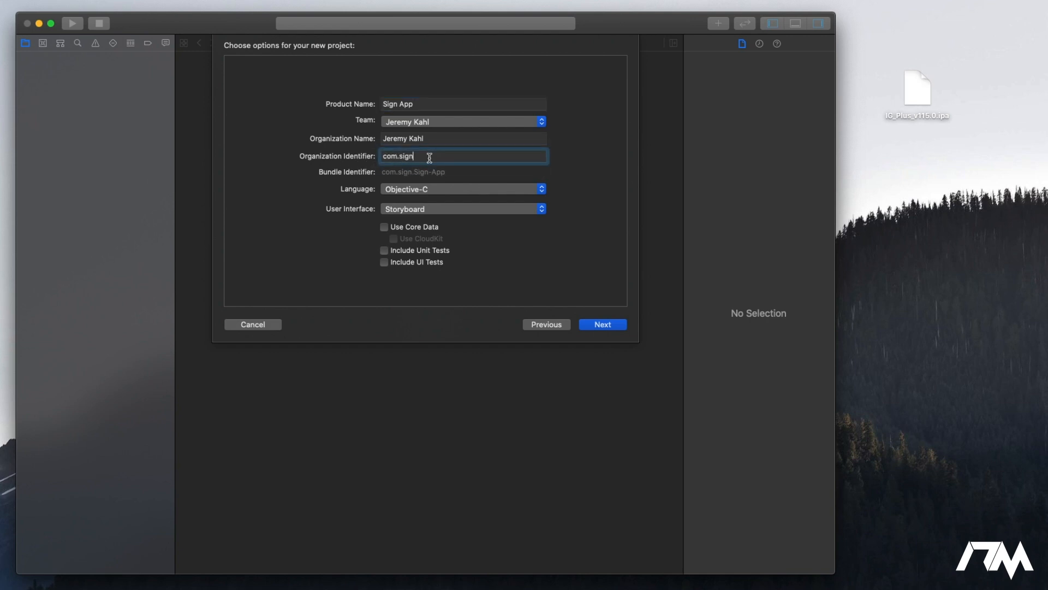
pyautogui.press('Backspace')
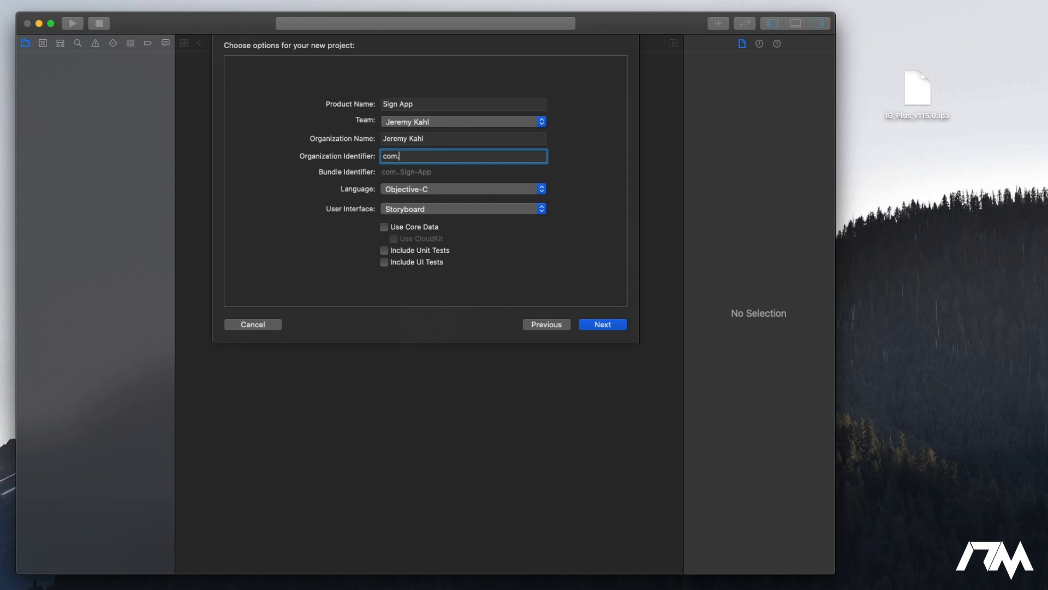
pyautogui.write('sign')
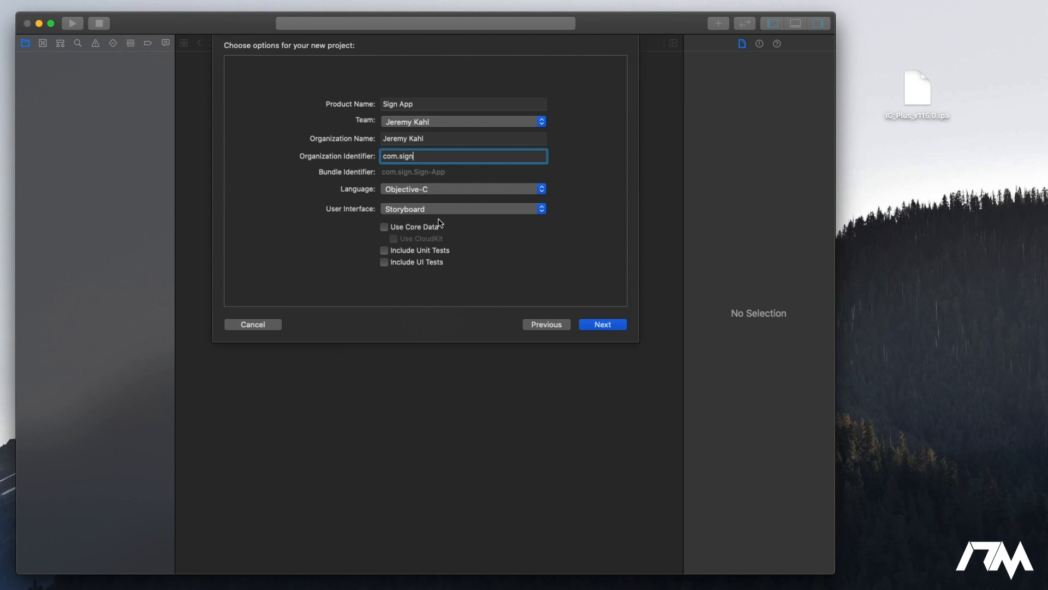
pyautogui.moveTo(435, 211)
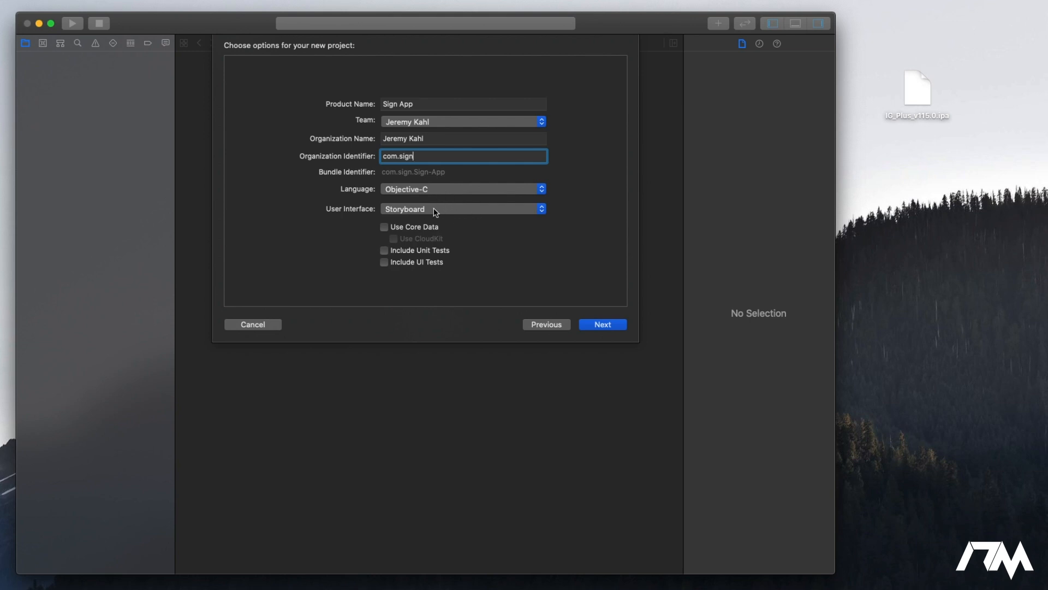
pyautogui.moveTo(449, 192)
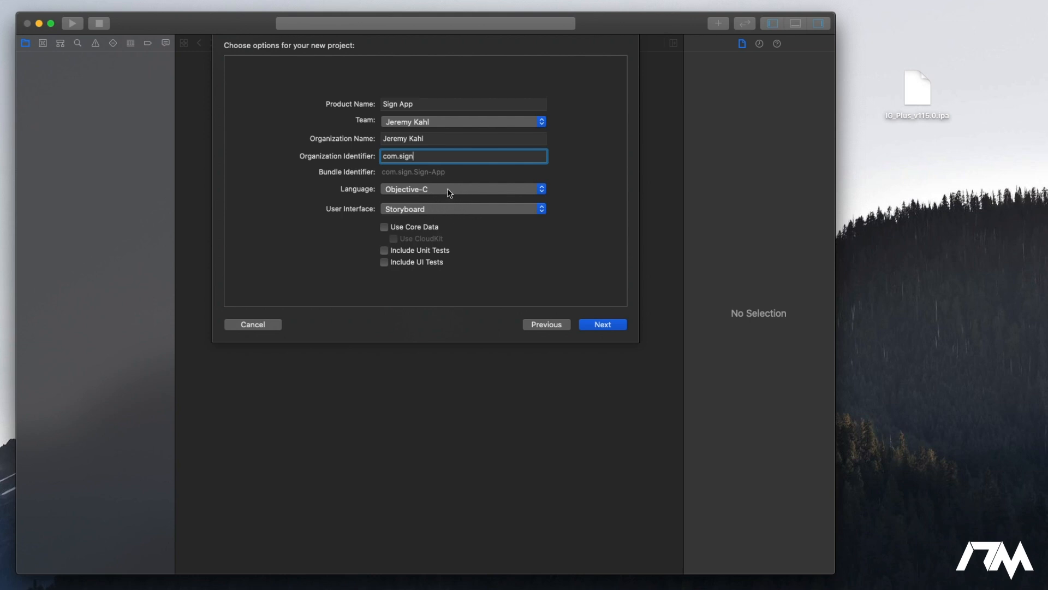
pyautogui.moveTo(600, 327)
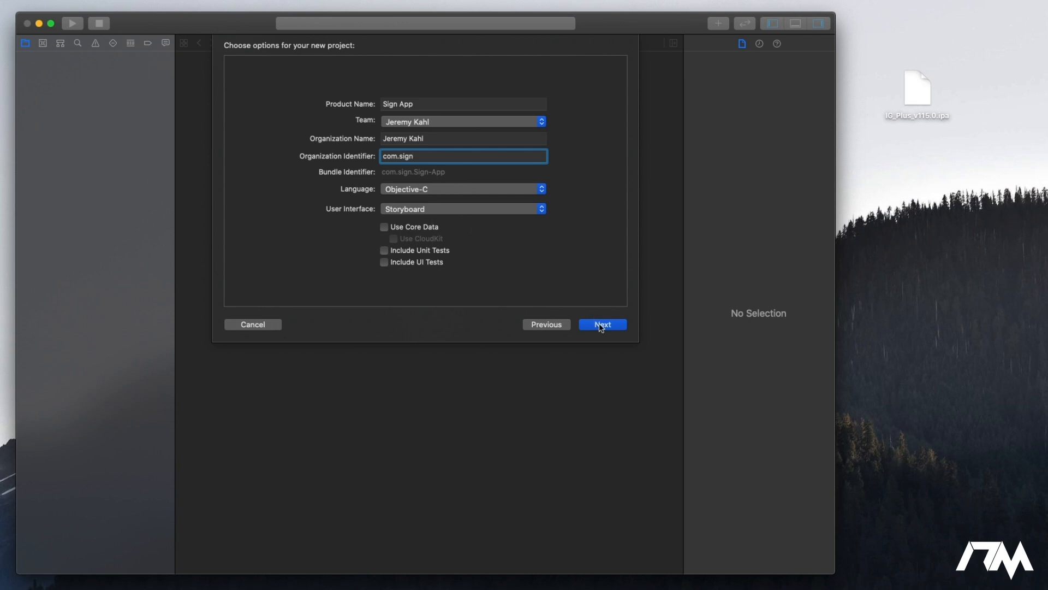
pyautogui.moveTo(424, 161)
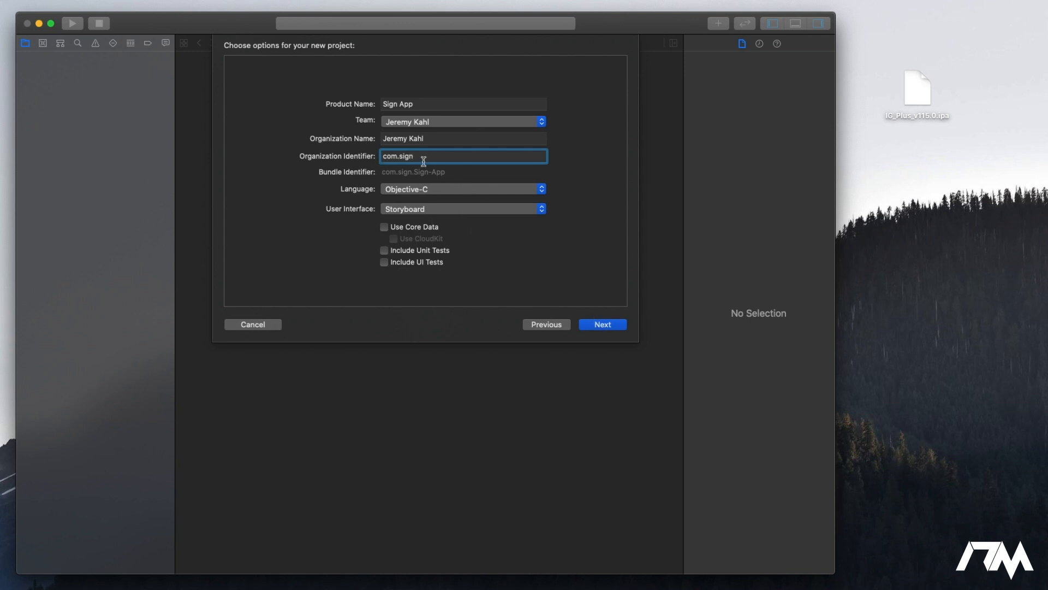
pyautogui.moveTo(435, 124)
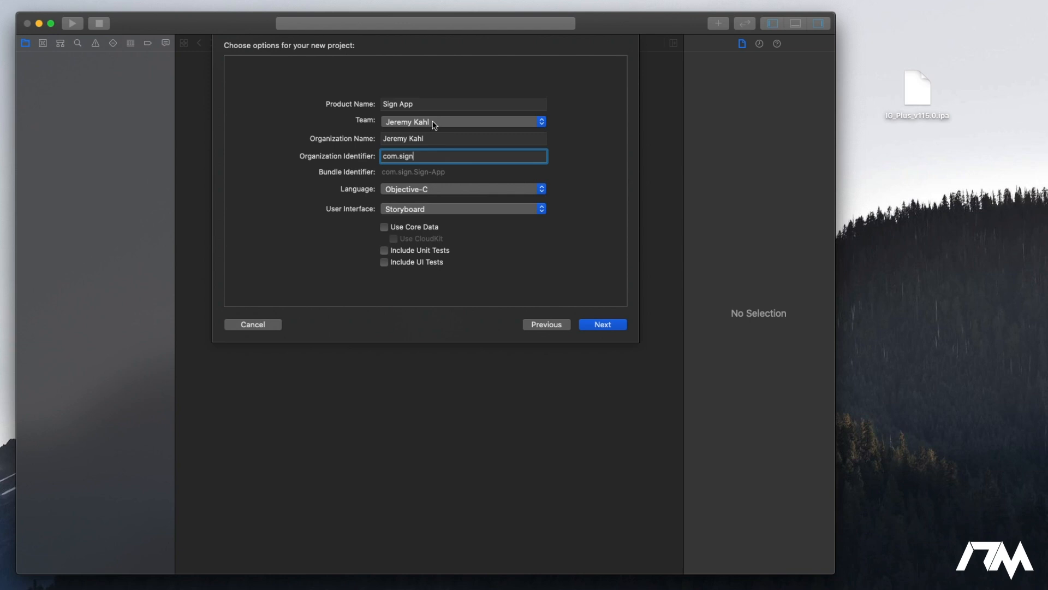
pyautogui.moveTo(461, 153)
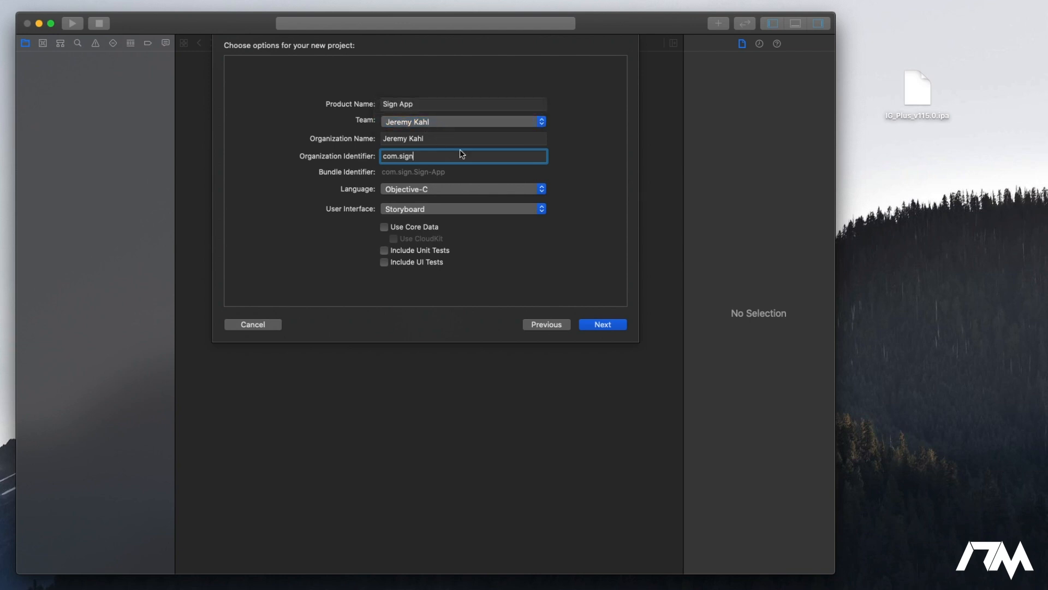
pyautogui.moveTo(613, 352)
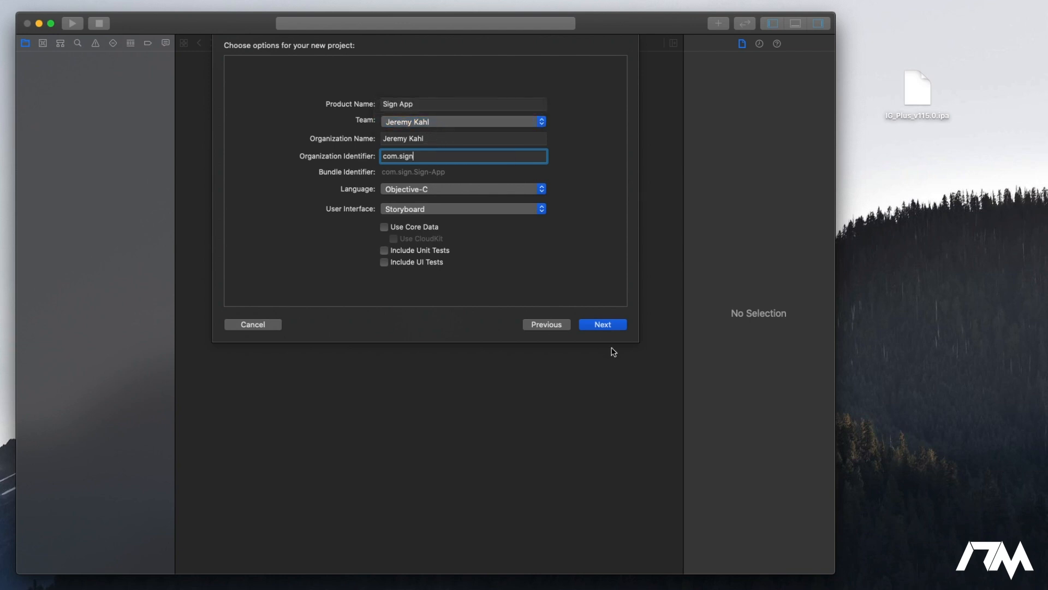
# - Create the Sign App project saved to the Desktop
pyautogui.click(602, 324)
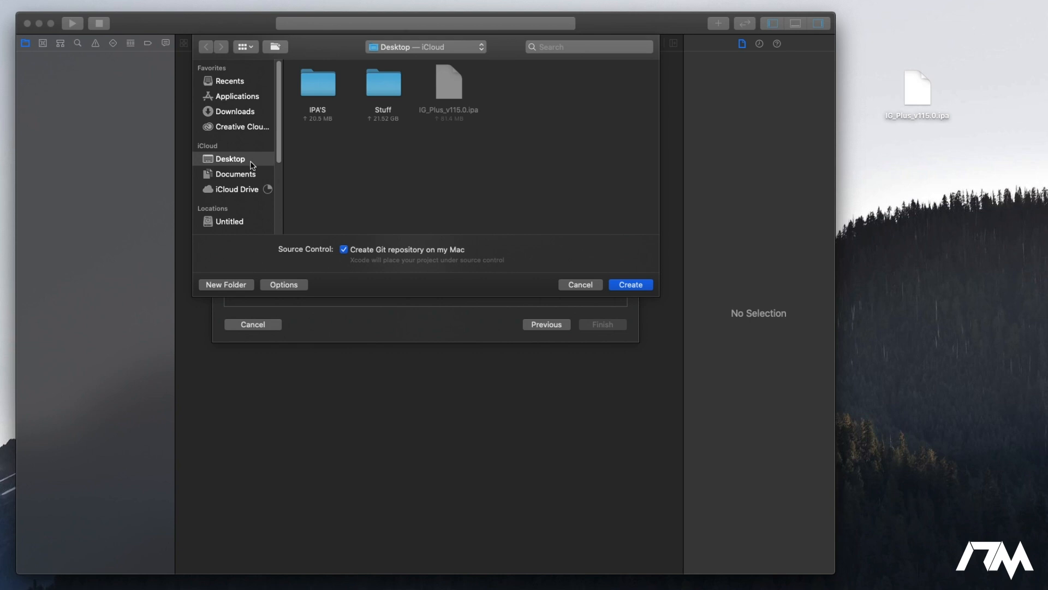
pyautogui.moveTo(262, 164)
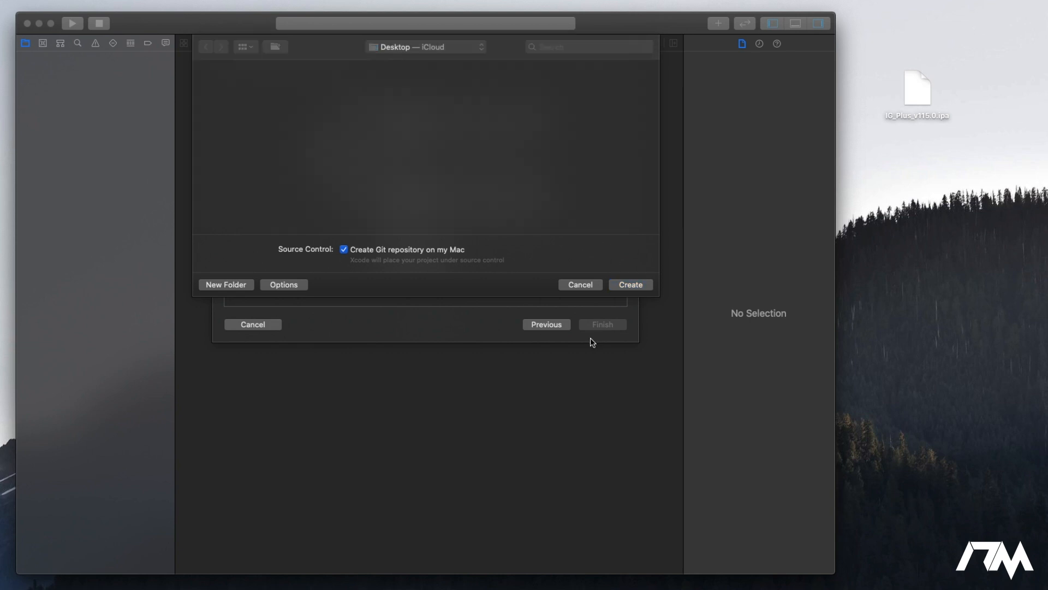
pyautogui.click(631, 284)
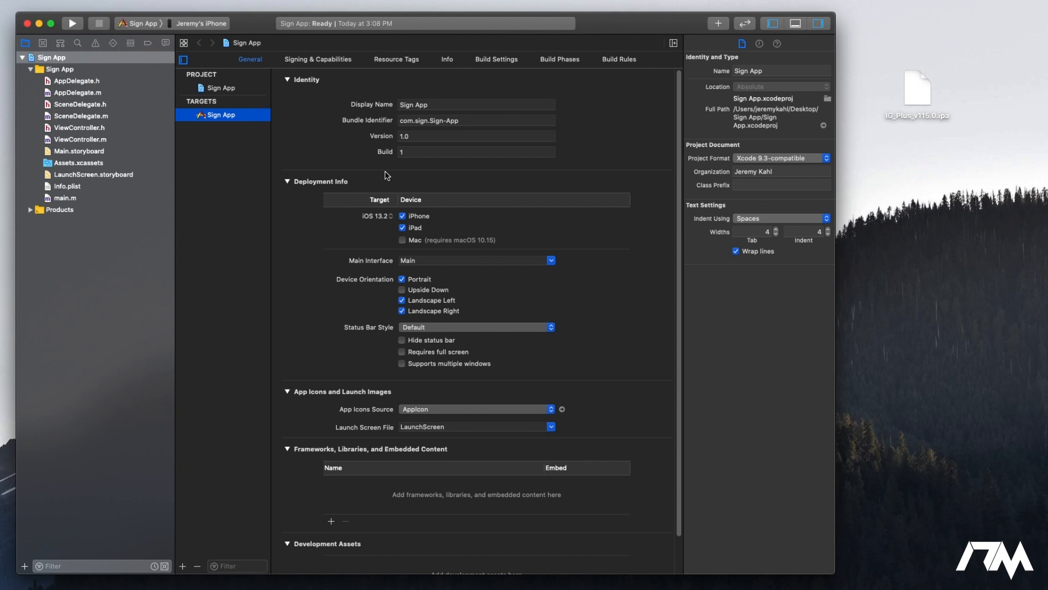
pyautogui.moveTo(326, 64)
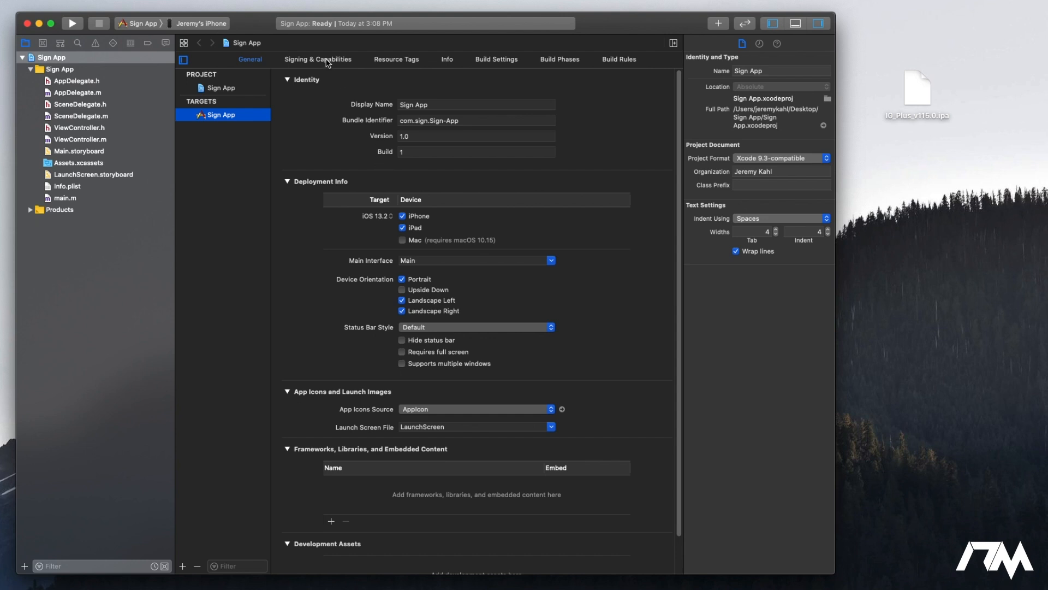
pyautogui.click(317, 59)
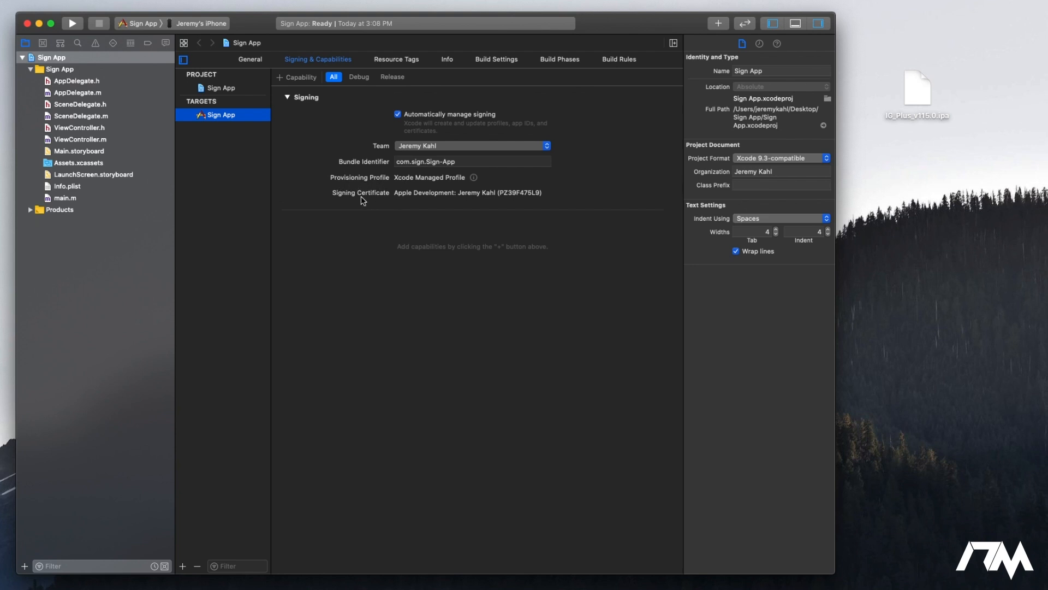
pyautogui.moveTo(409, 203)
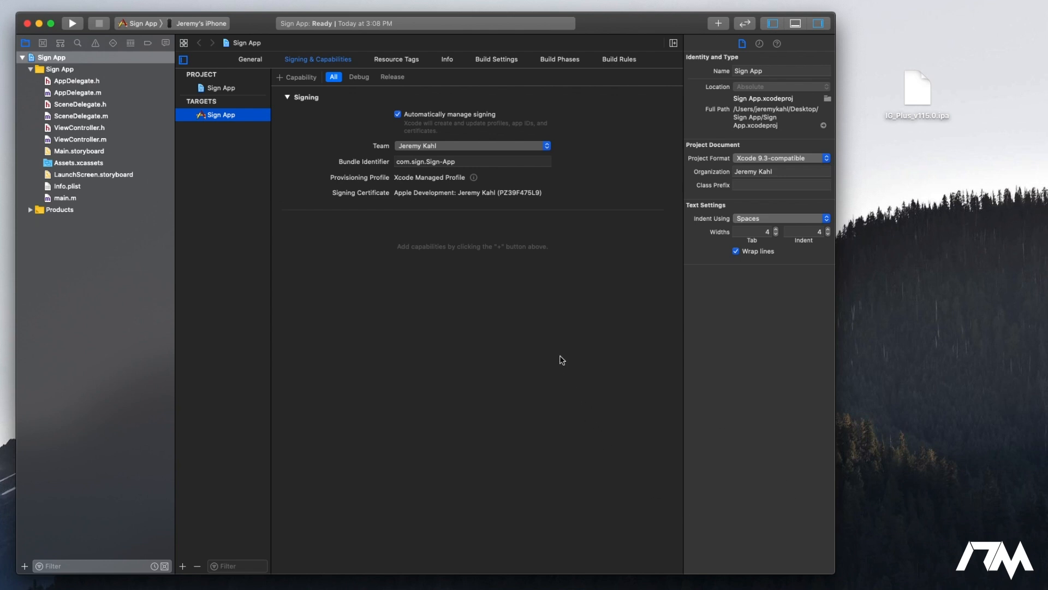
pyautogui.moveTo(406, 194)
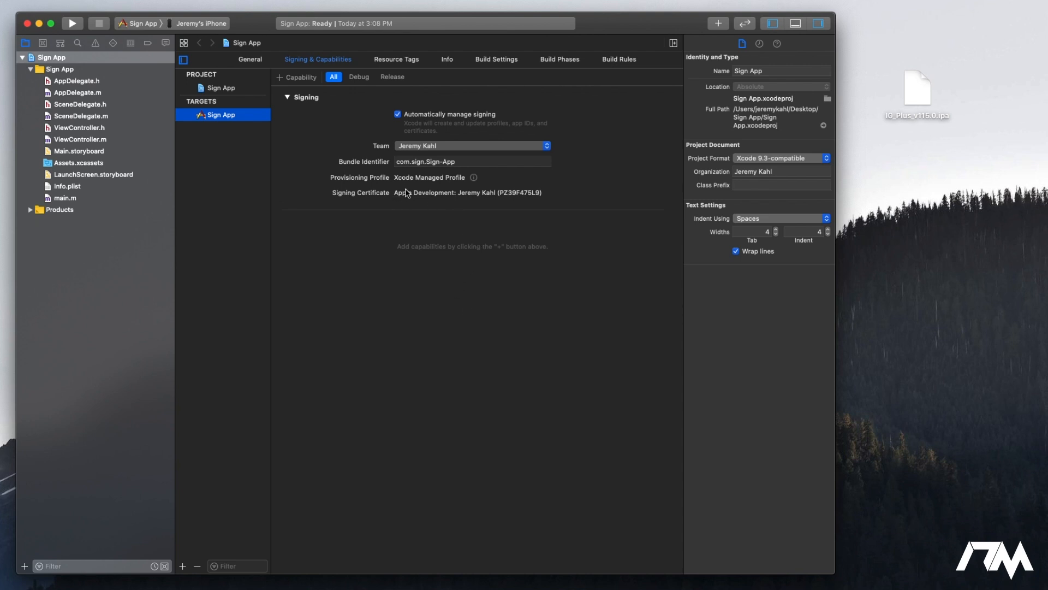
pyautogui.click(250, 59)
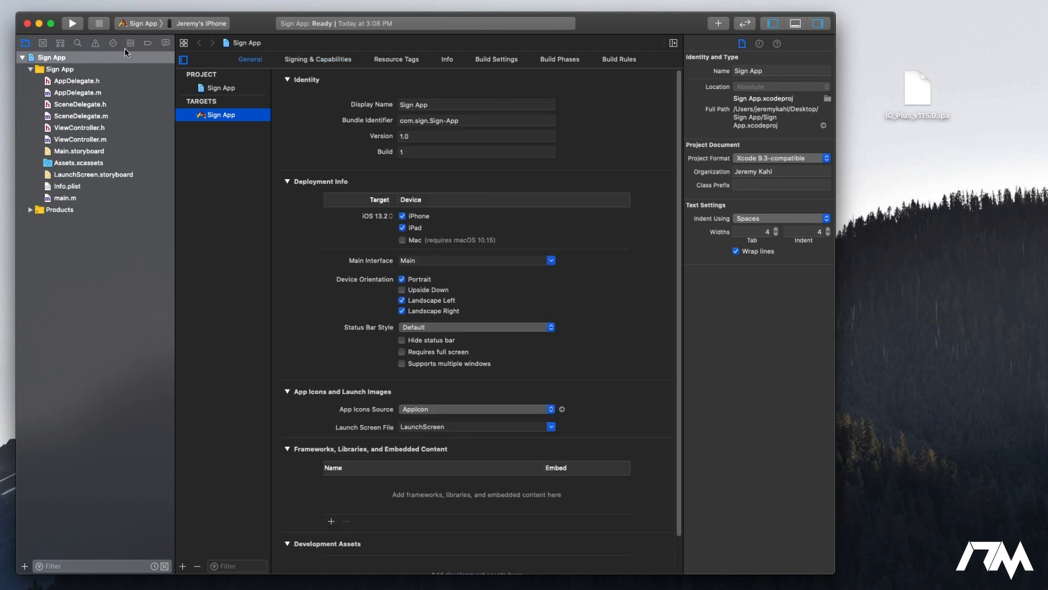
pyautogui.moveTo(72, 24)
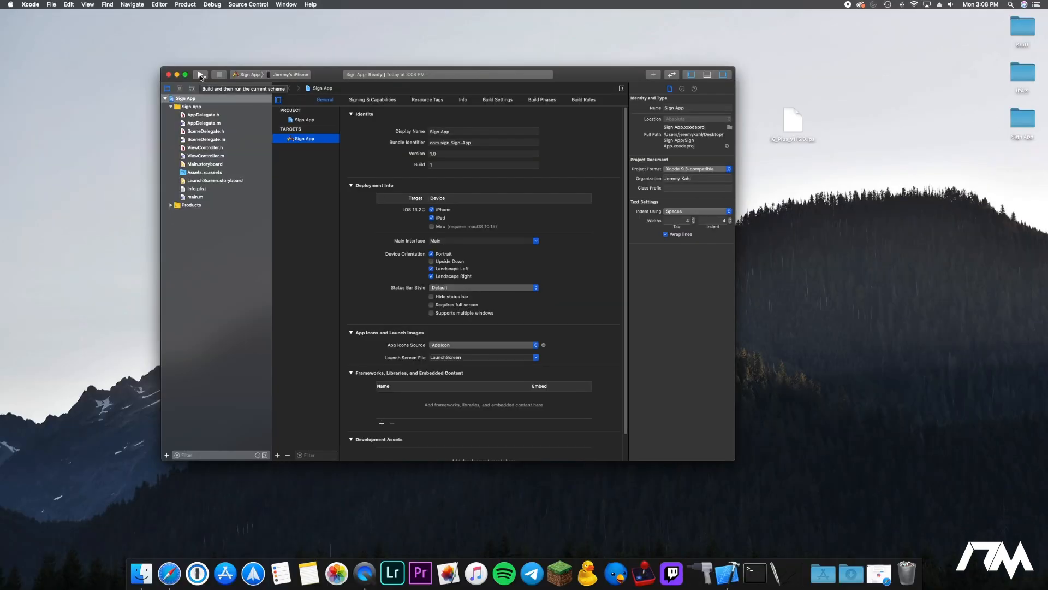
# - Build and run Sign App on the connected iPhone
pyautogui.click(200, 74)
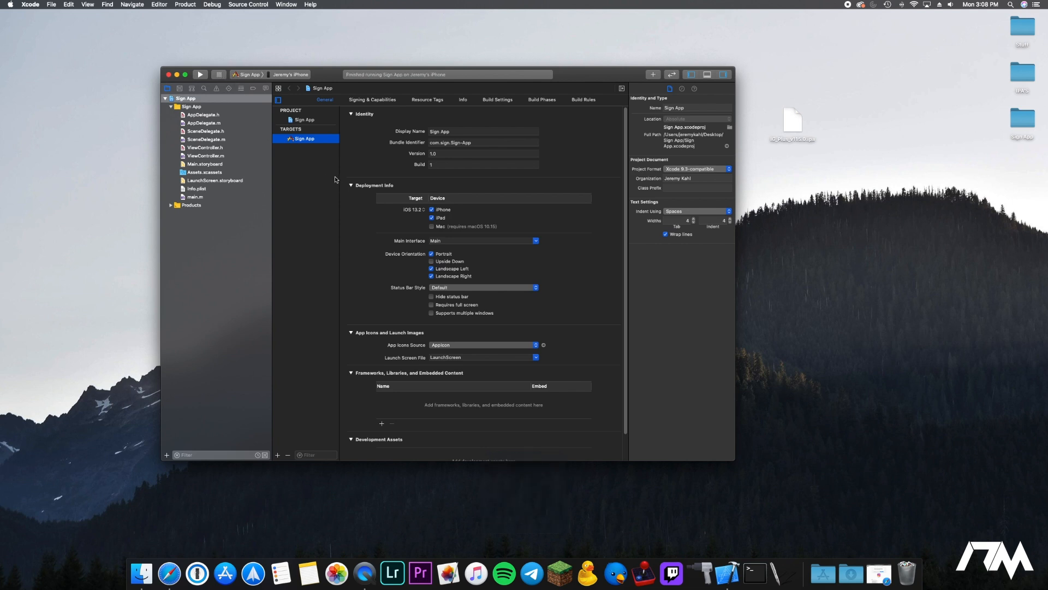
pyautogui.moveTo(496, 399)
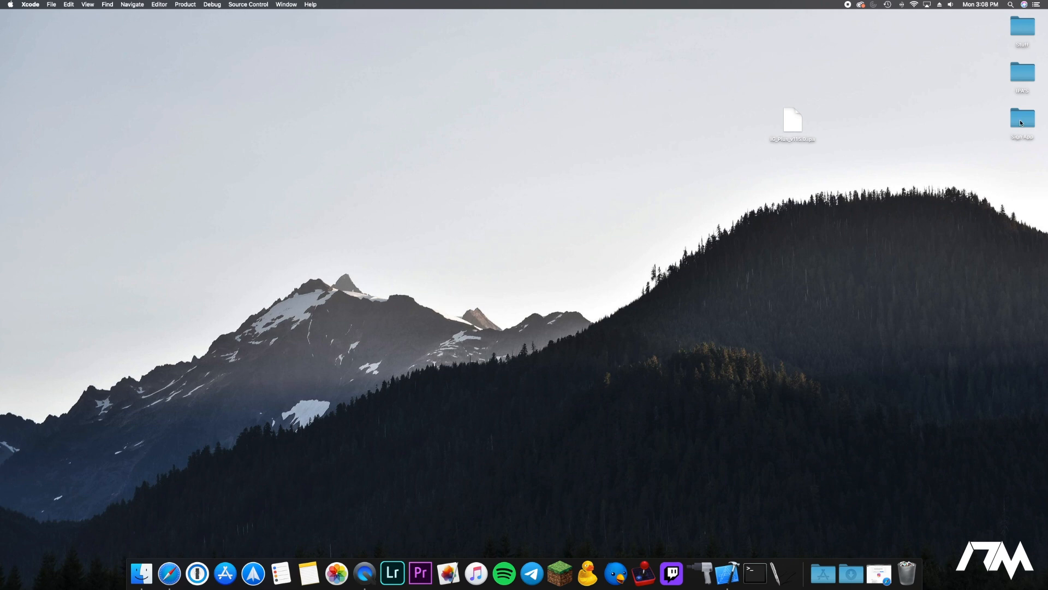
pyautogui.moveTo(1029, 118)
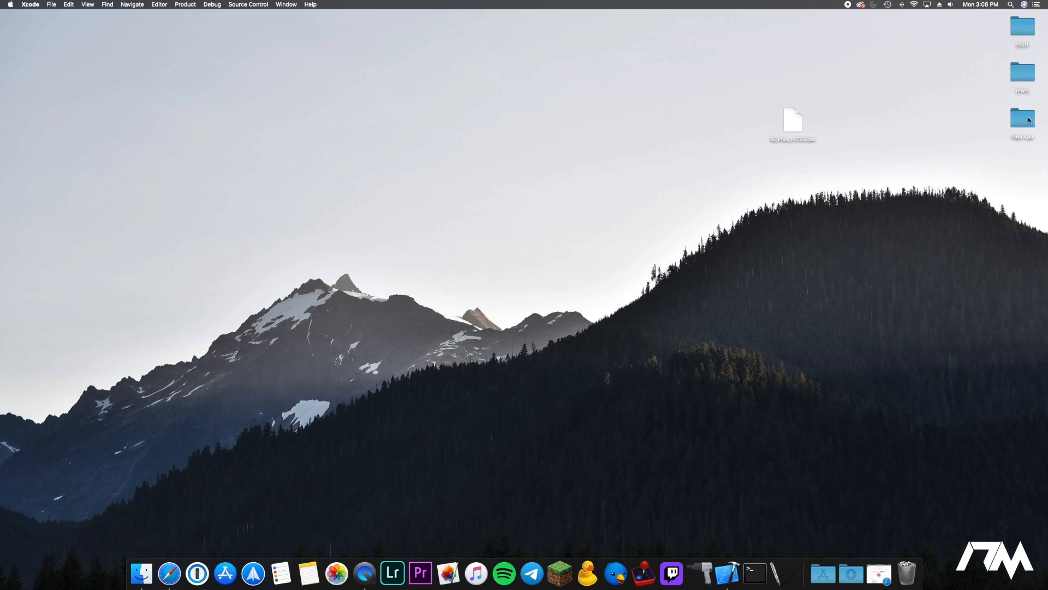
pyautogui.moveTo(783, 575)
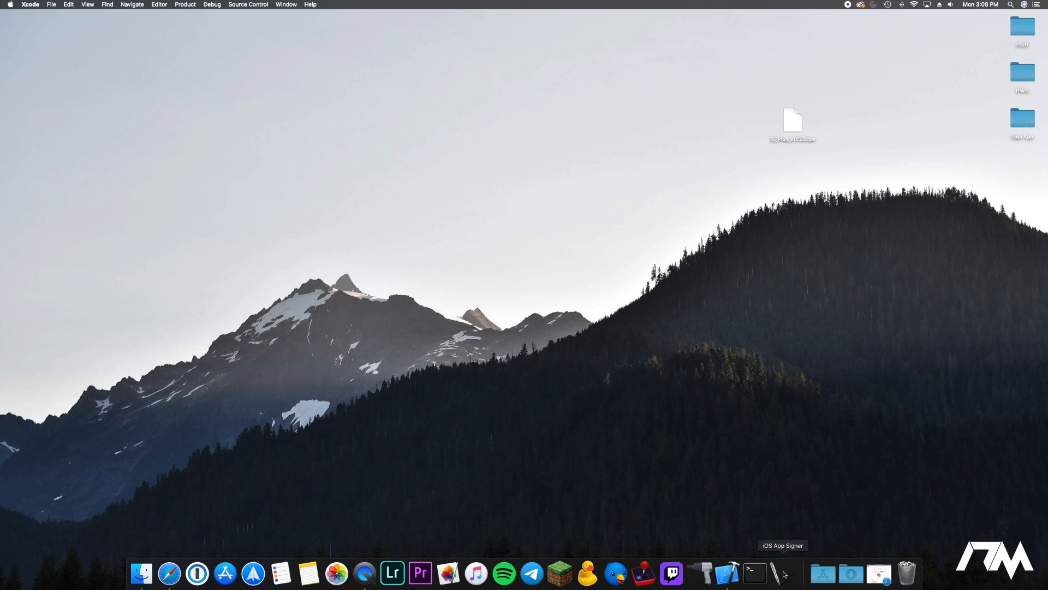
# - Launch iOS App Signer and move its window to the middle of the screen
pyautogui.click(771, 575)
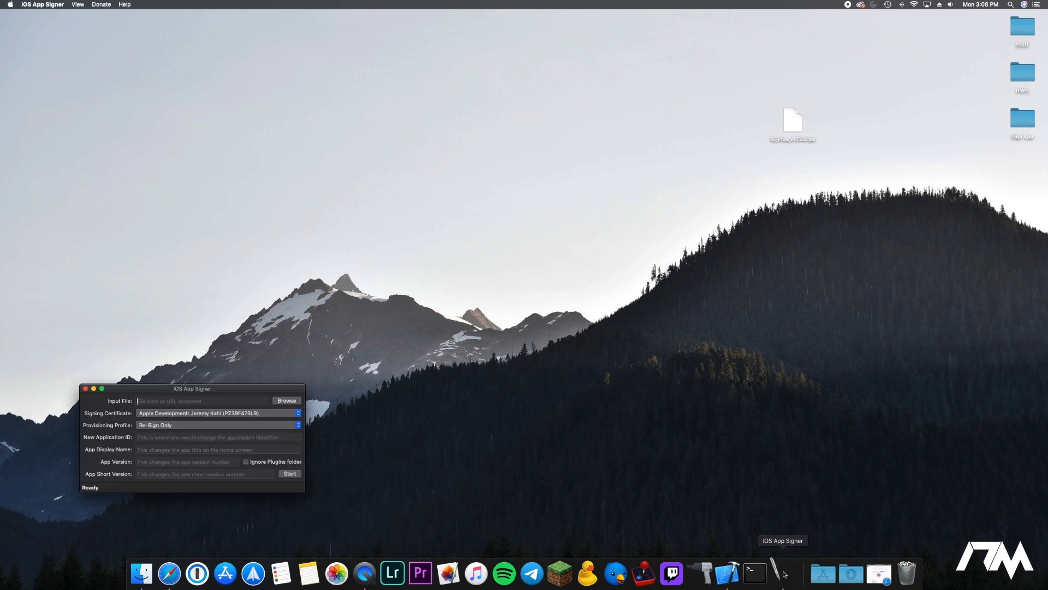
pyautogui.moveTo(193, 389); pyautogui.dragTo(565, 129)
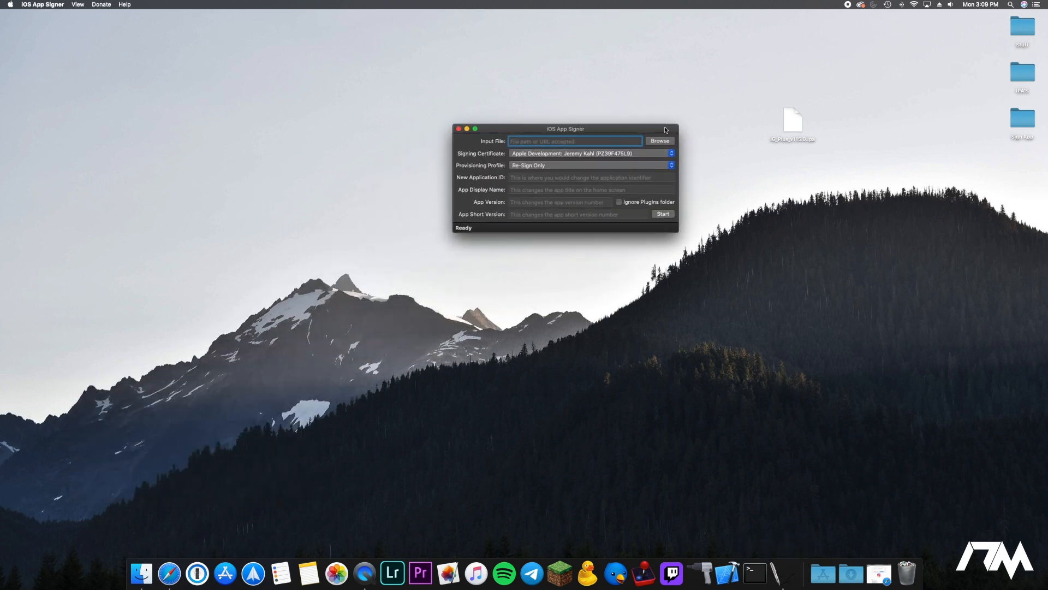
pyautogui.moveTo(565, 128); pyautogui.dragTo(565, 124)
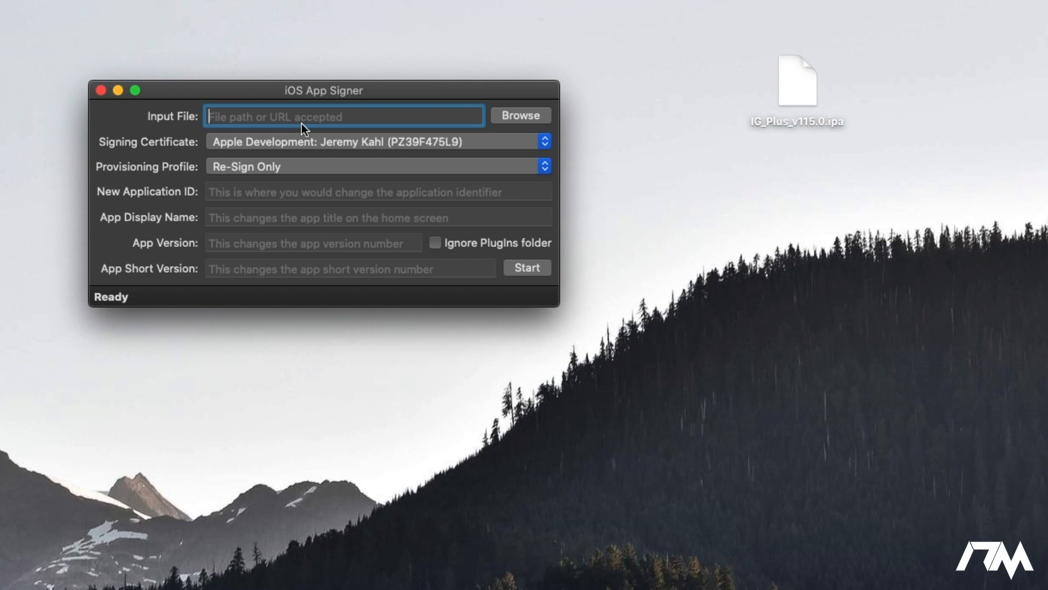
pyautogui.moveTo(507, 122)
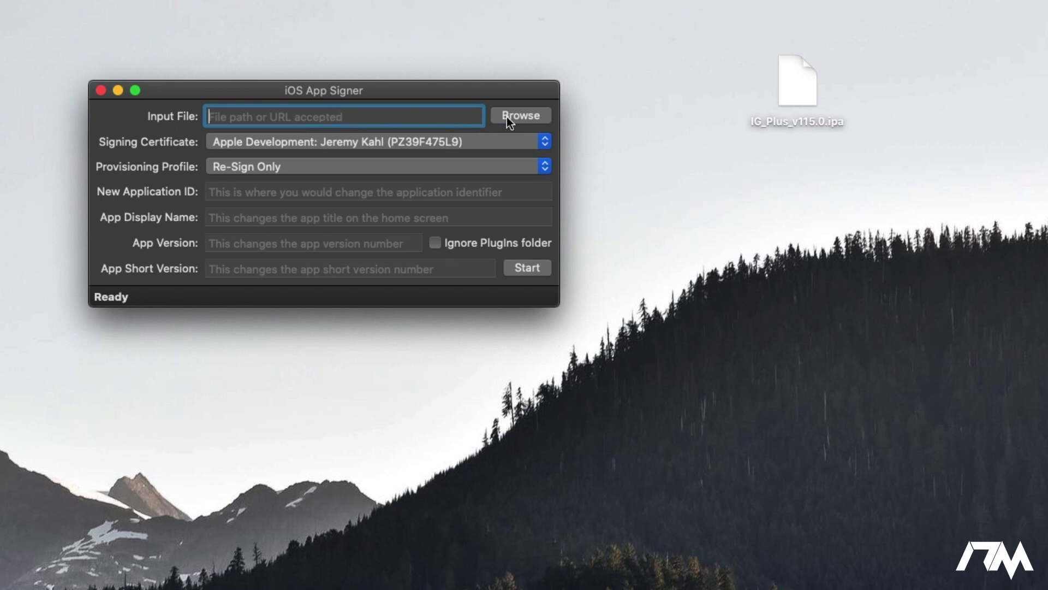
# - Browse to the Desktop and load IG_Plus_v115.0.ipa as the input file
pyautogui.click(520, 116)
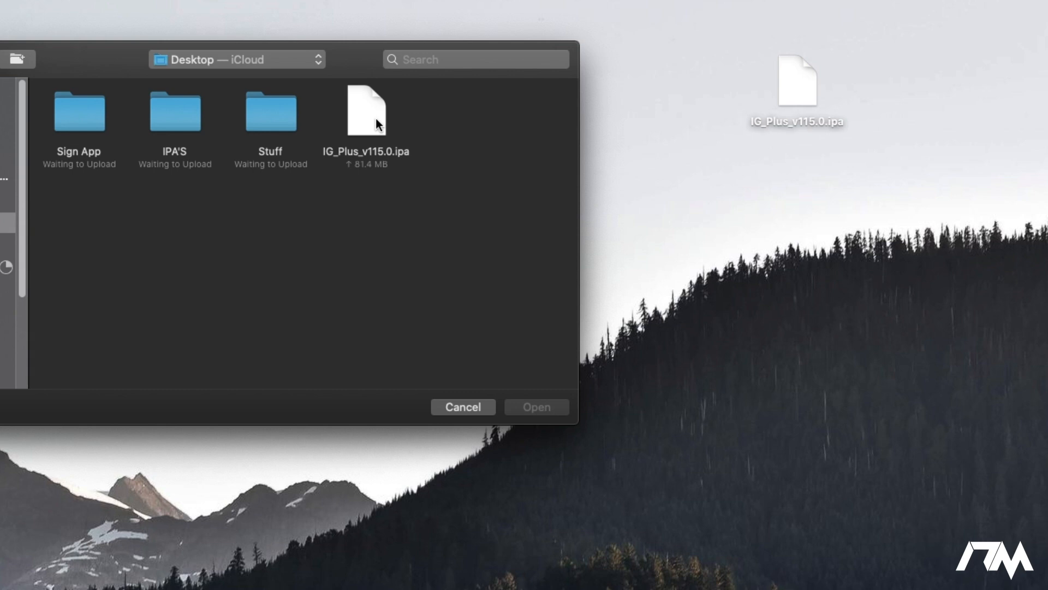
pyautogui.click(364, 112)
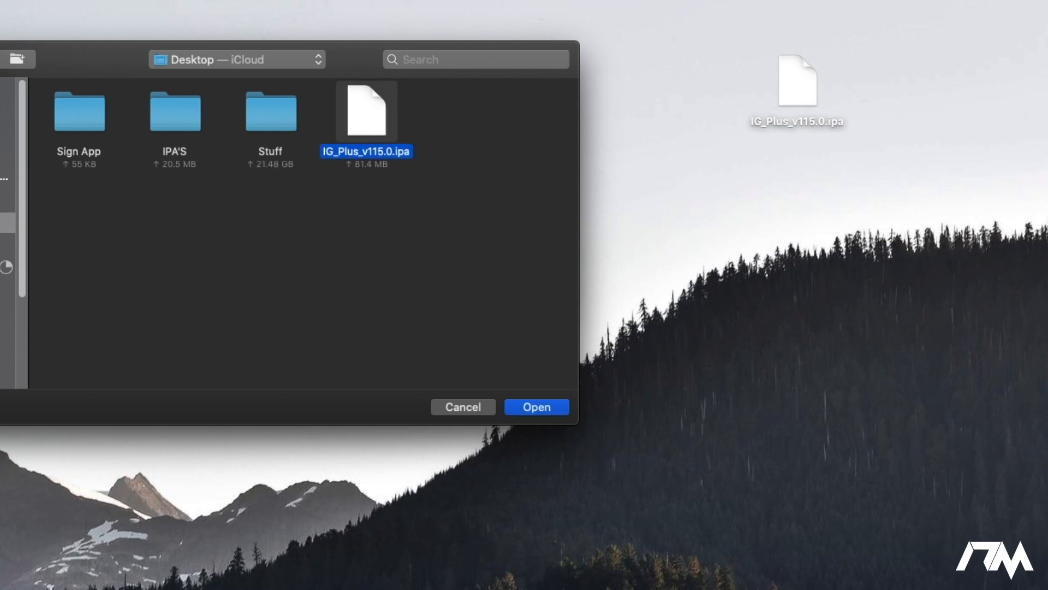
pyautogui.moveTo(454, 287)
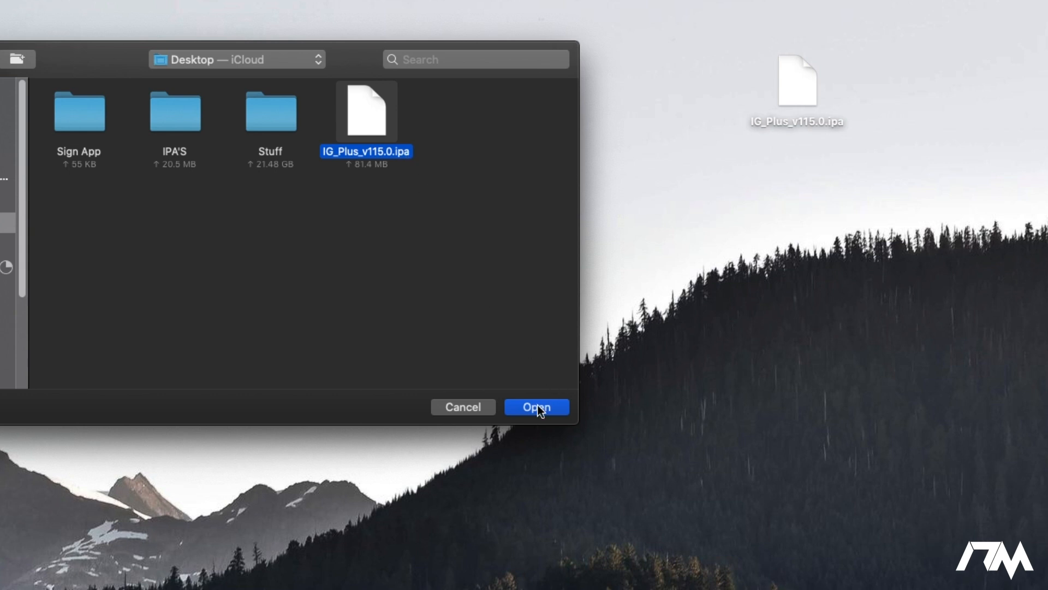
pyautogui.click(536, 406)
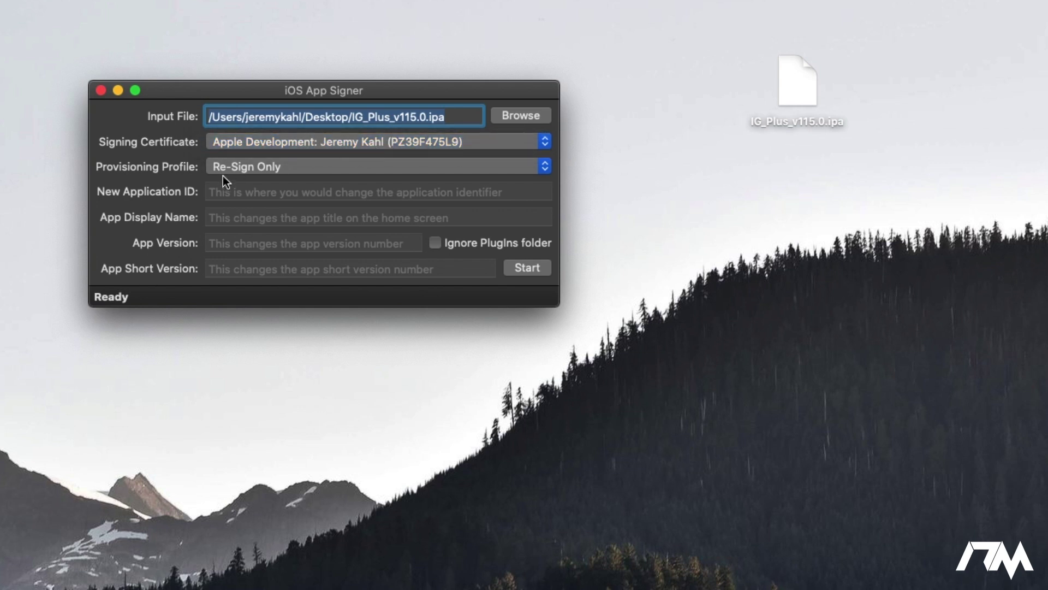
pyautogui.moveTo(277, 174)
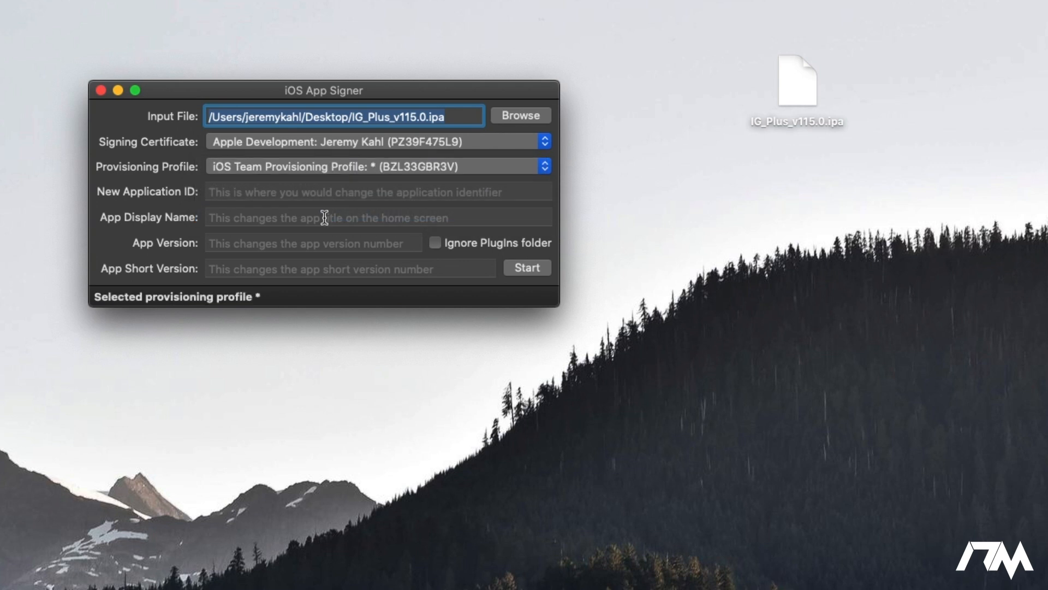
pyautogui.moveTo(236, 211)
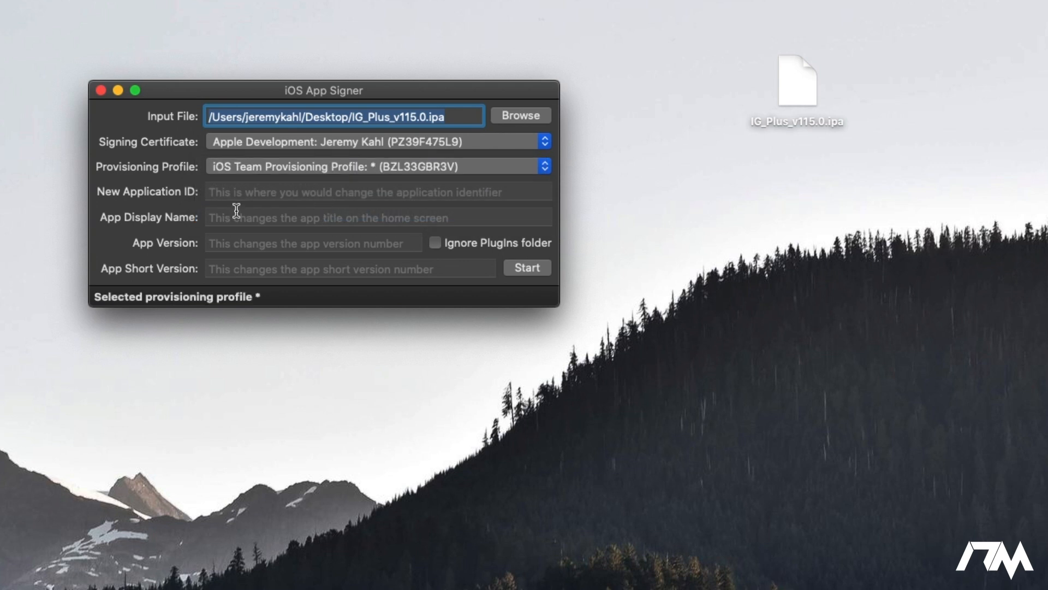
pyautogui.moveTo(228, 227)
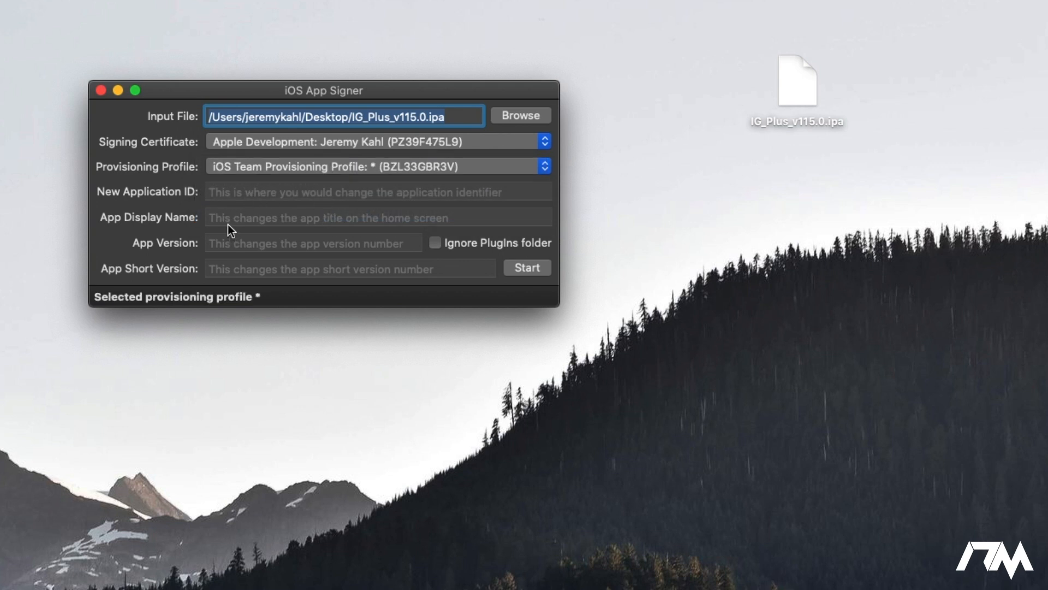
pyautogui.moveTo(250, 263)
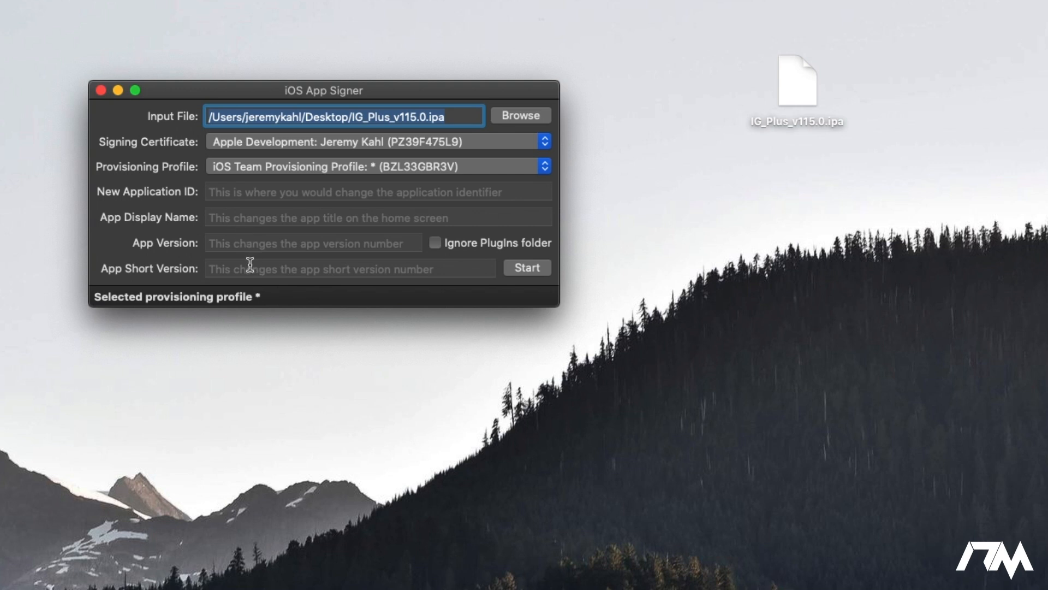
pyautogui.moveTo(389, 284)
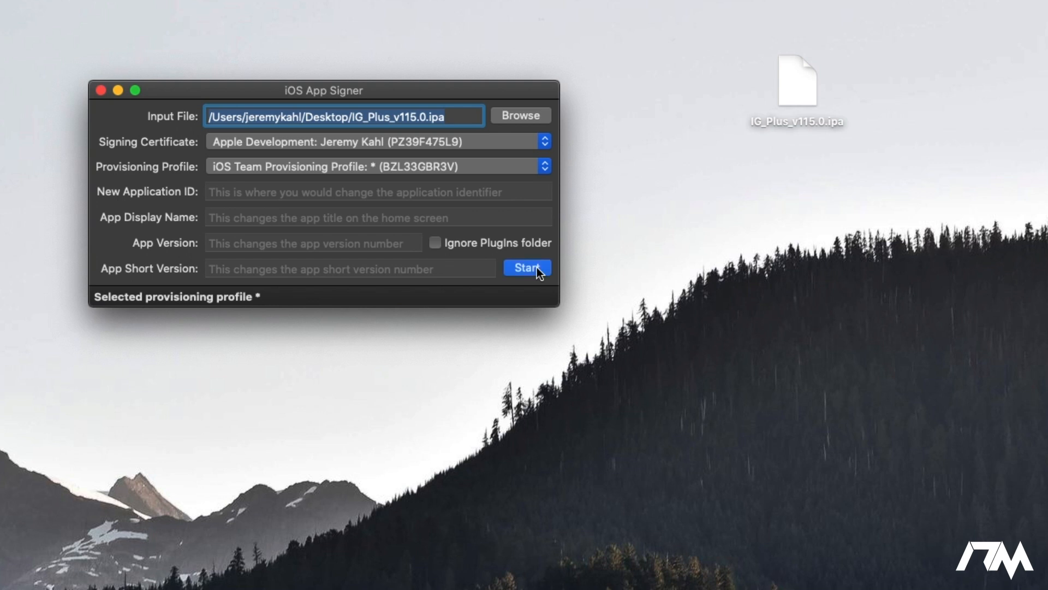
# - Start re-signing and save the output over the existing IG_Plus_v115.0.ipa on the Desktop
pyautogui.click(528, 267)
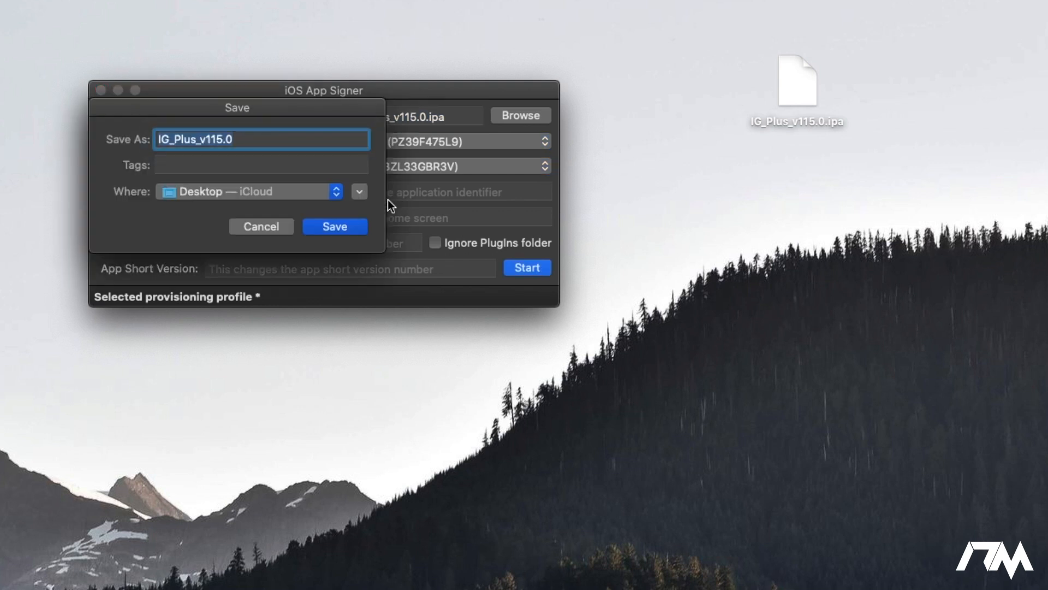
pyautogui.moveTo(303, 206)
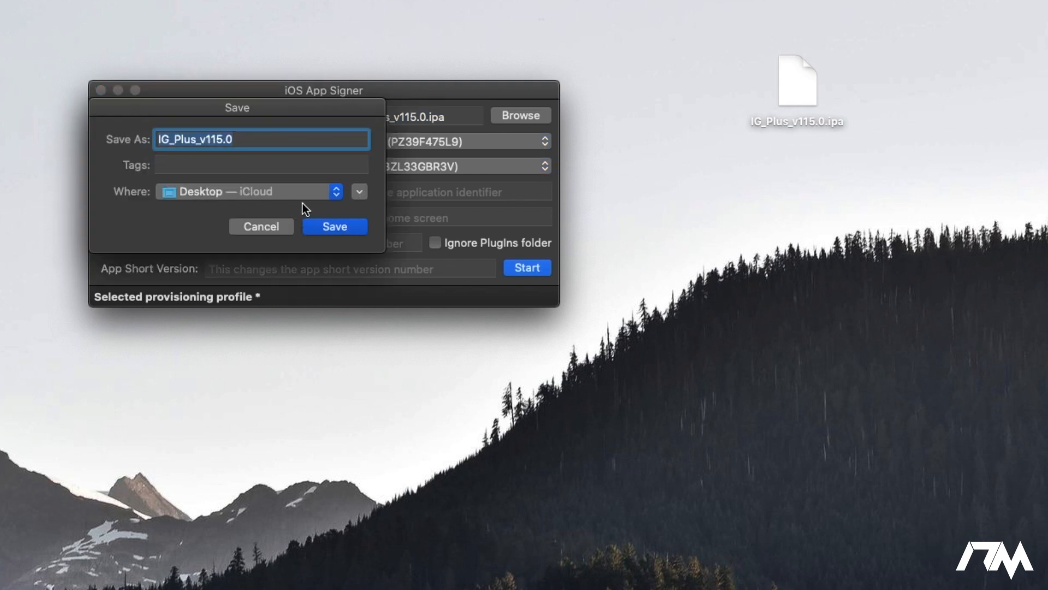
pyautogui.click(334, 226)
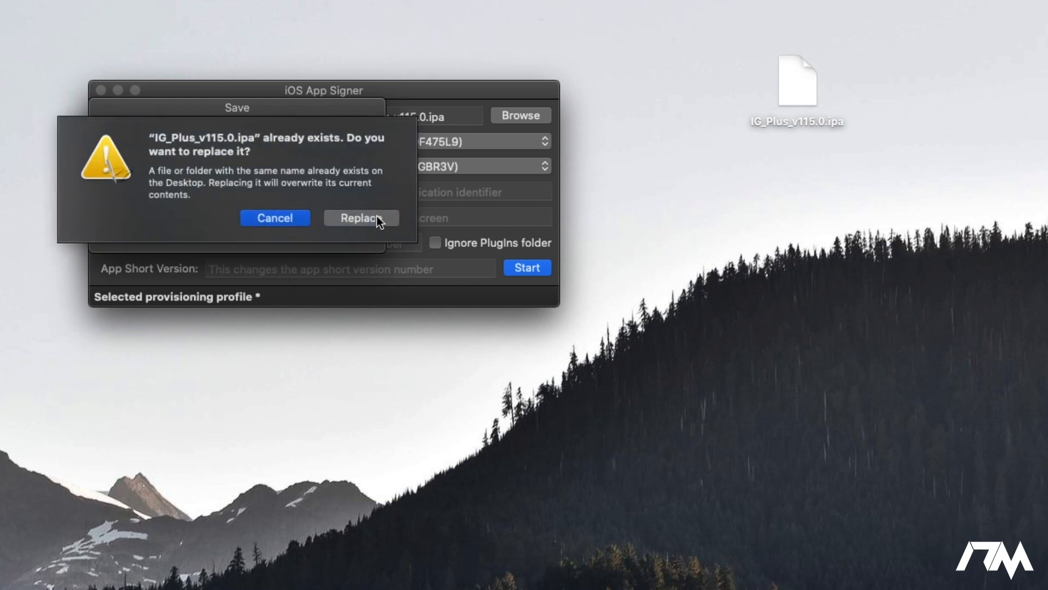
pyautogui.moveTo(374, 222)
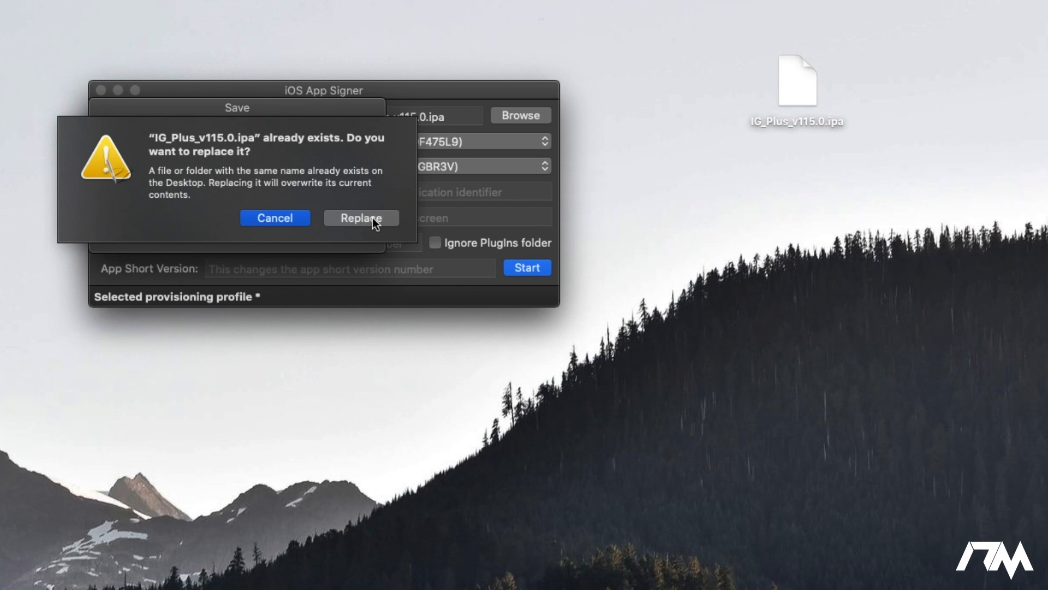
pyautogui.click(360, 218)
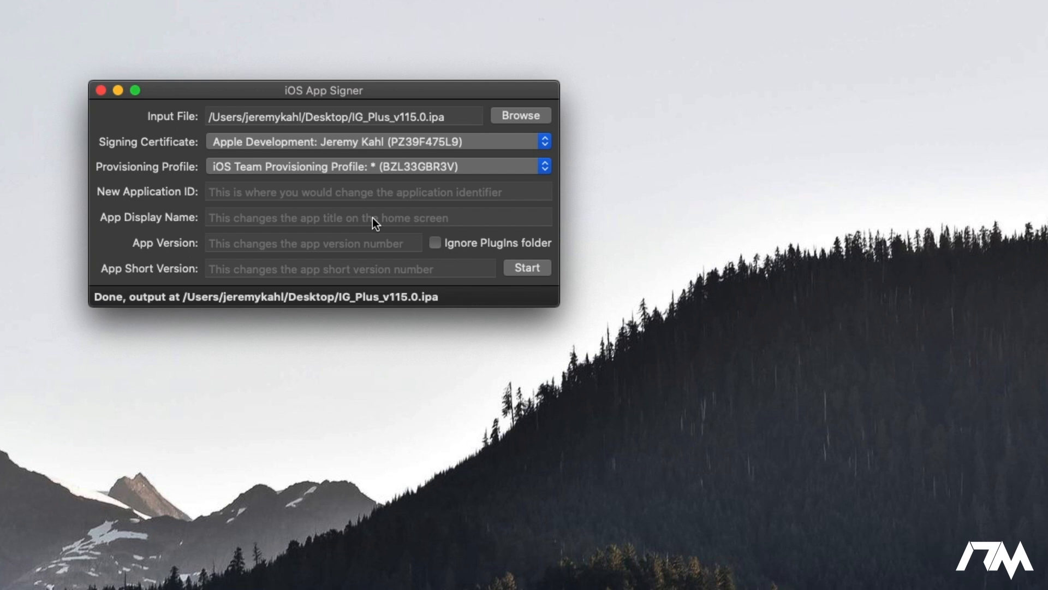
pyautogui.moveTo(332, 317)
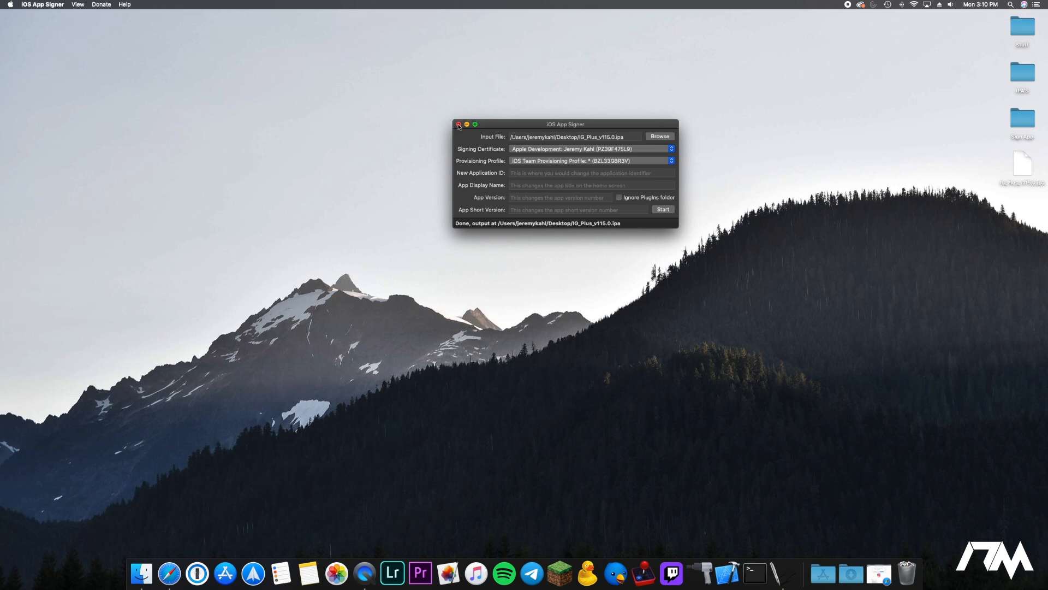
# - Close the iOS App Signer window so Xcode's welcome window comes up
pyautogui.click(458, 123)
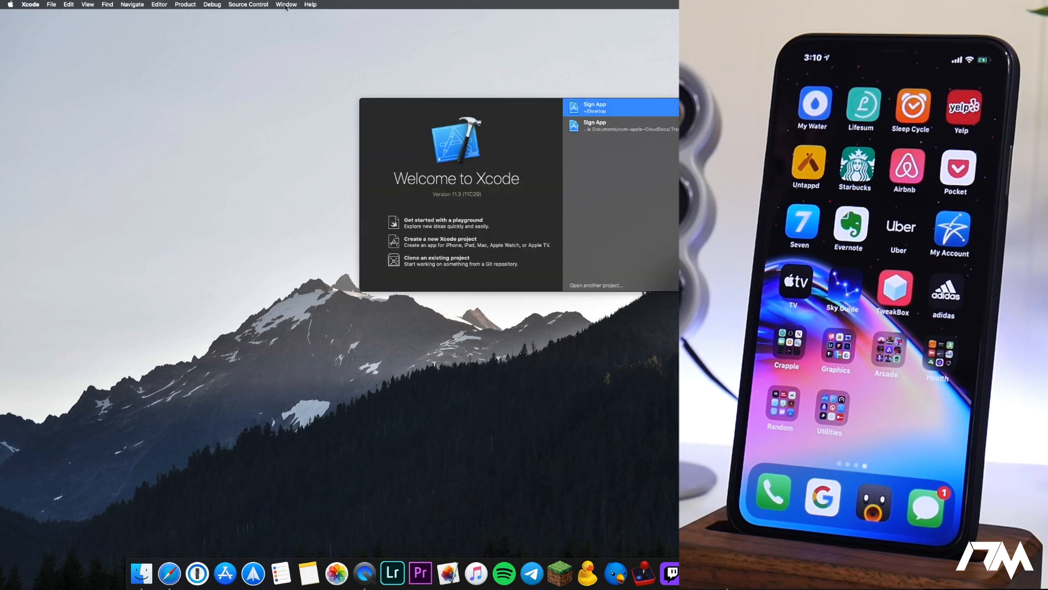
# - Show the connected iPhone in Devices and Simulators and add a new app under Installed Apps
pyautogui.click(286, 4)
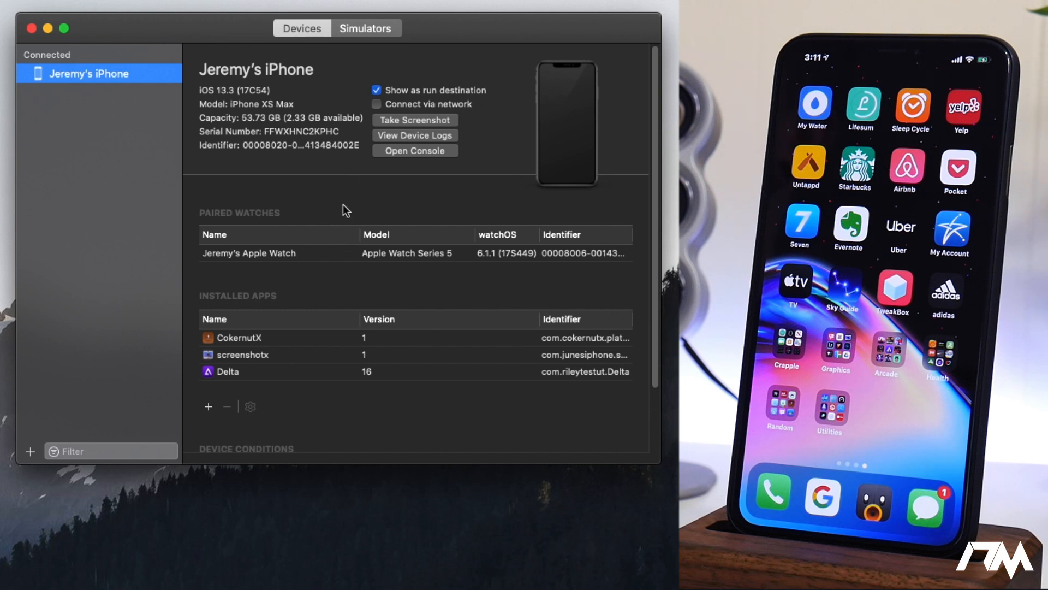
pyautogui.moveTo(284, 415)
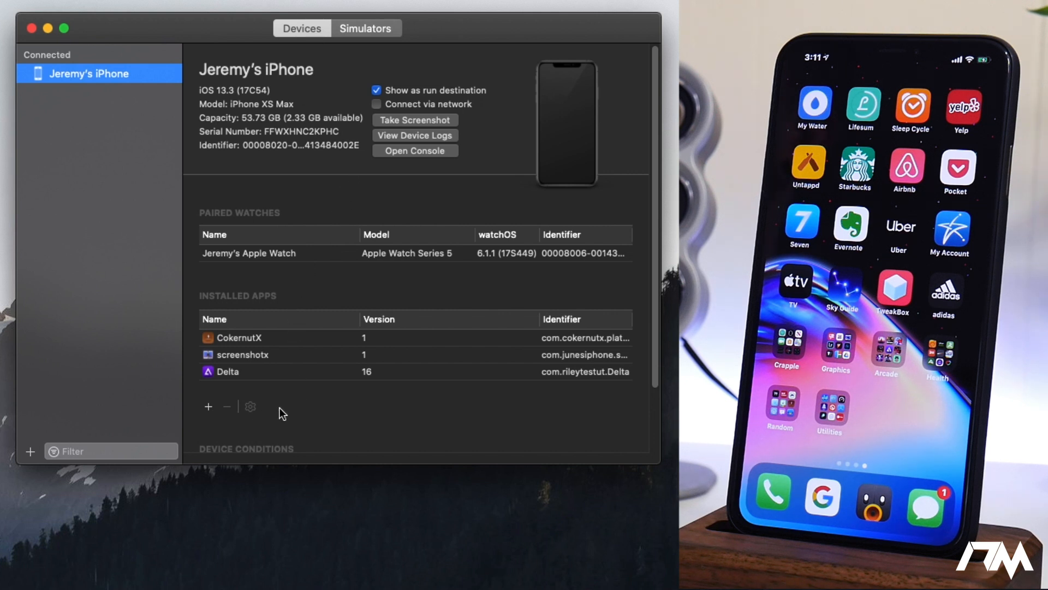
pyautogui.moveTo(214, 415)
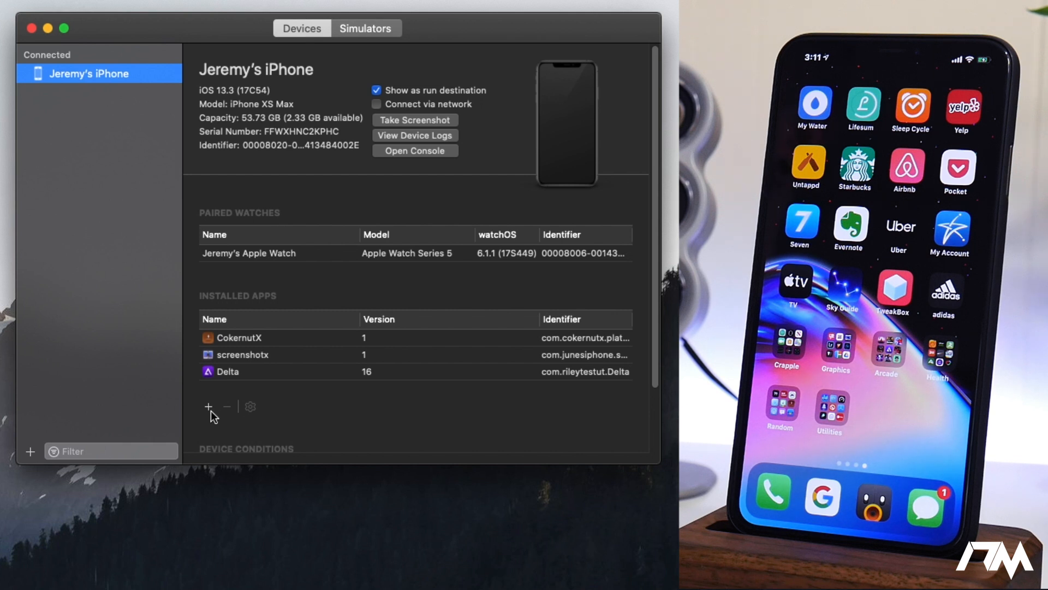
pyautogui.click(207, 406)
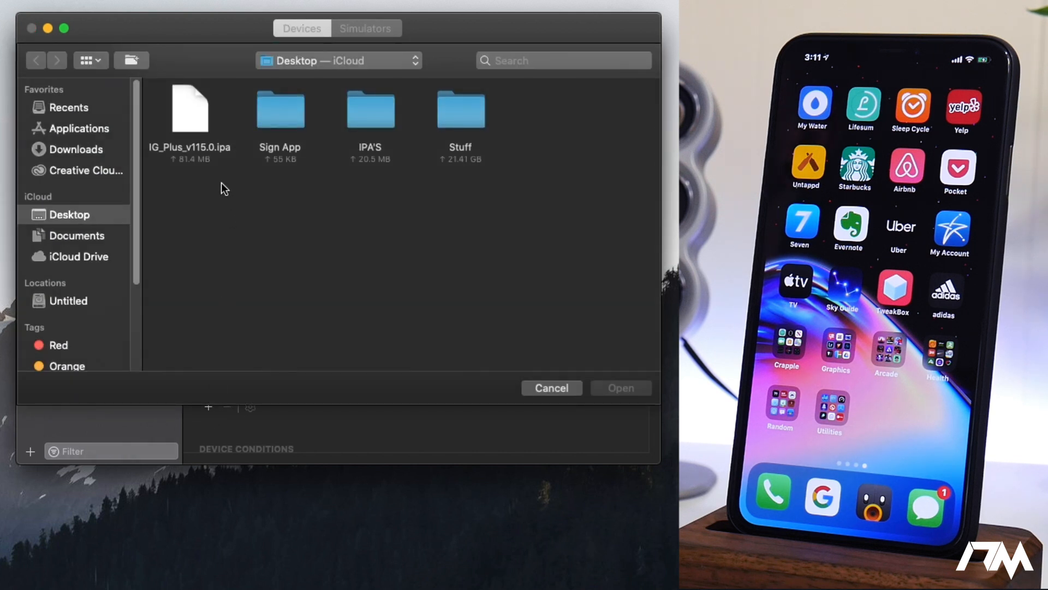
# - Install IG_Plus_v115.0.ipa from the Desktop onto the connected iPhone
pyautogui.click(190, 109)
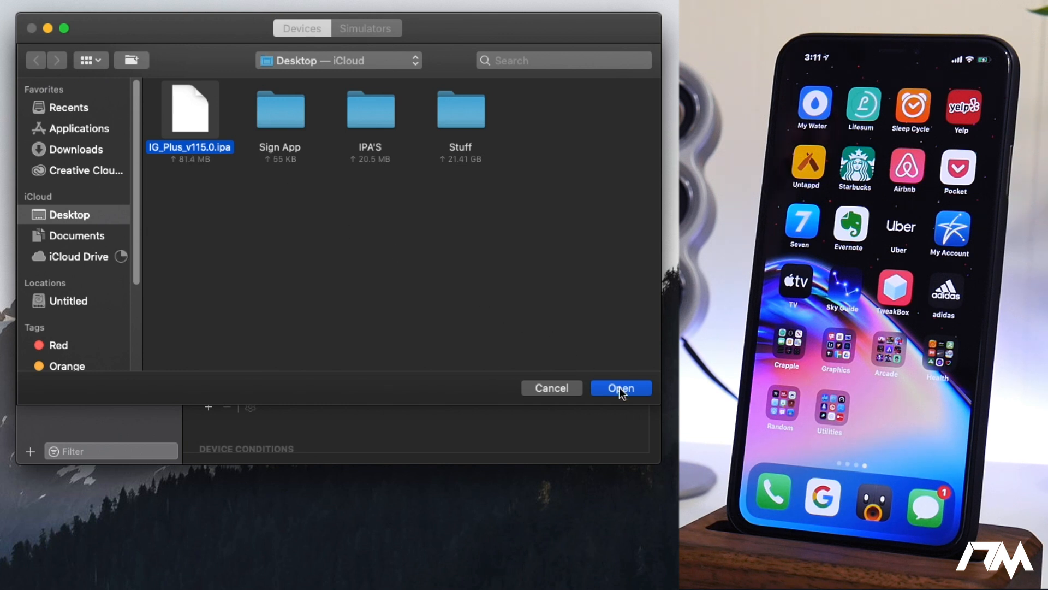
pyautogui.click(620, 387)
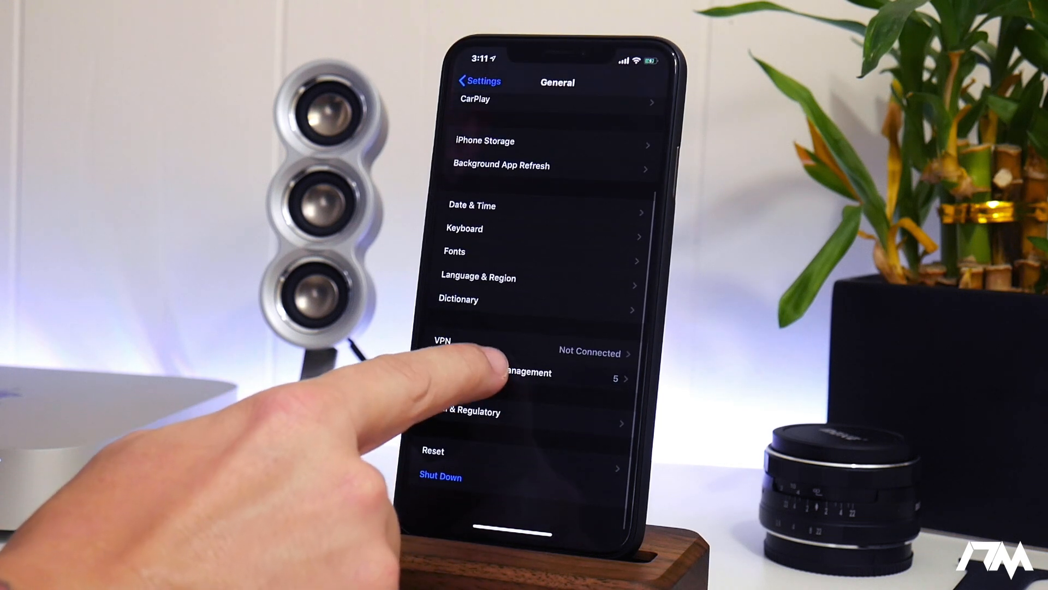
# - Check the Enterprise App profile under Profiles & Device Management, then launch Instagram++
pyautogui.click(524, 372)
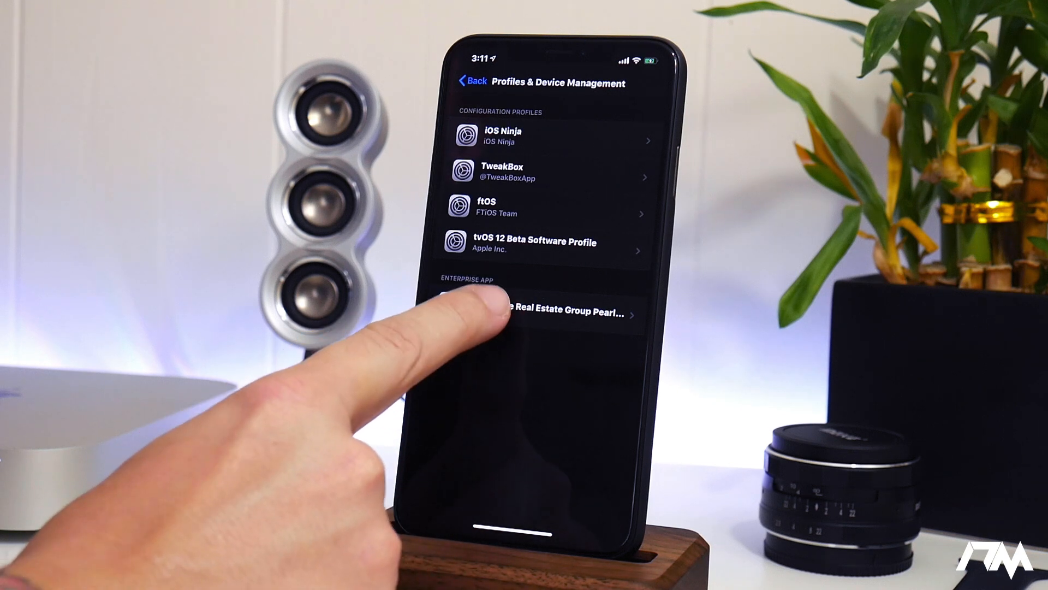
pyautogui.click(544, 313)
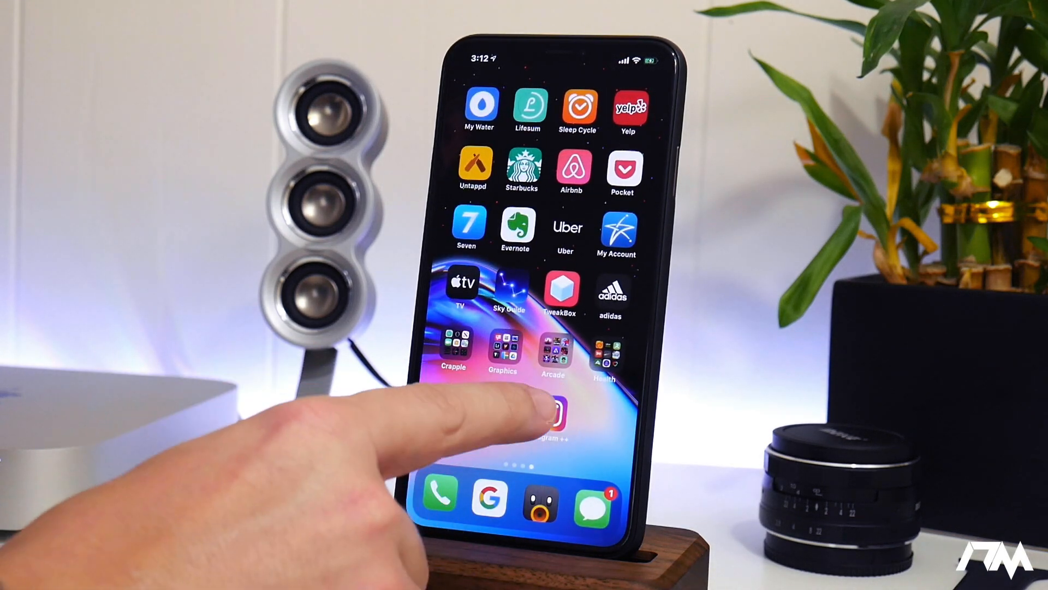
pyautogui.click(556, 415)
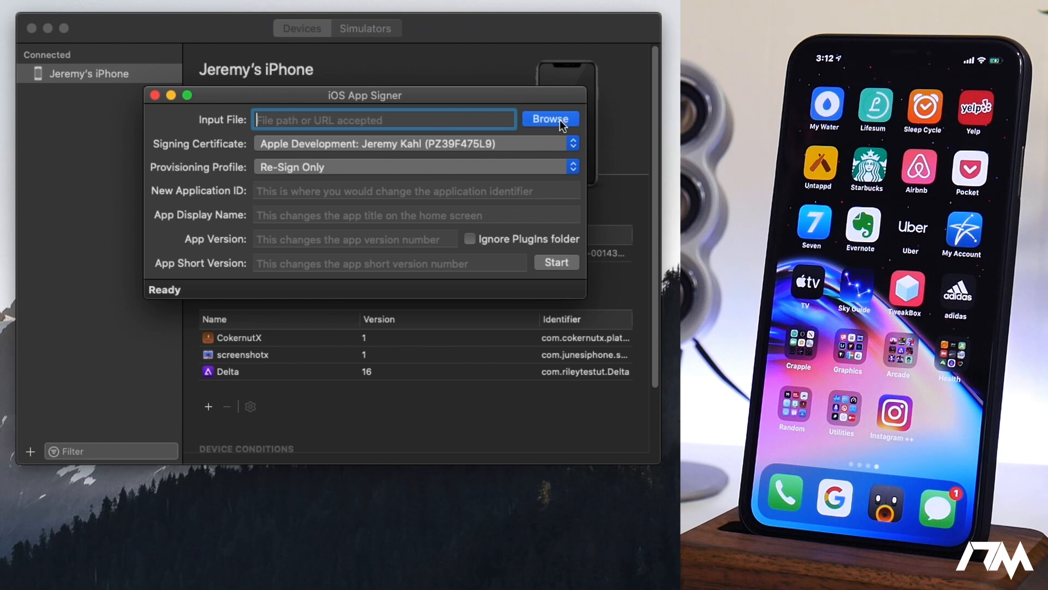
# - Browse to the Desktop and load IG_Plus_v115.0.ipa as the input file again
pyautogui.click(550, 118)
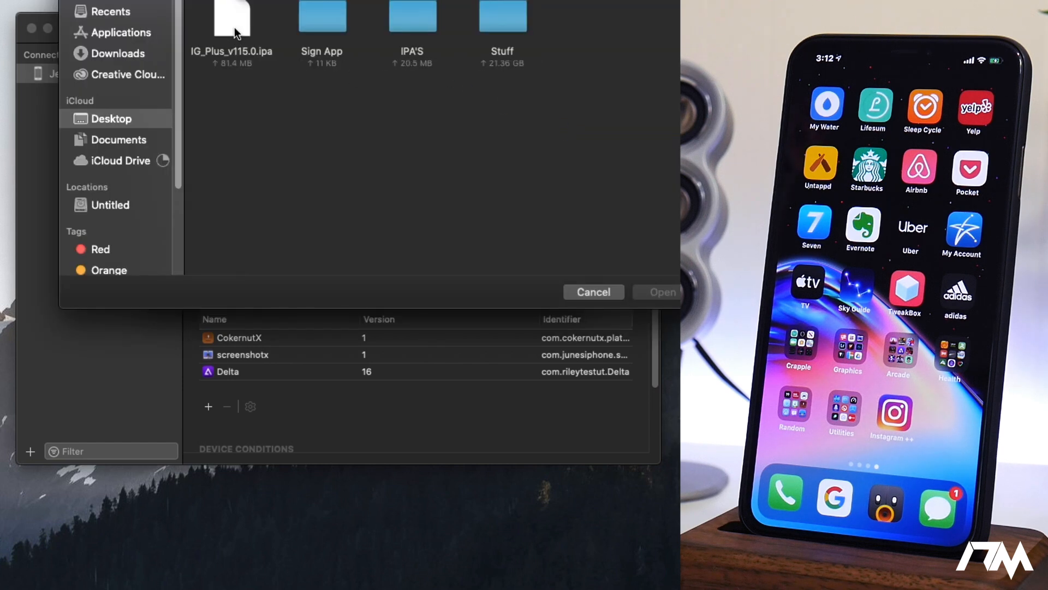
pyautogui.click(233, 19)
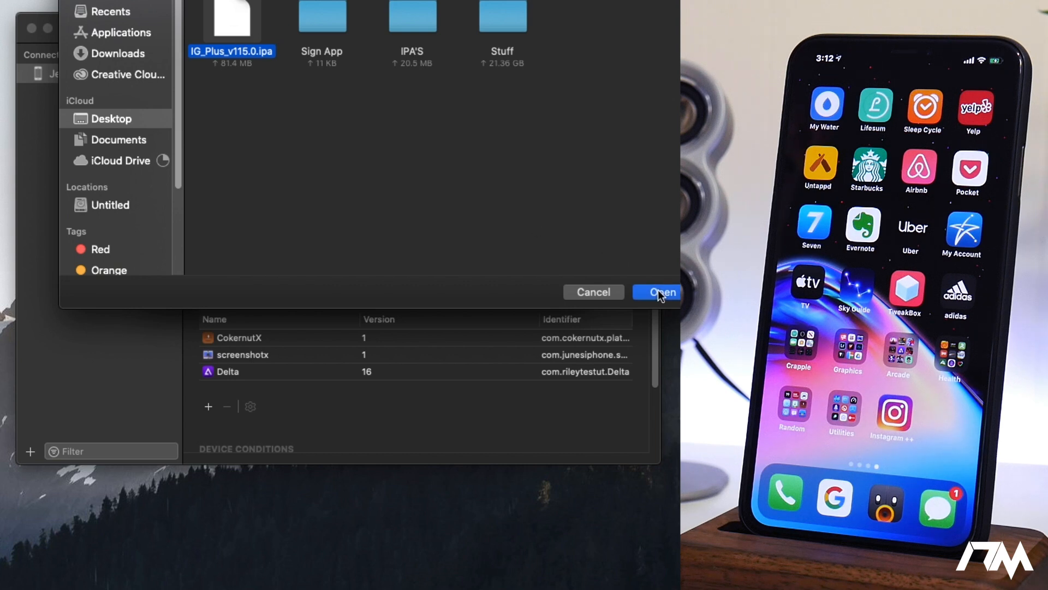
pyautogui.click(663, 292)
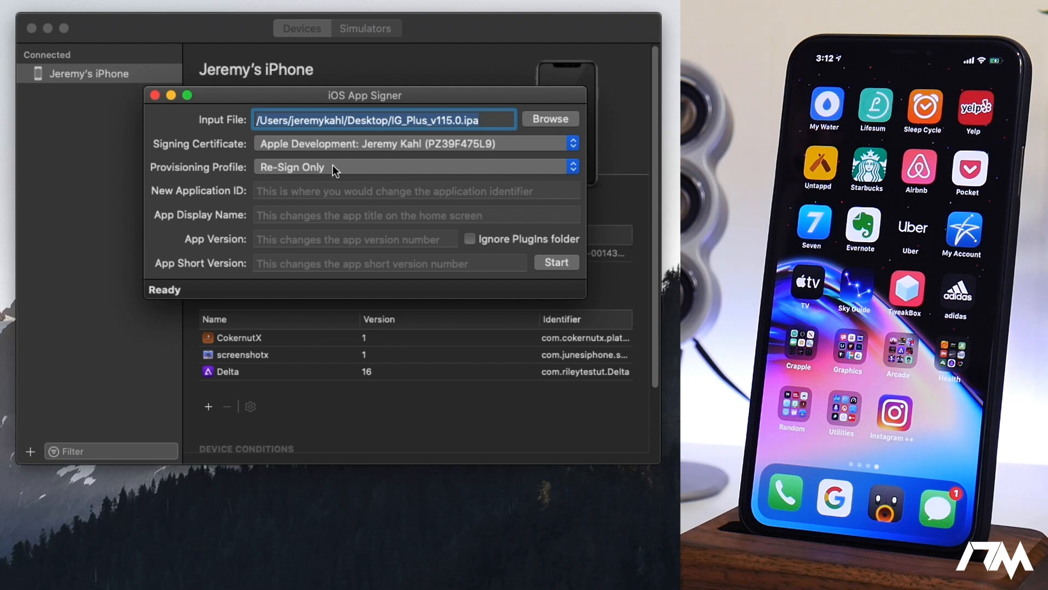
pyautogui.moveTo(508, 238)
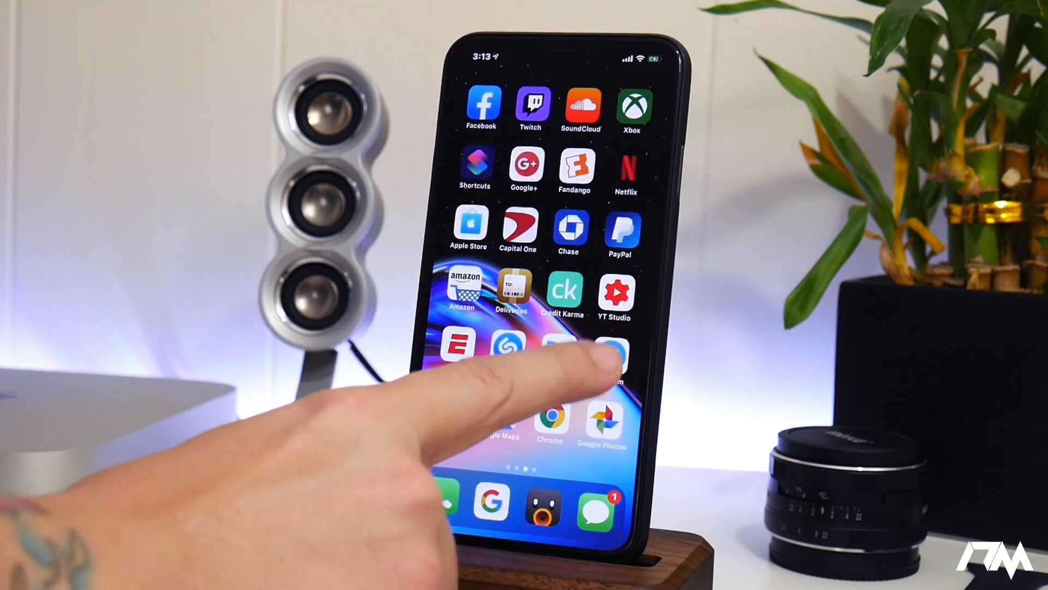
# - Launch Telegram on the iPhone to the iDeviceMovies channel
pyautogui.click(616, 353)
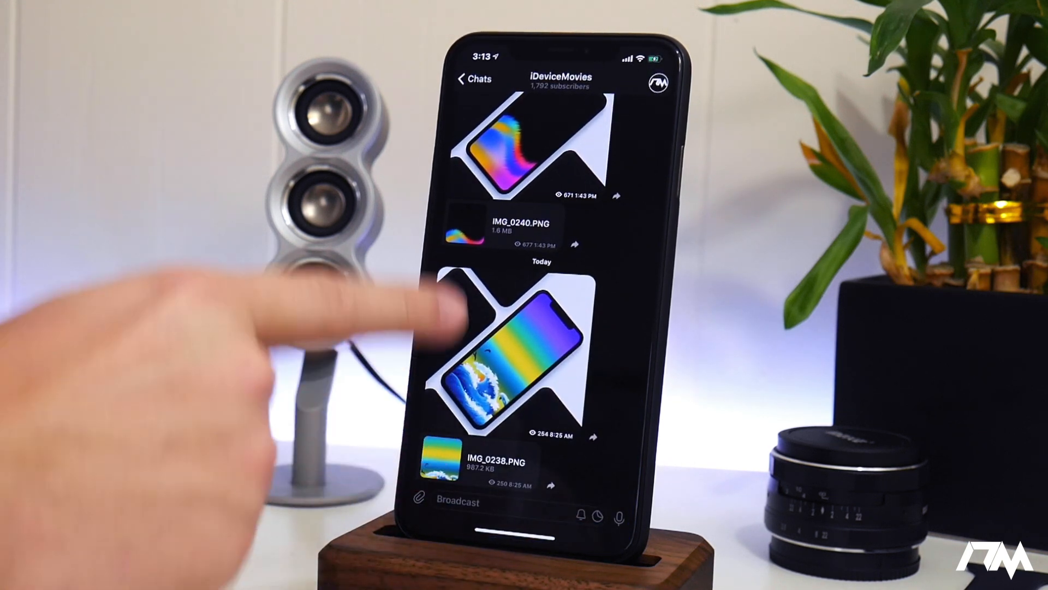